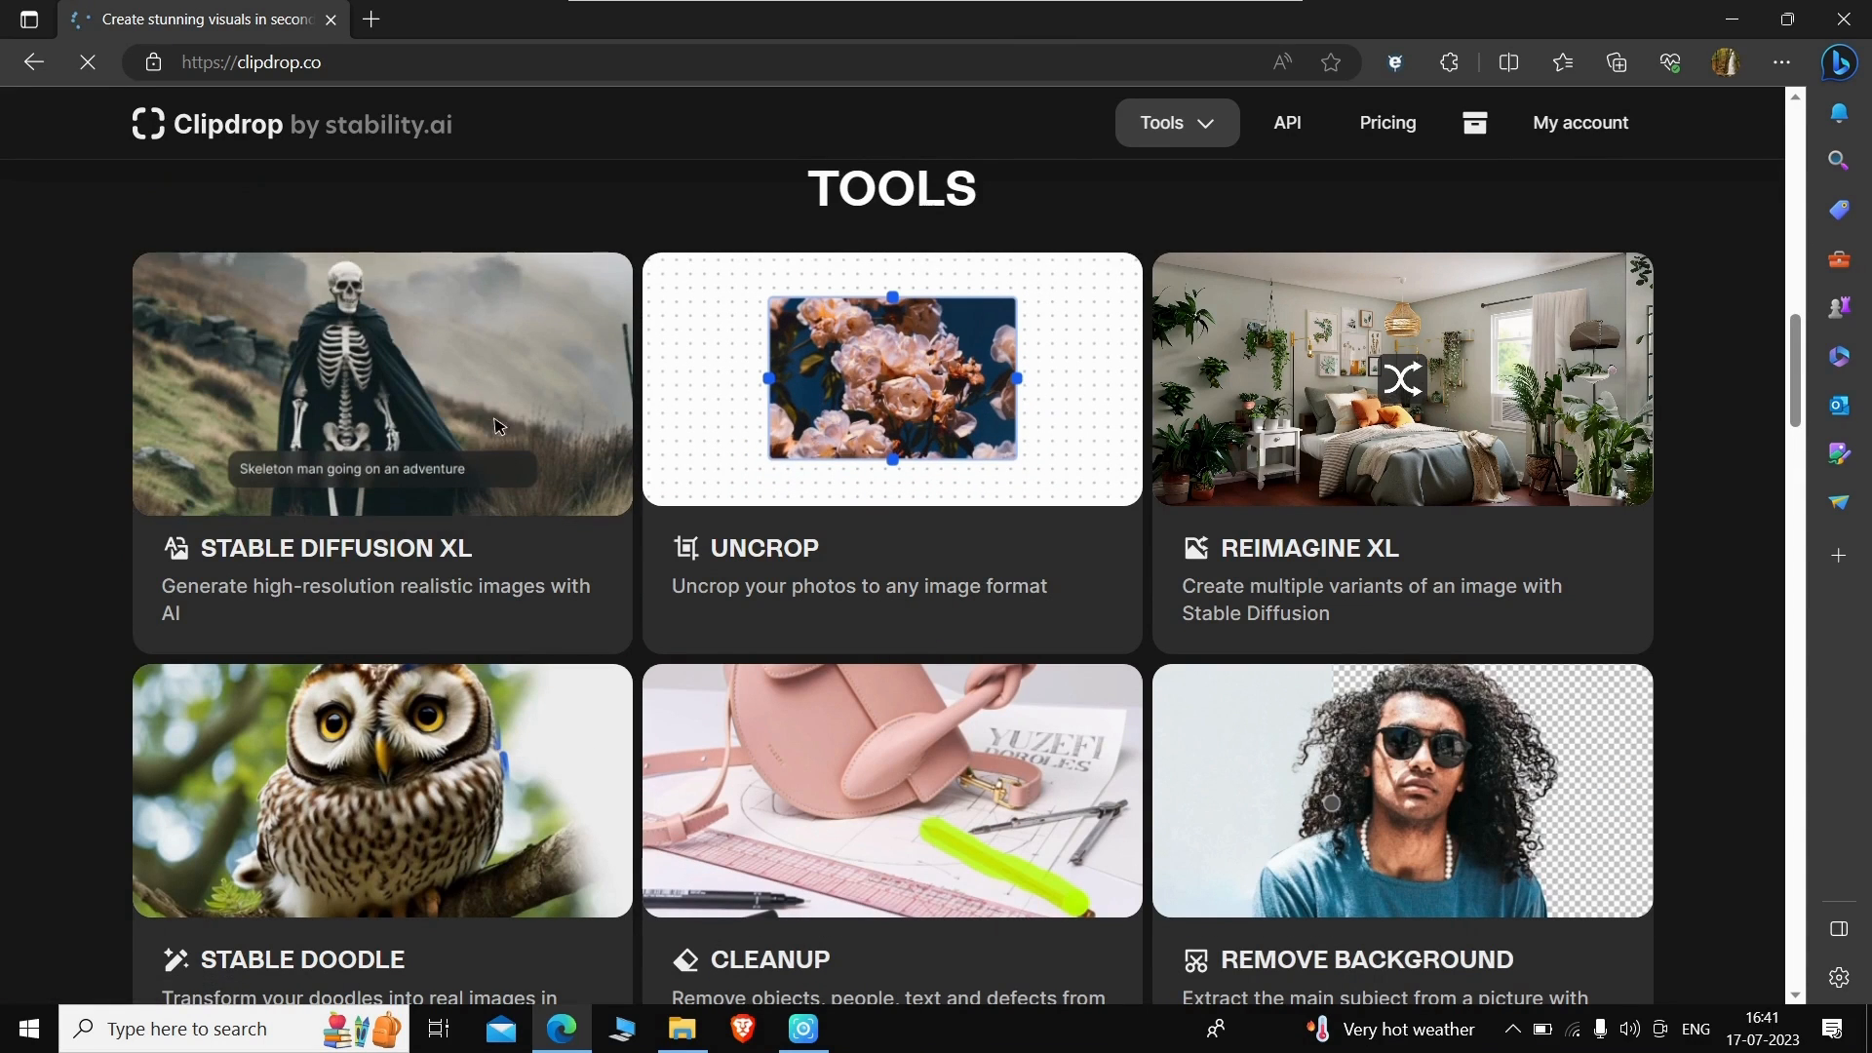
{"action": "mouse_move", "coordinate": [379, 411]}
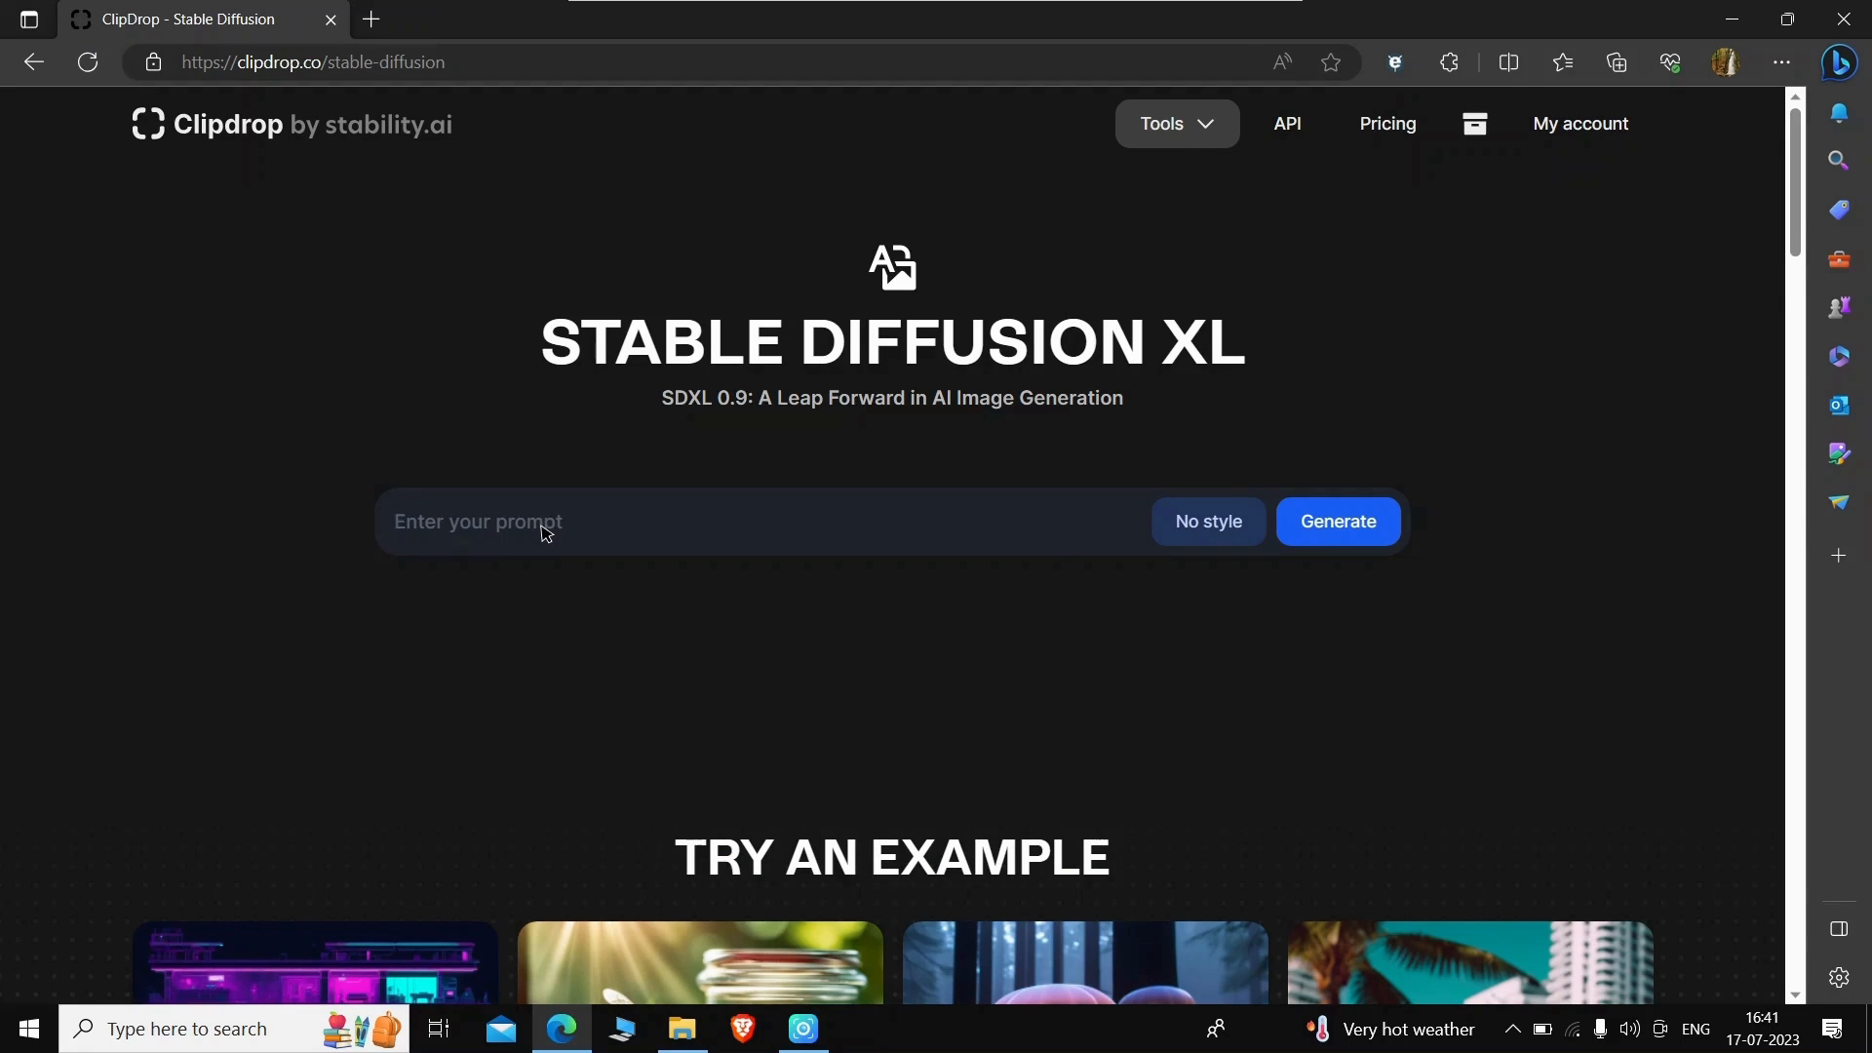
Step: Generate four images from the prompt 'elon musk as spider man'
{"action": "type", "text": "narend"}
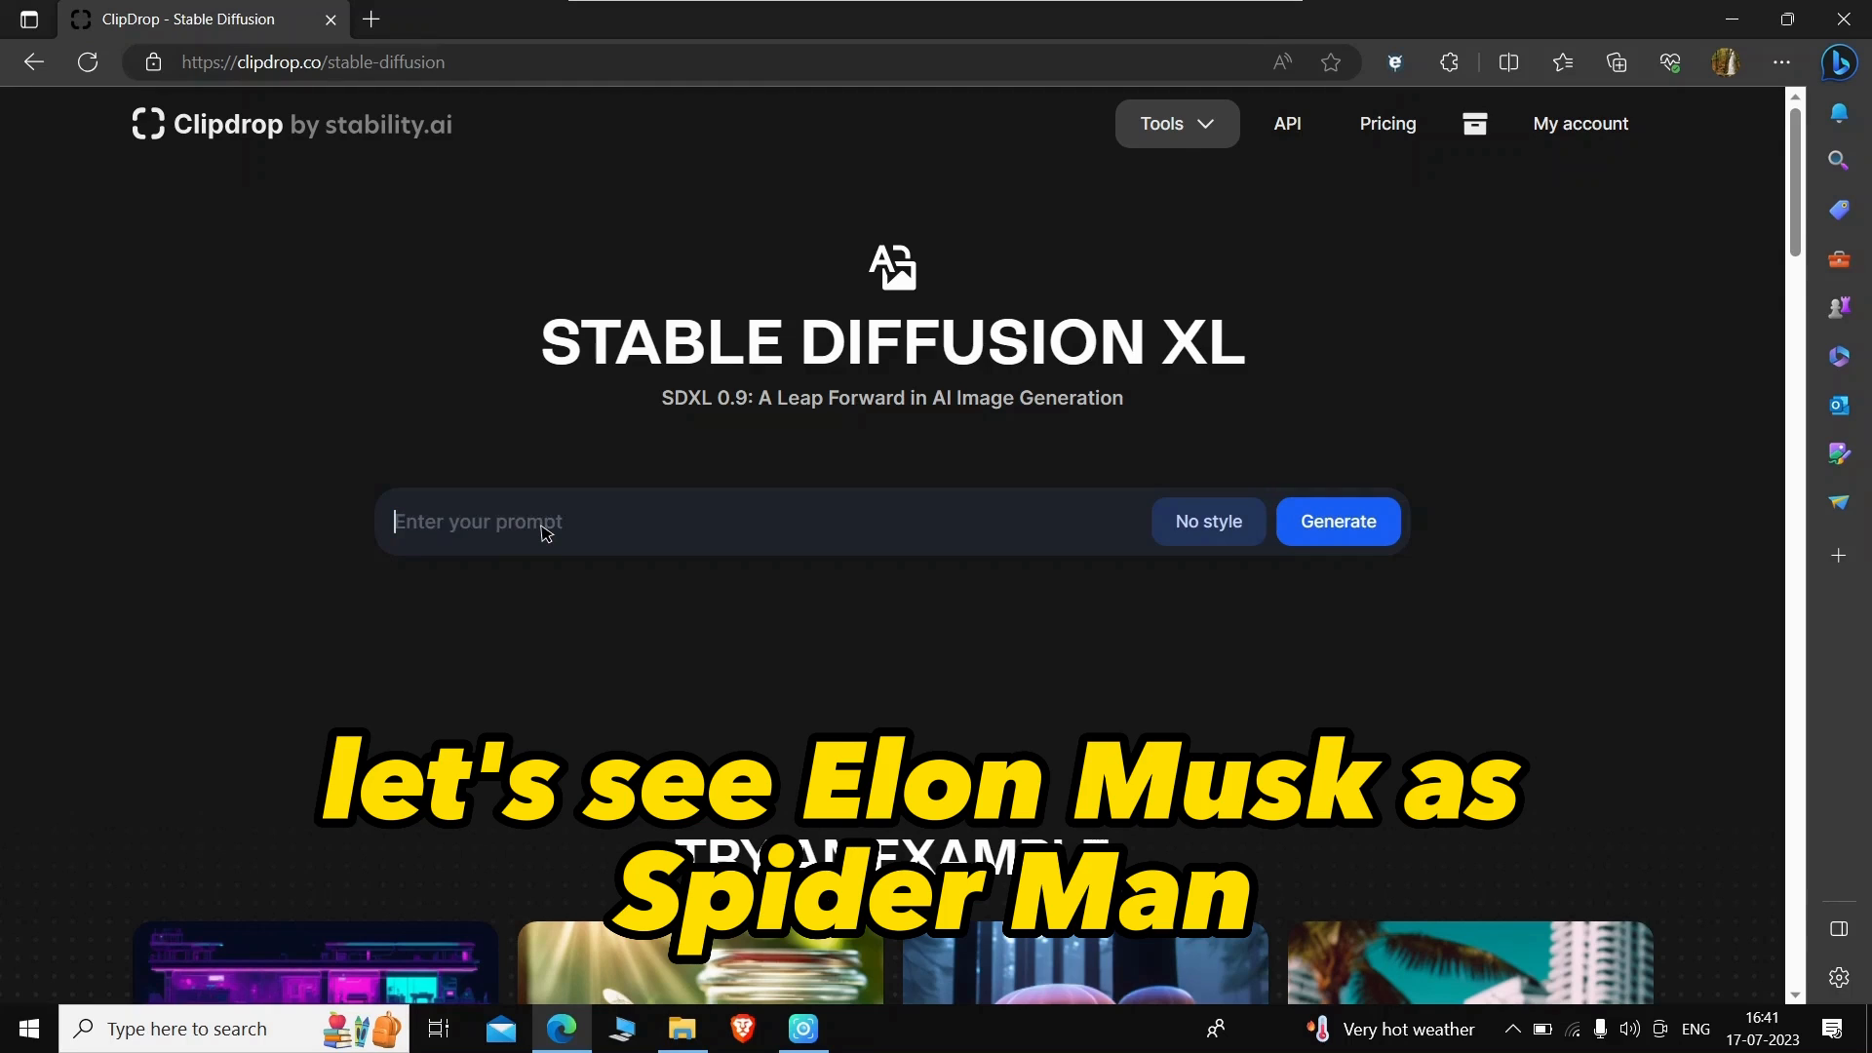
{"action": "type", "text": "elon musk as spider"}
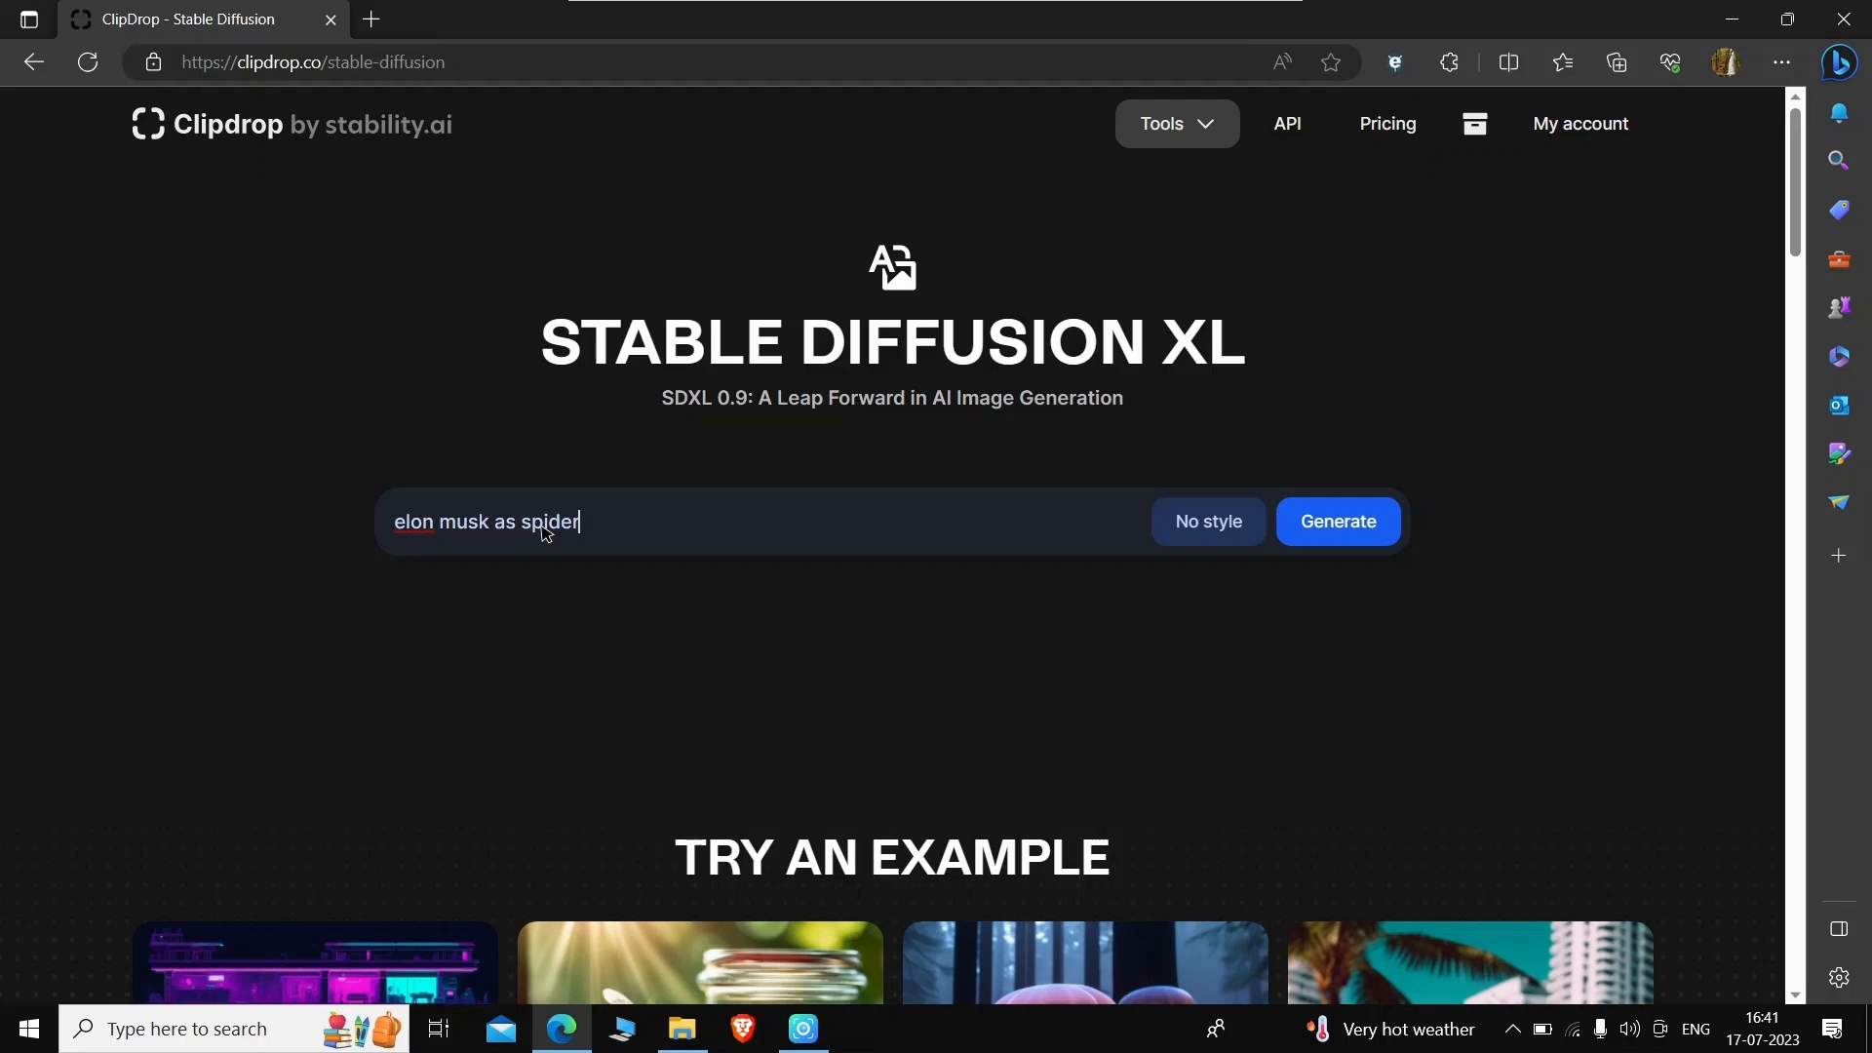
{"action": "type", "text": "man"}
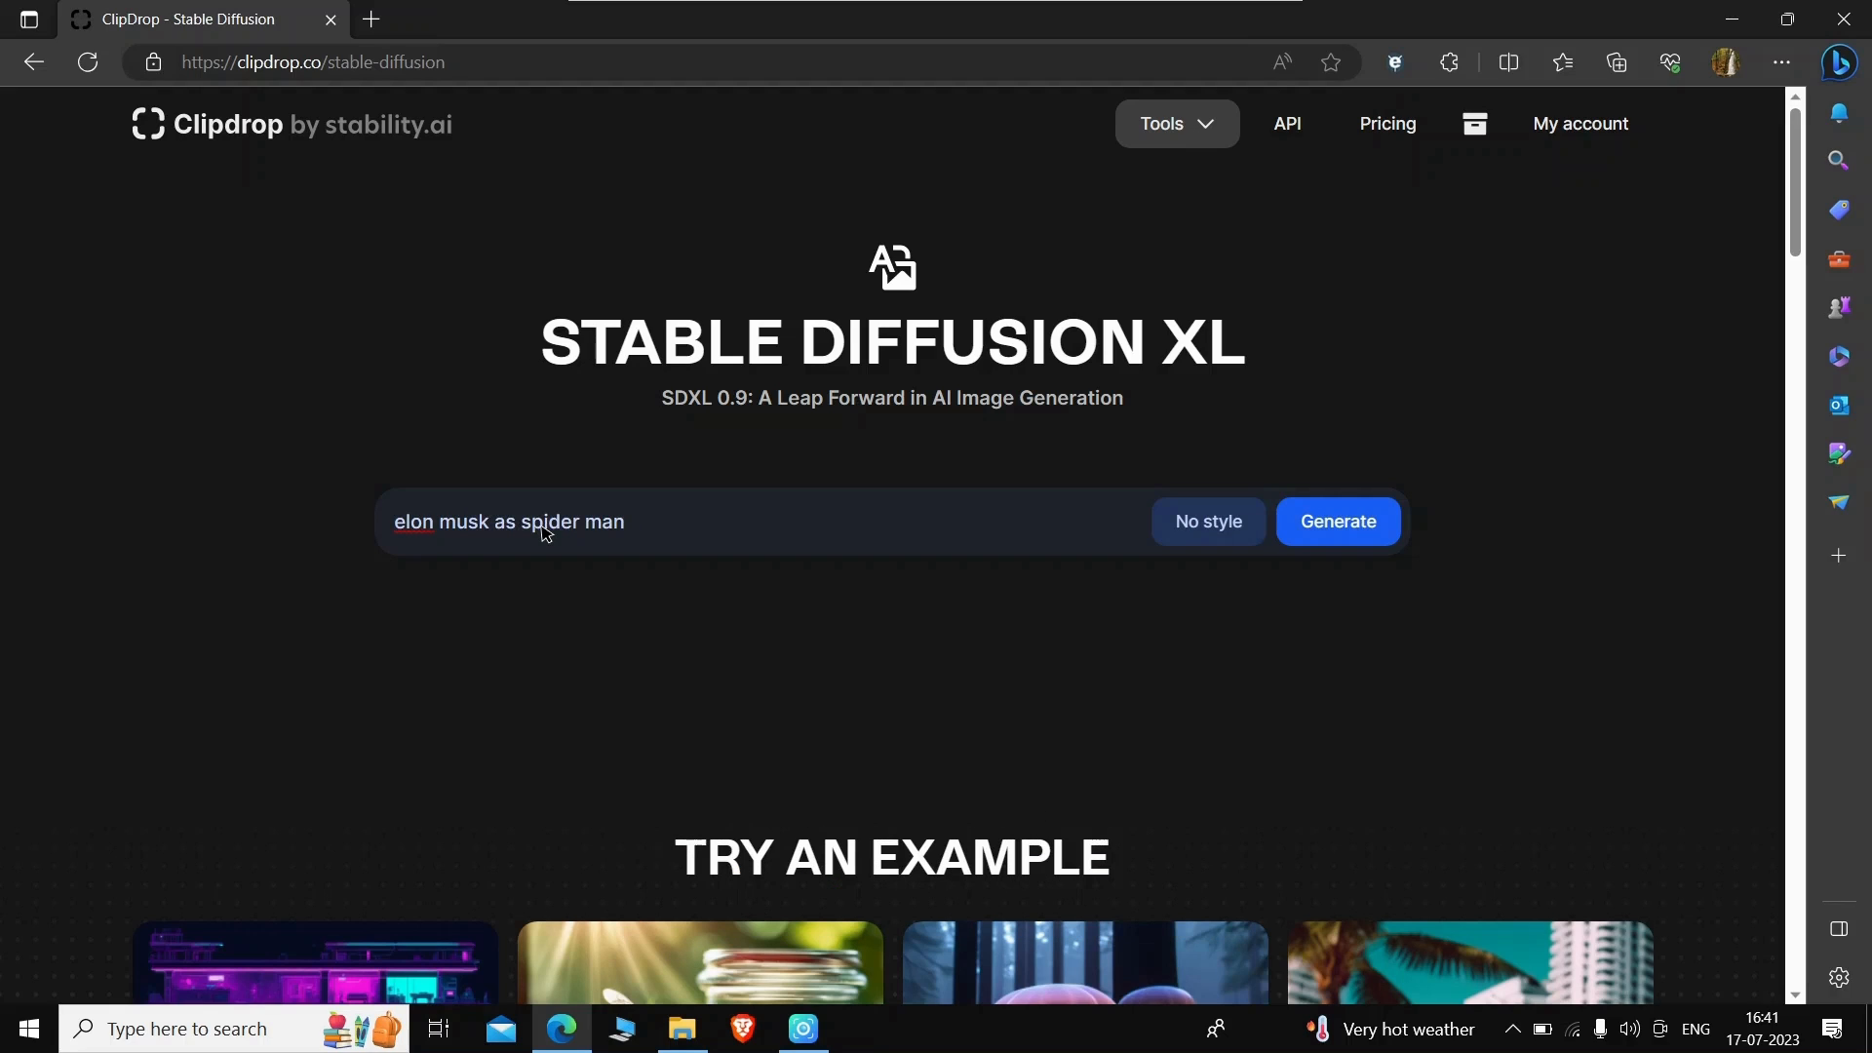
{"action": "left_click", "coordinate": [1337, 522]}
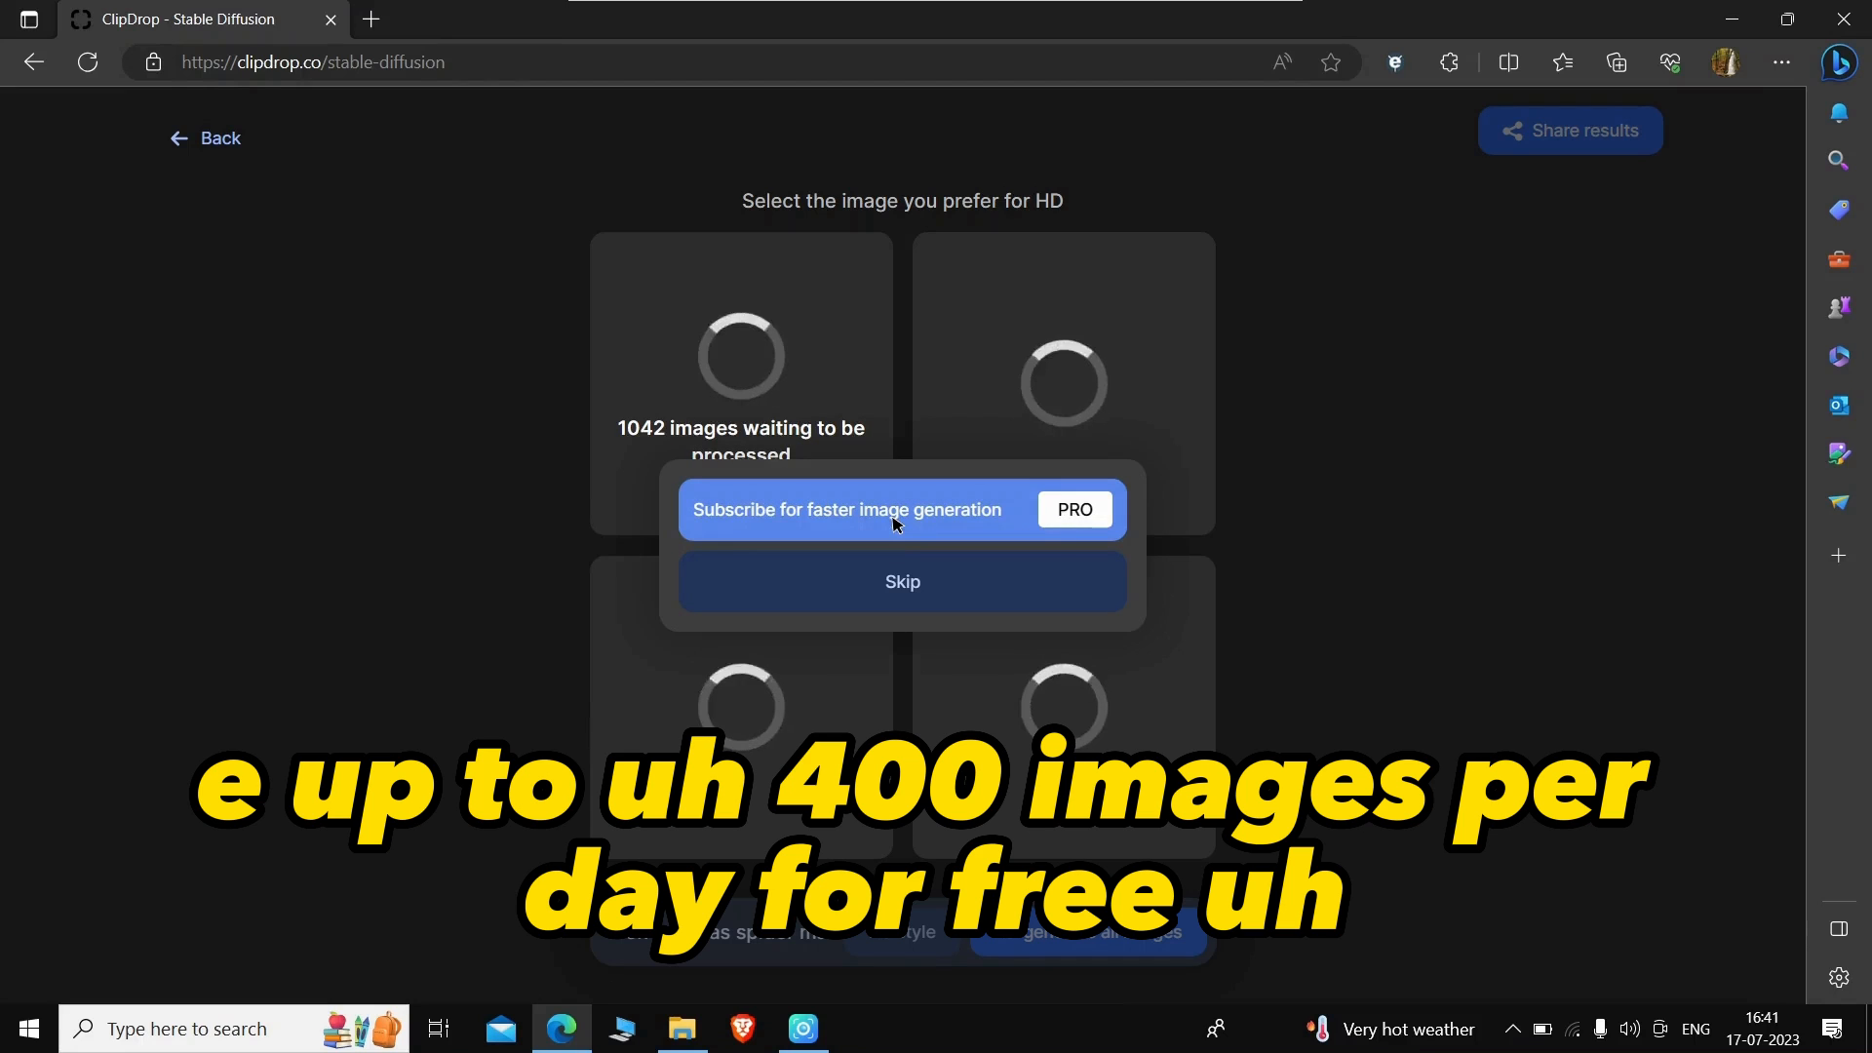
Step: Dismiss the subscription popup with Skip while the Spider-Man images load
{"action": "left_click", "coordinate": [901, 581]}
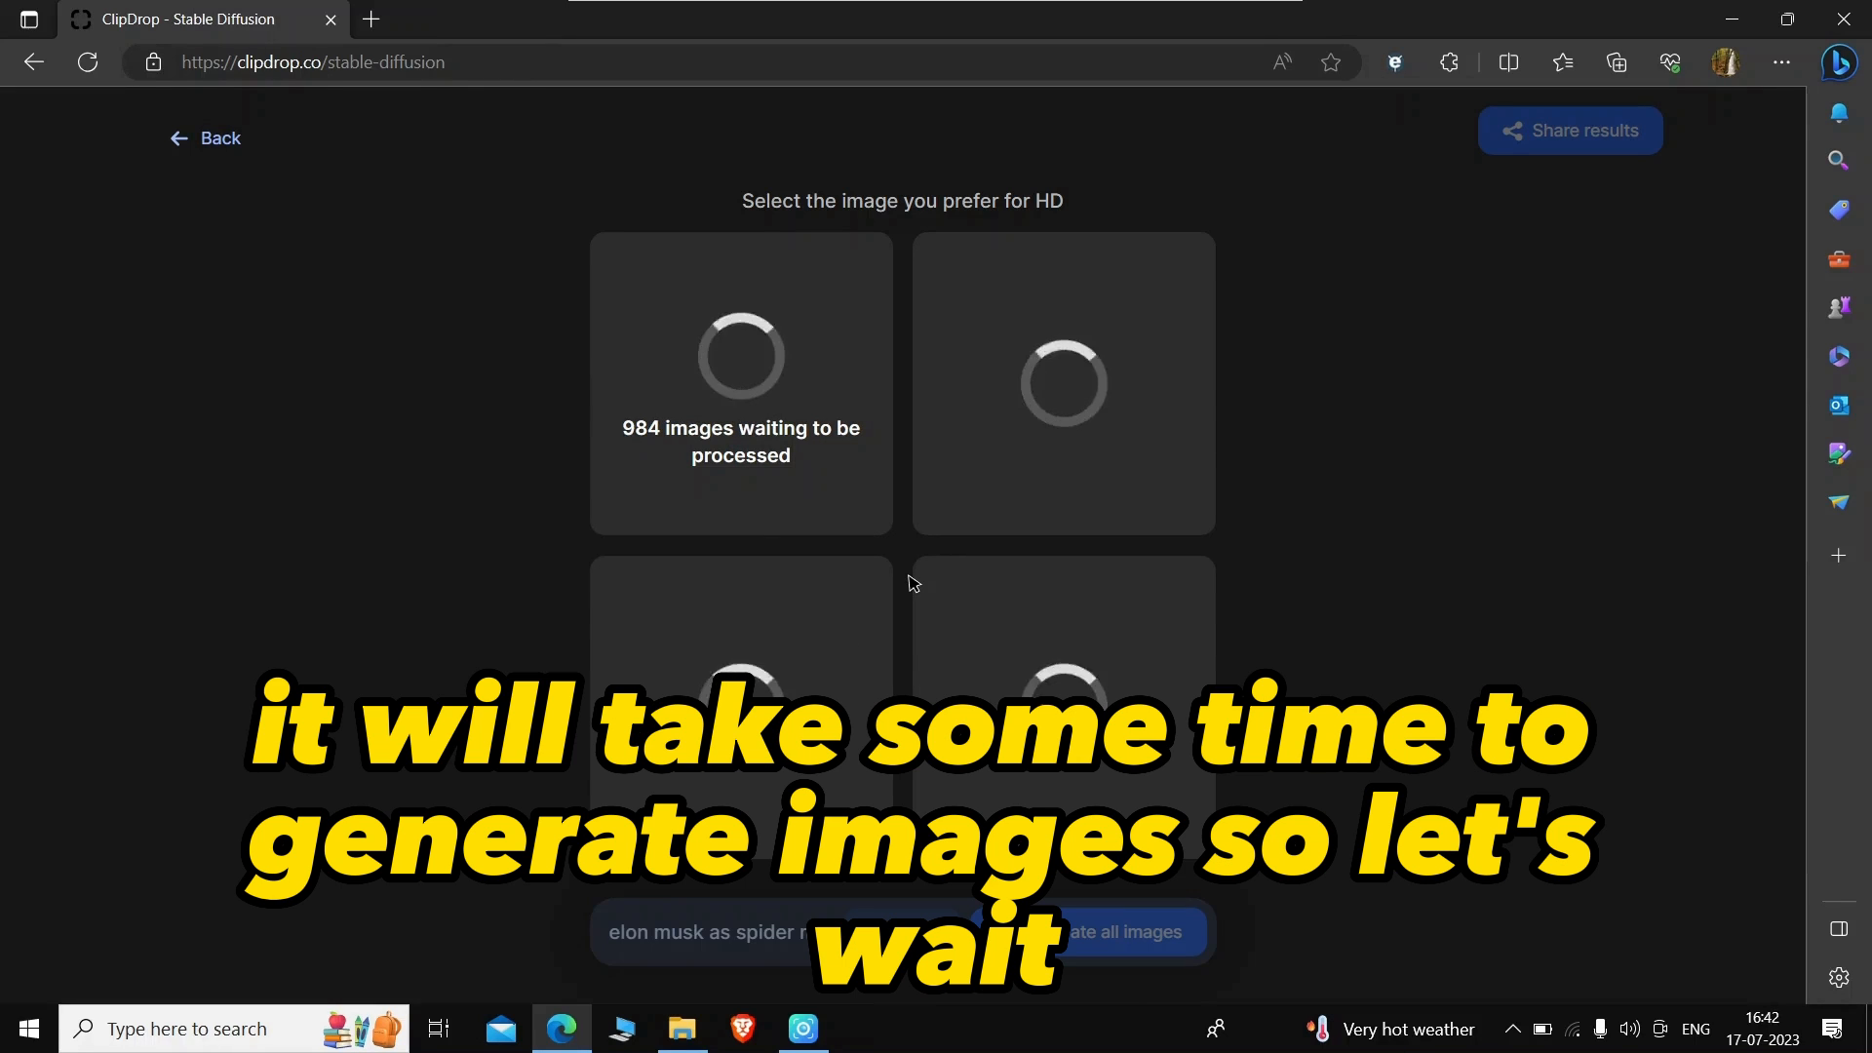
{"action": "mouse_move", "coordinate": [878, 249]}
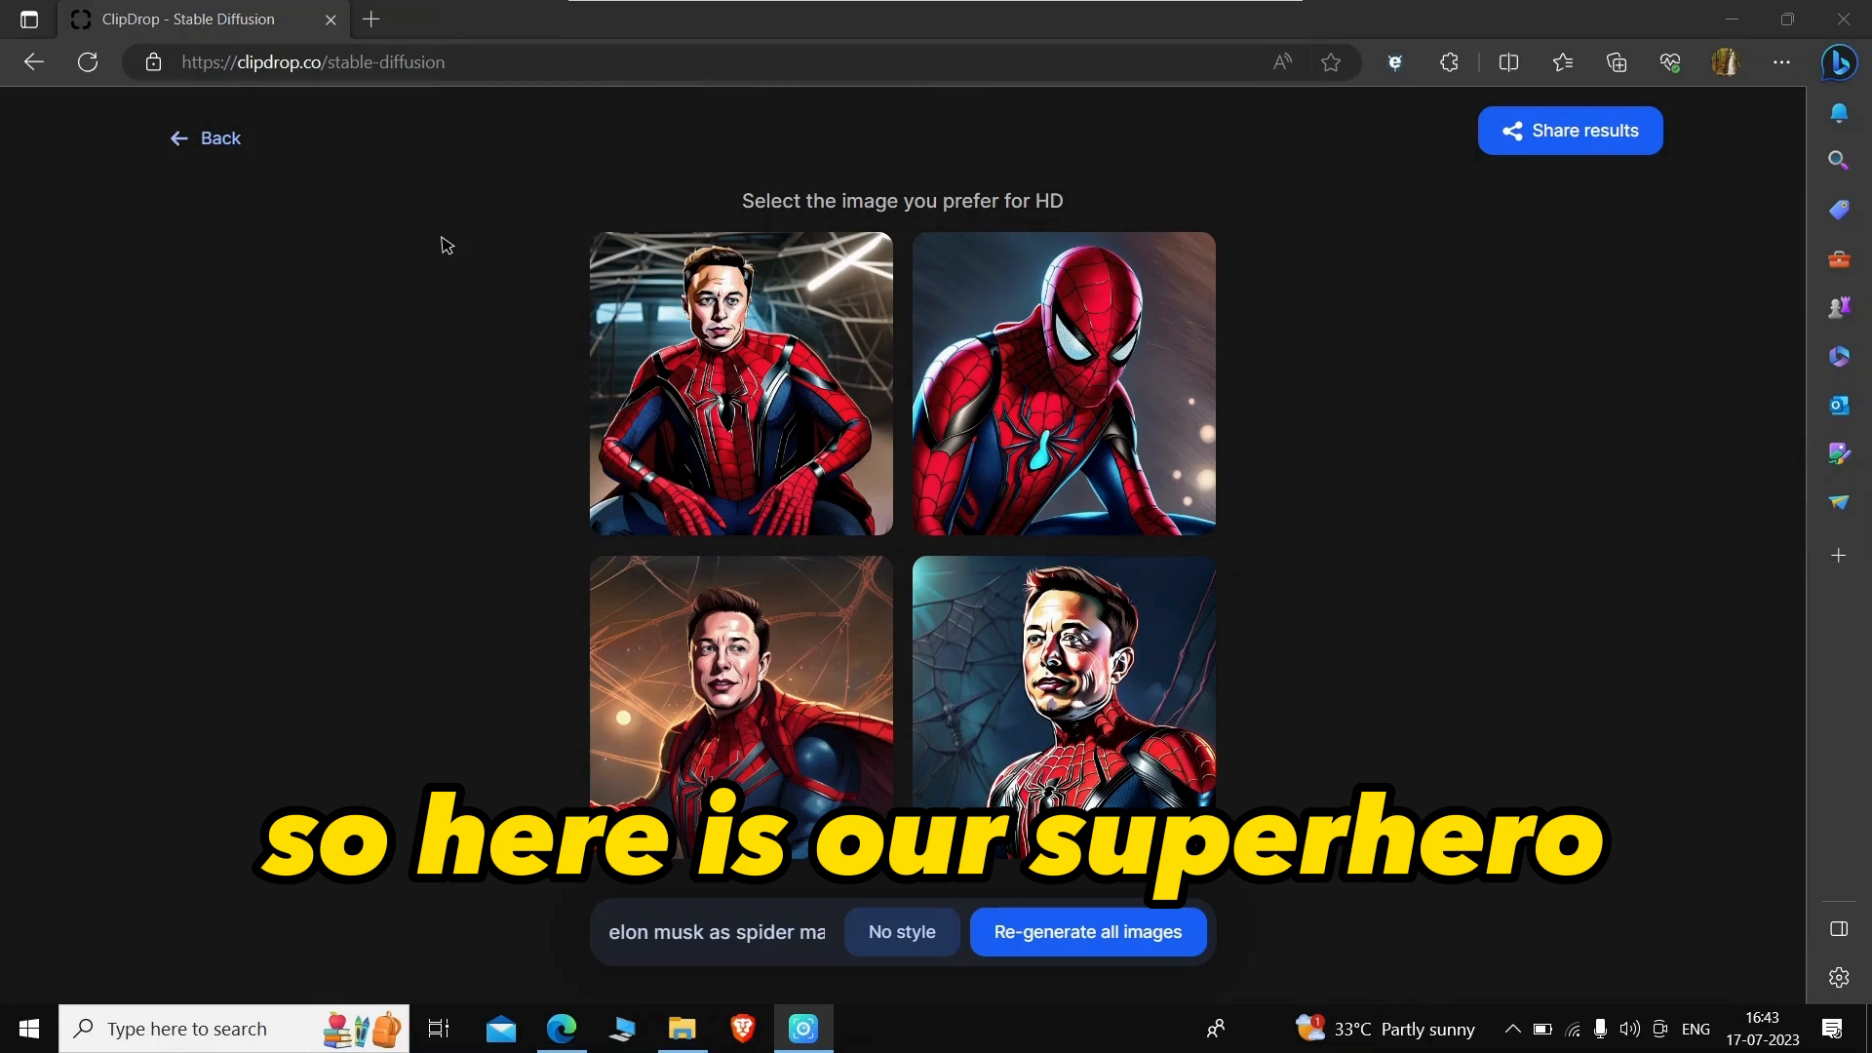
Step: Open the bottom-right Spider-Man portrait in HD and download it as a JPEG
{"action": "left_click", "coordinate": [1062, 691]}
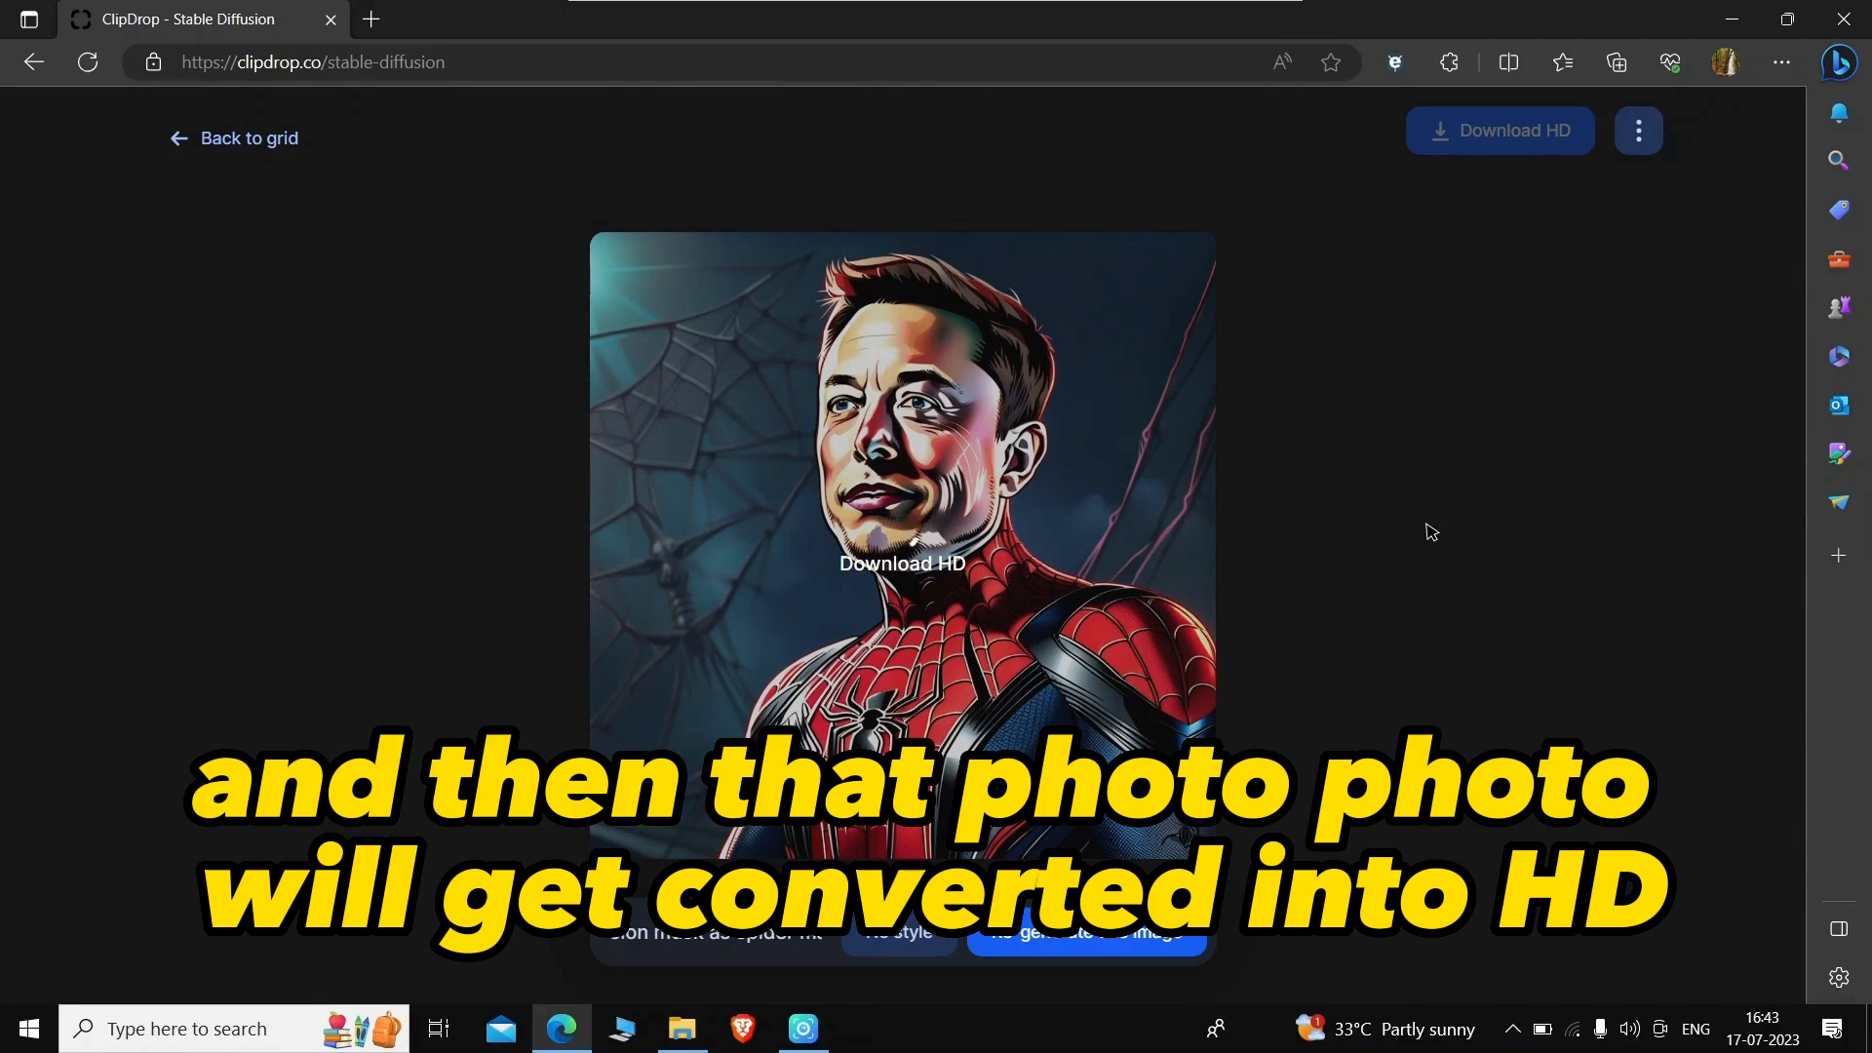
{"action": "left_click", "coordinate": [903, 562]}
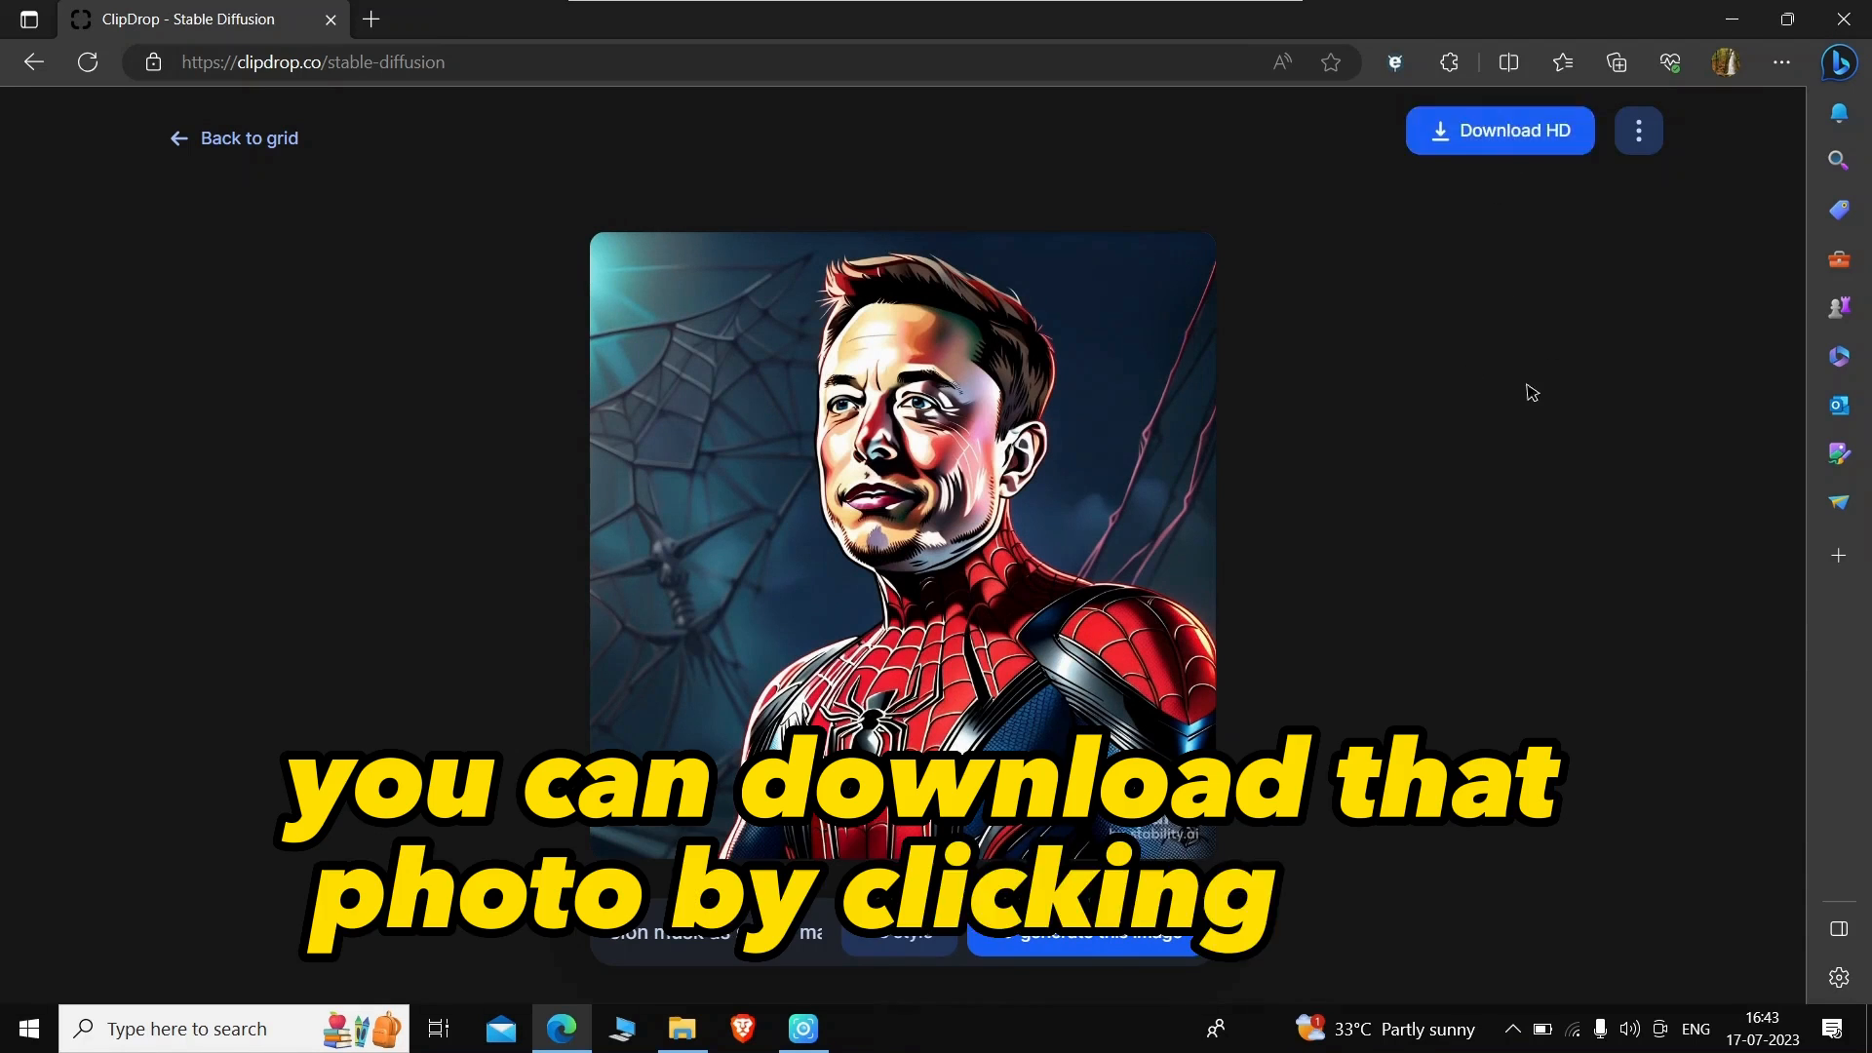
{"action": "left_click", "coordinate": [1499, 129]}
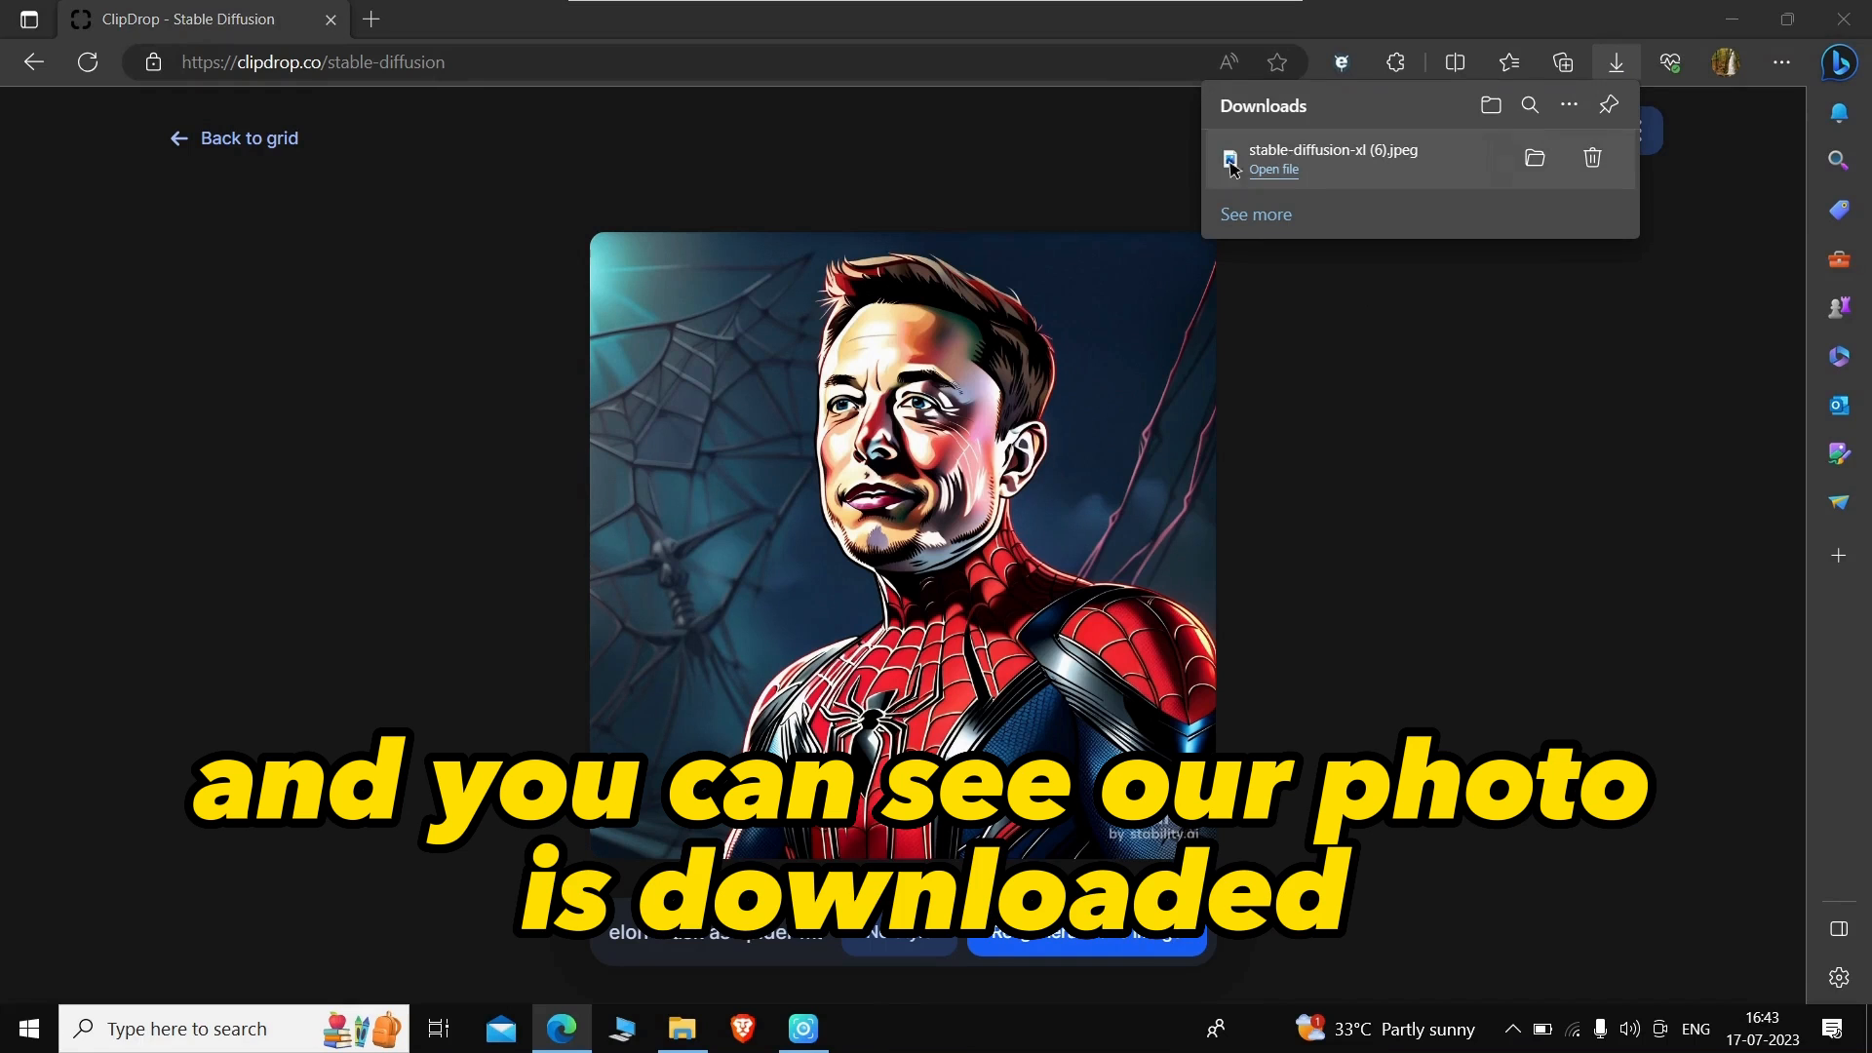
{"action": "left_click", "coordinate": [1273, 170]}
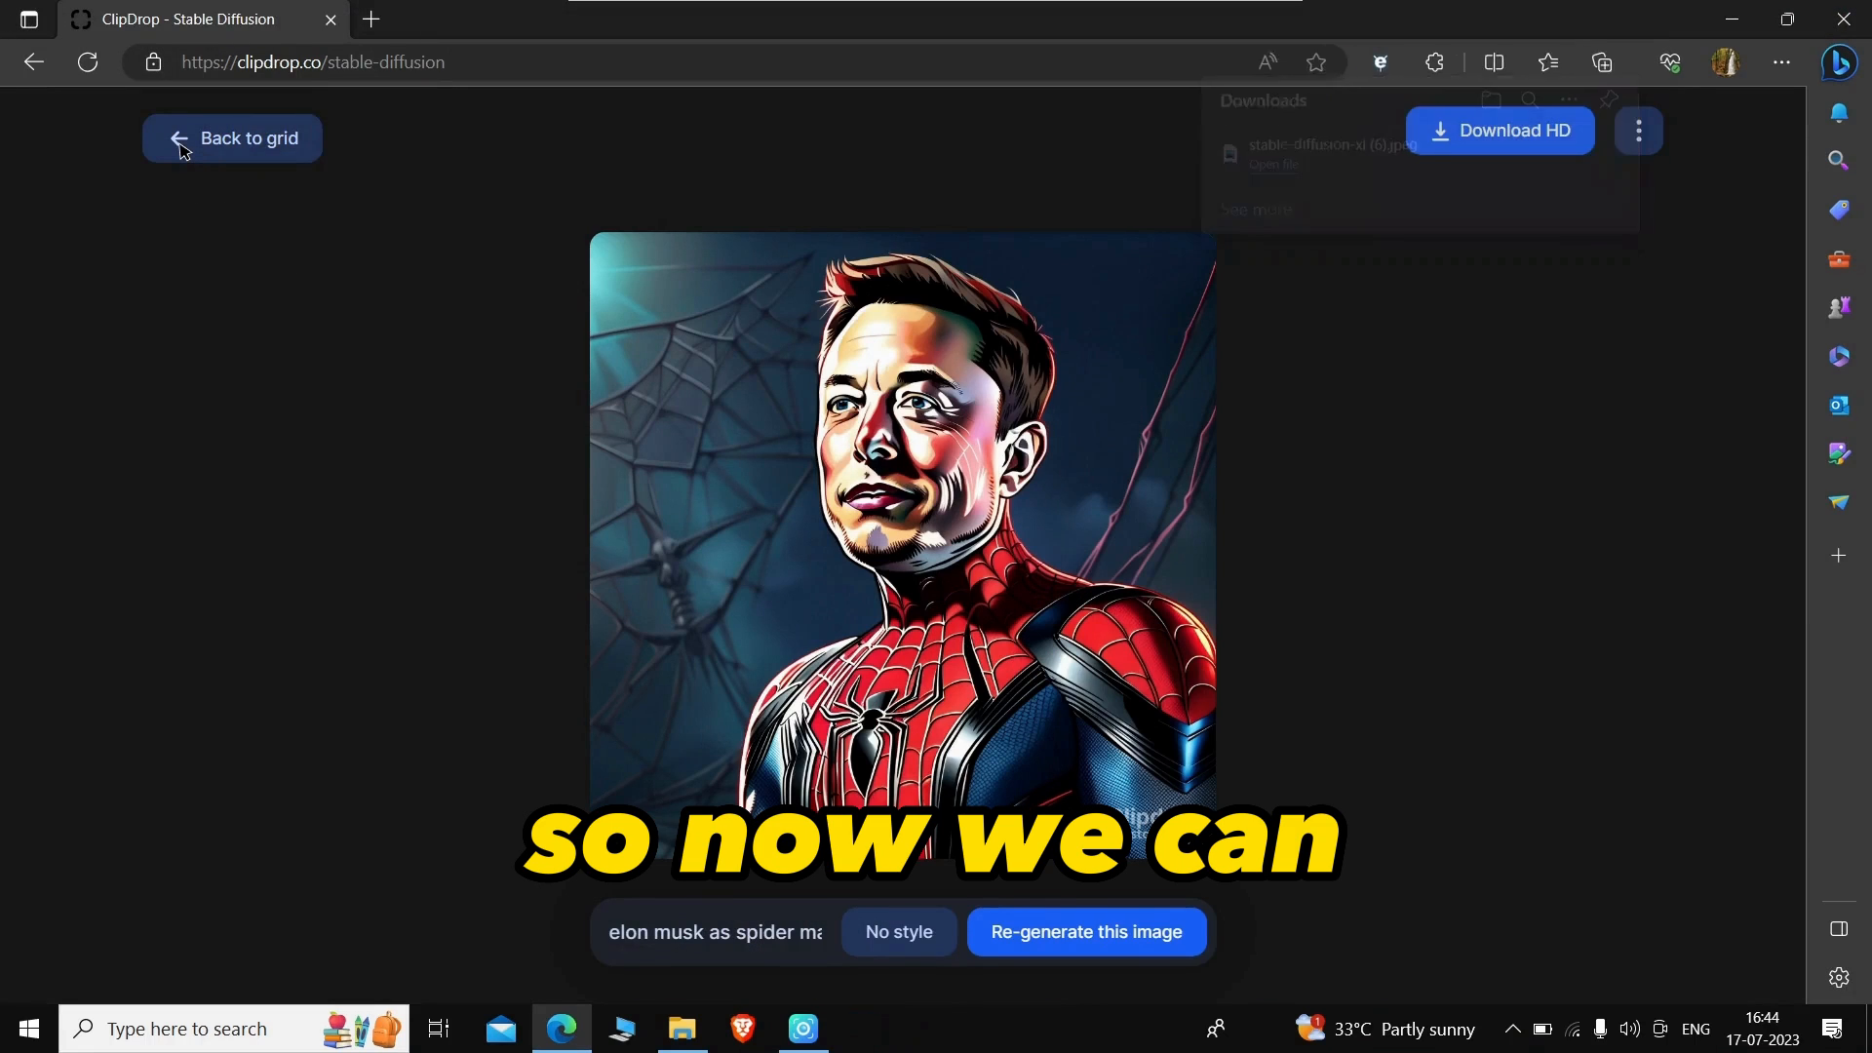
Step: Return to the prompt page and generate images for 'mark zucerberg as superman'
{"action": "left_click", "coordinate": [232, 138]}
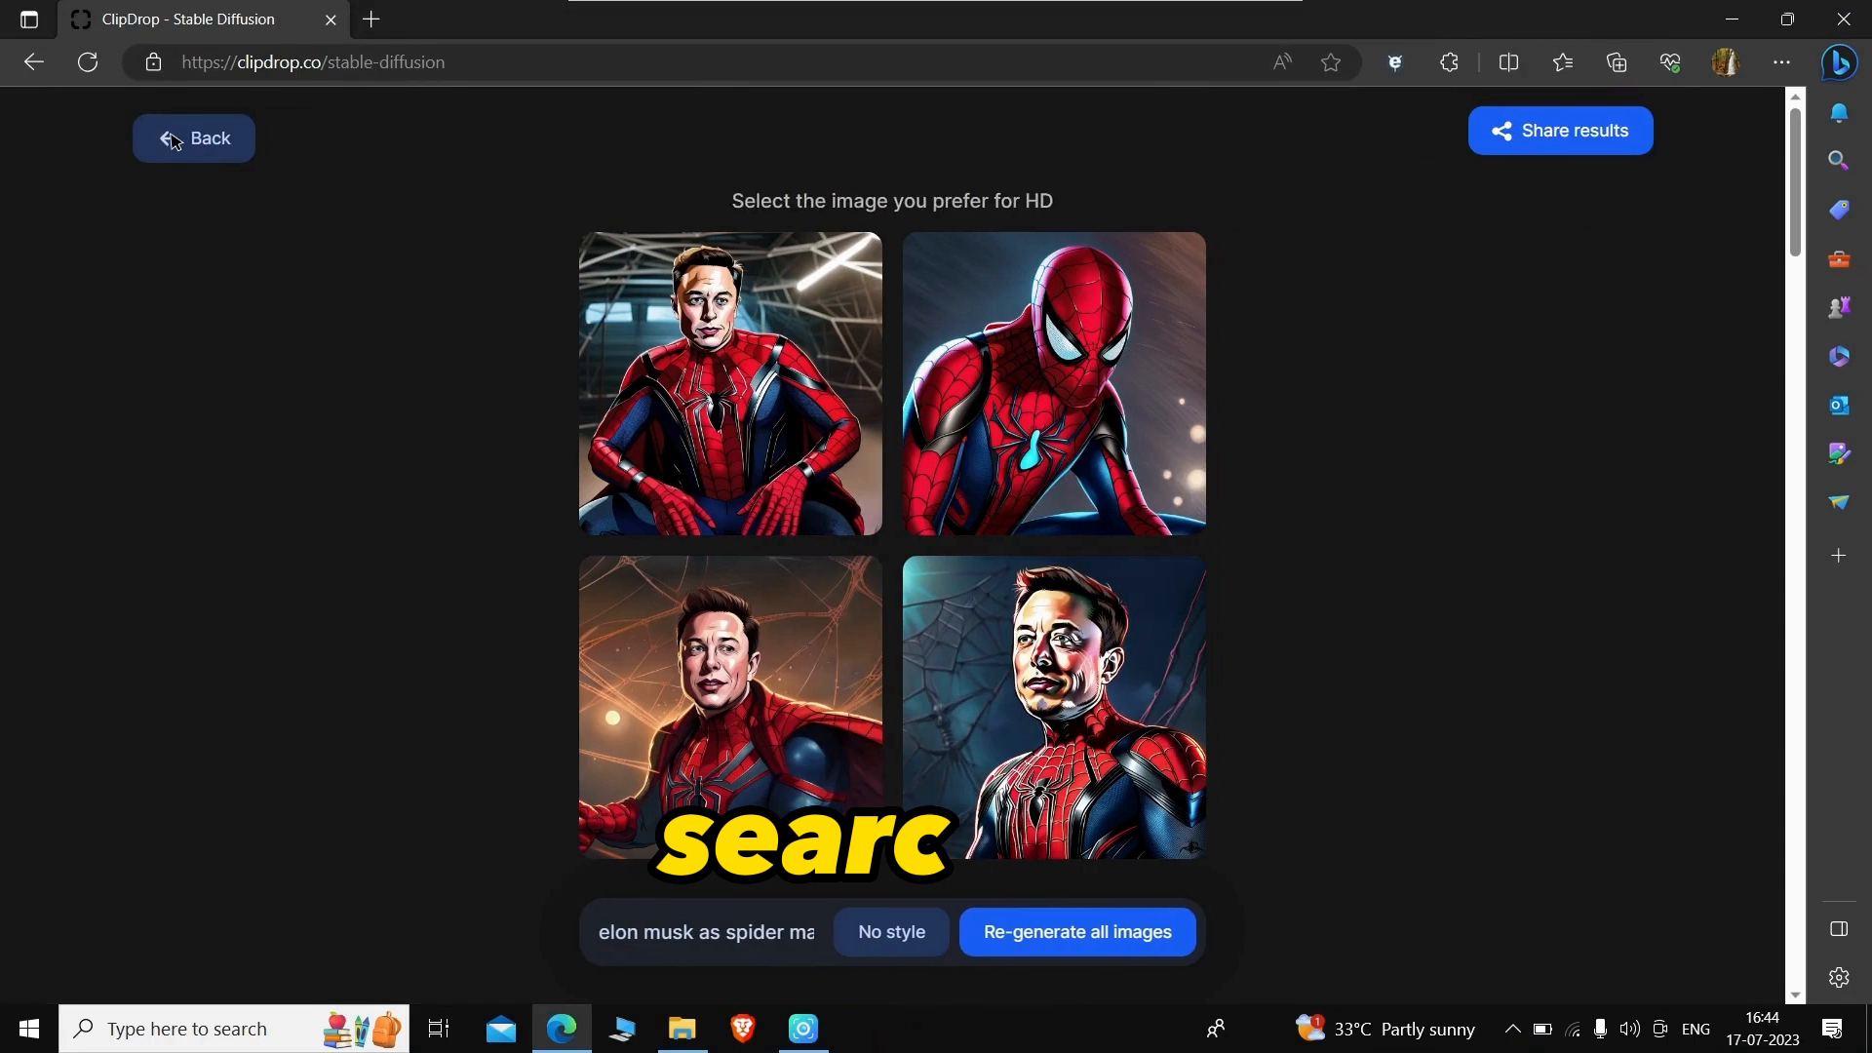
{"action": "left_click", "coordinate": [193, 137]}
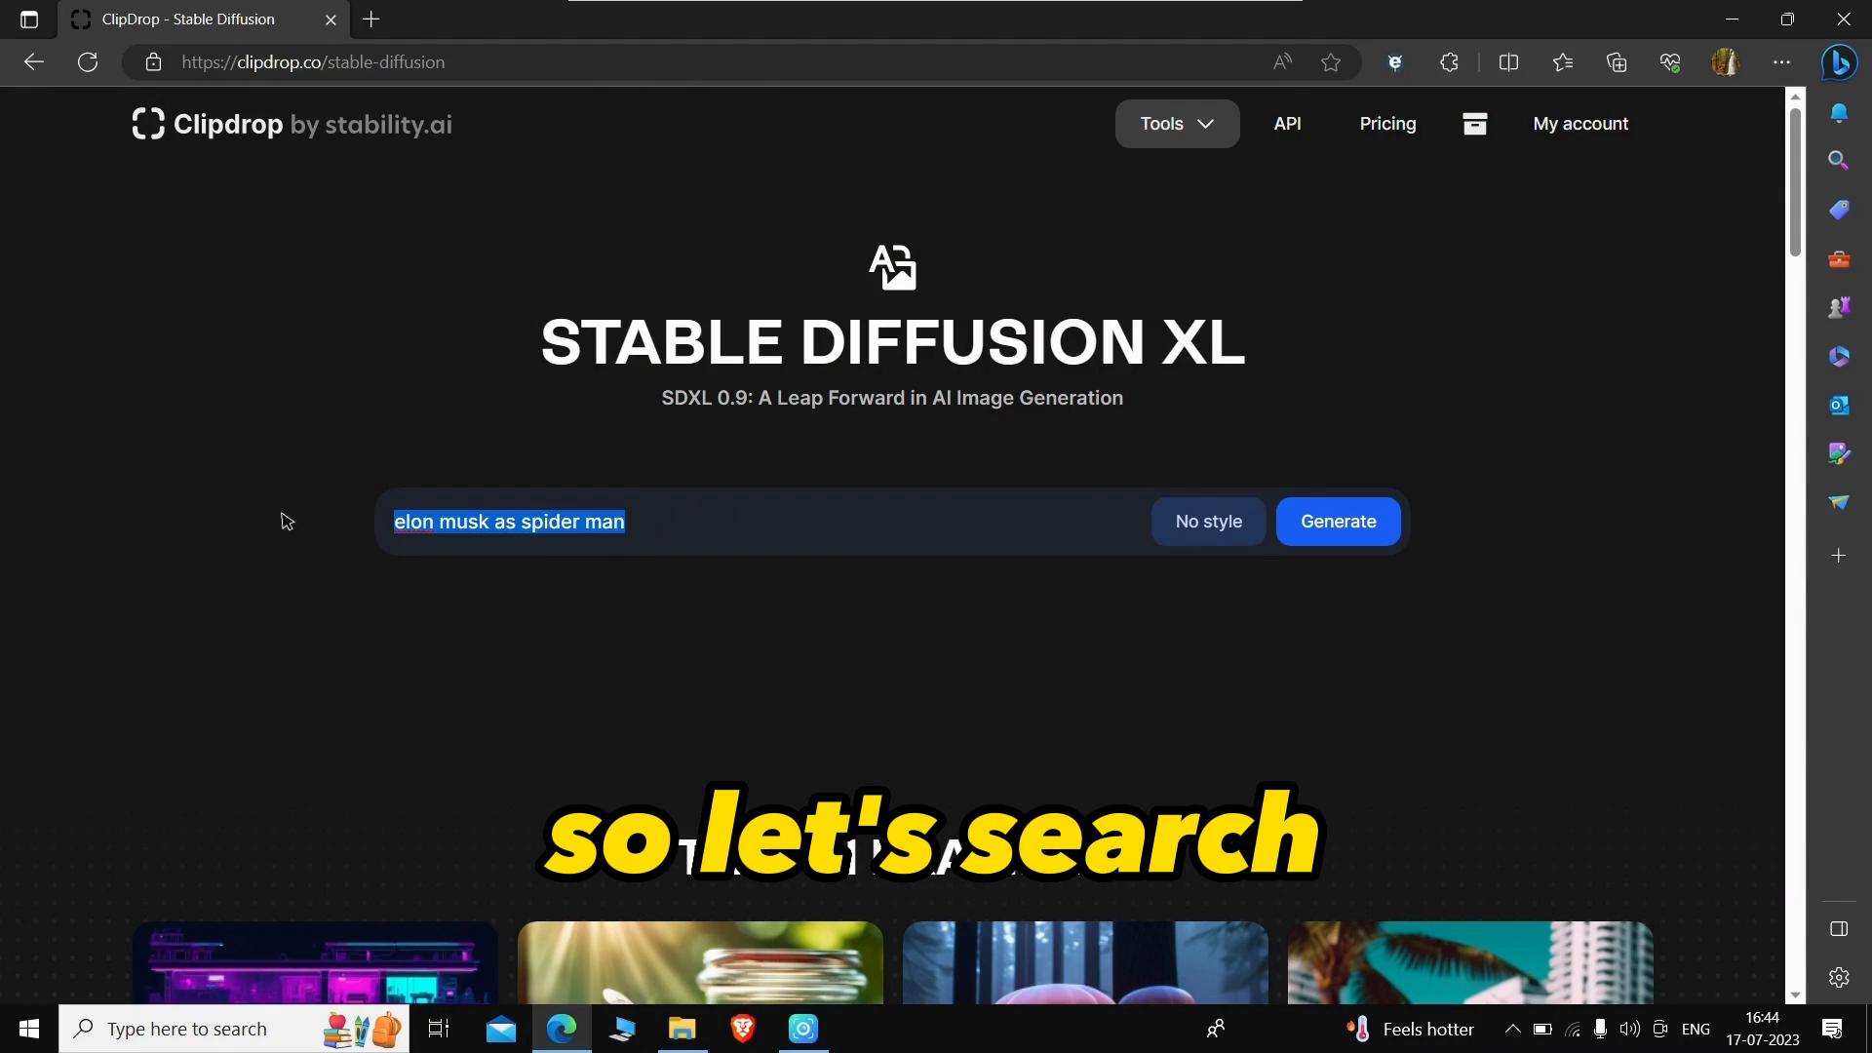
{"action": "type", "text": "mark zucerberg a"}
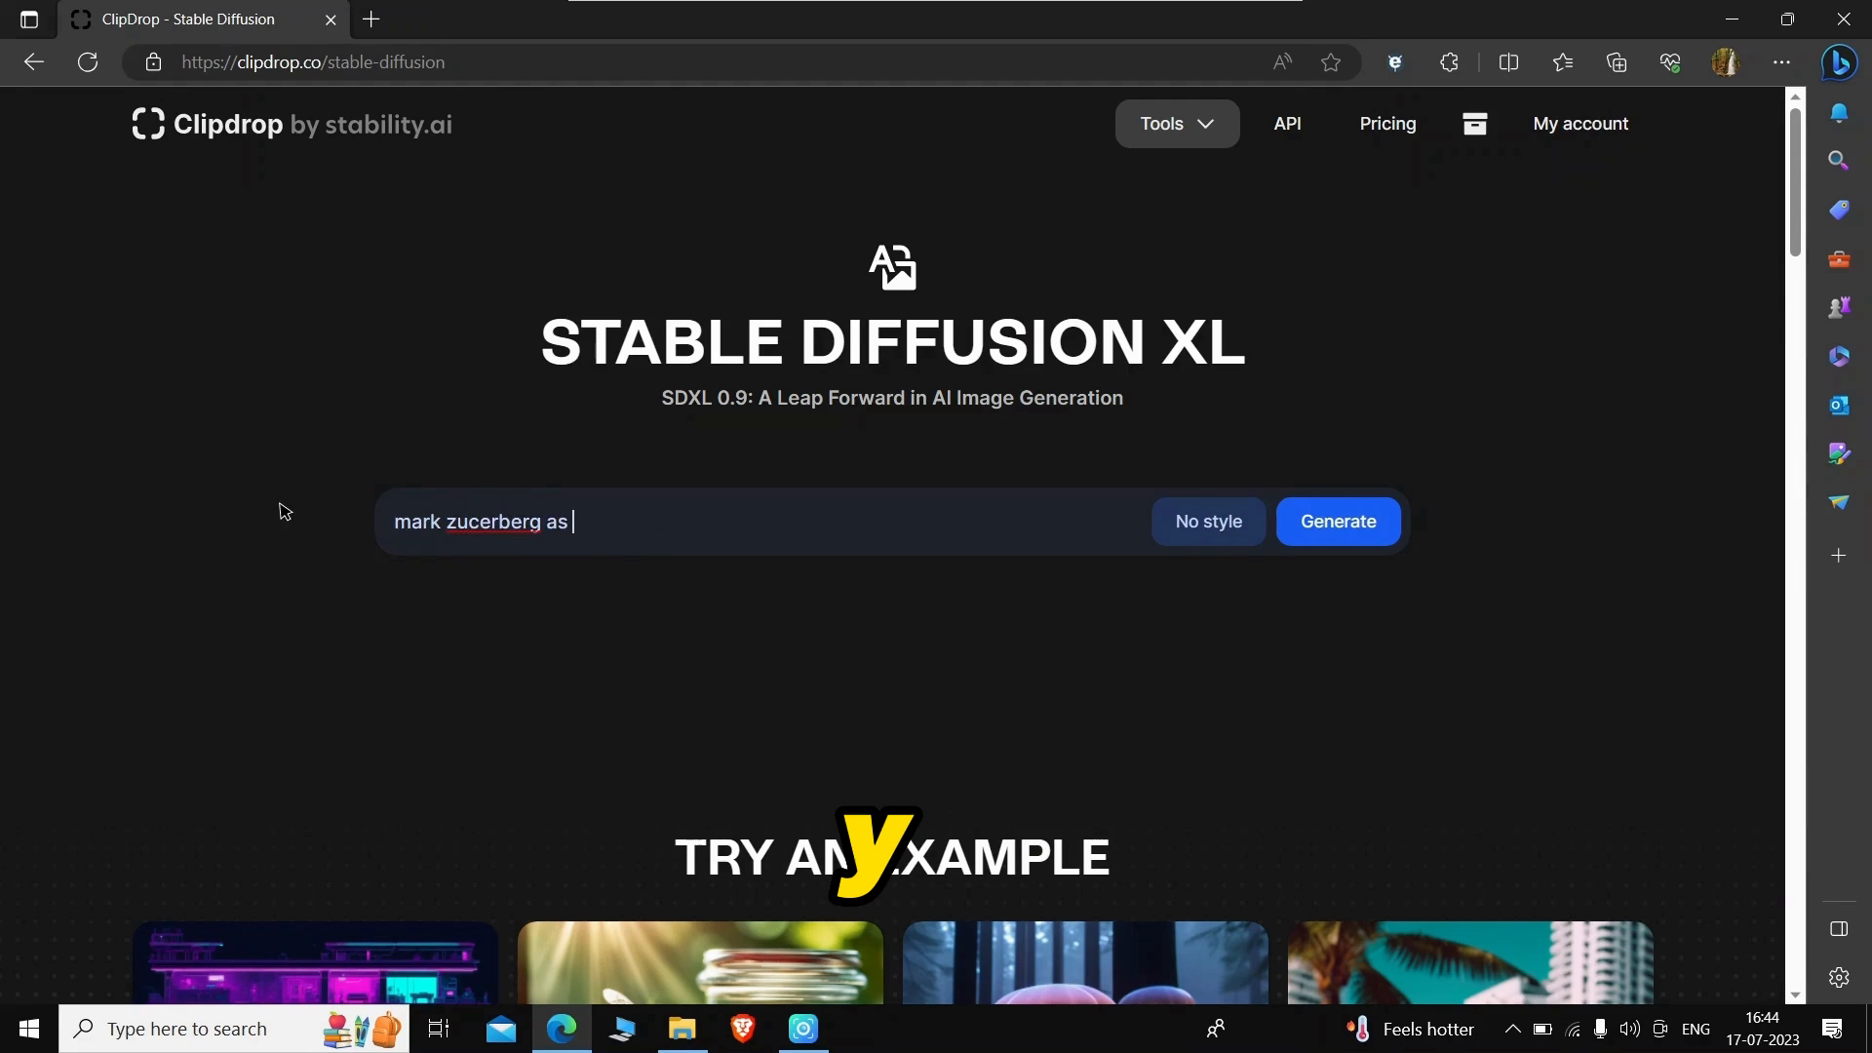
{"action": "type", "text": "supe"}
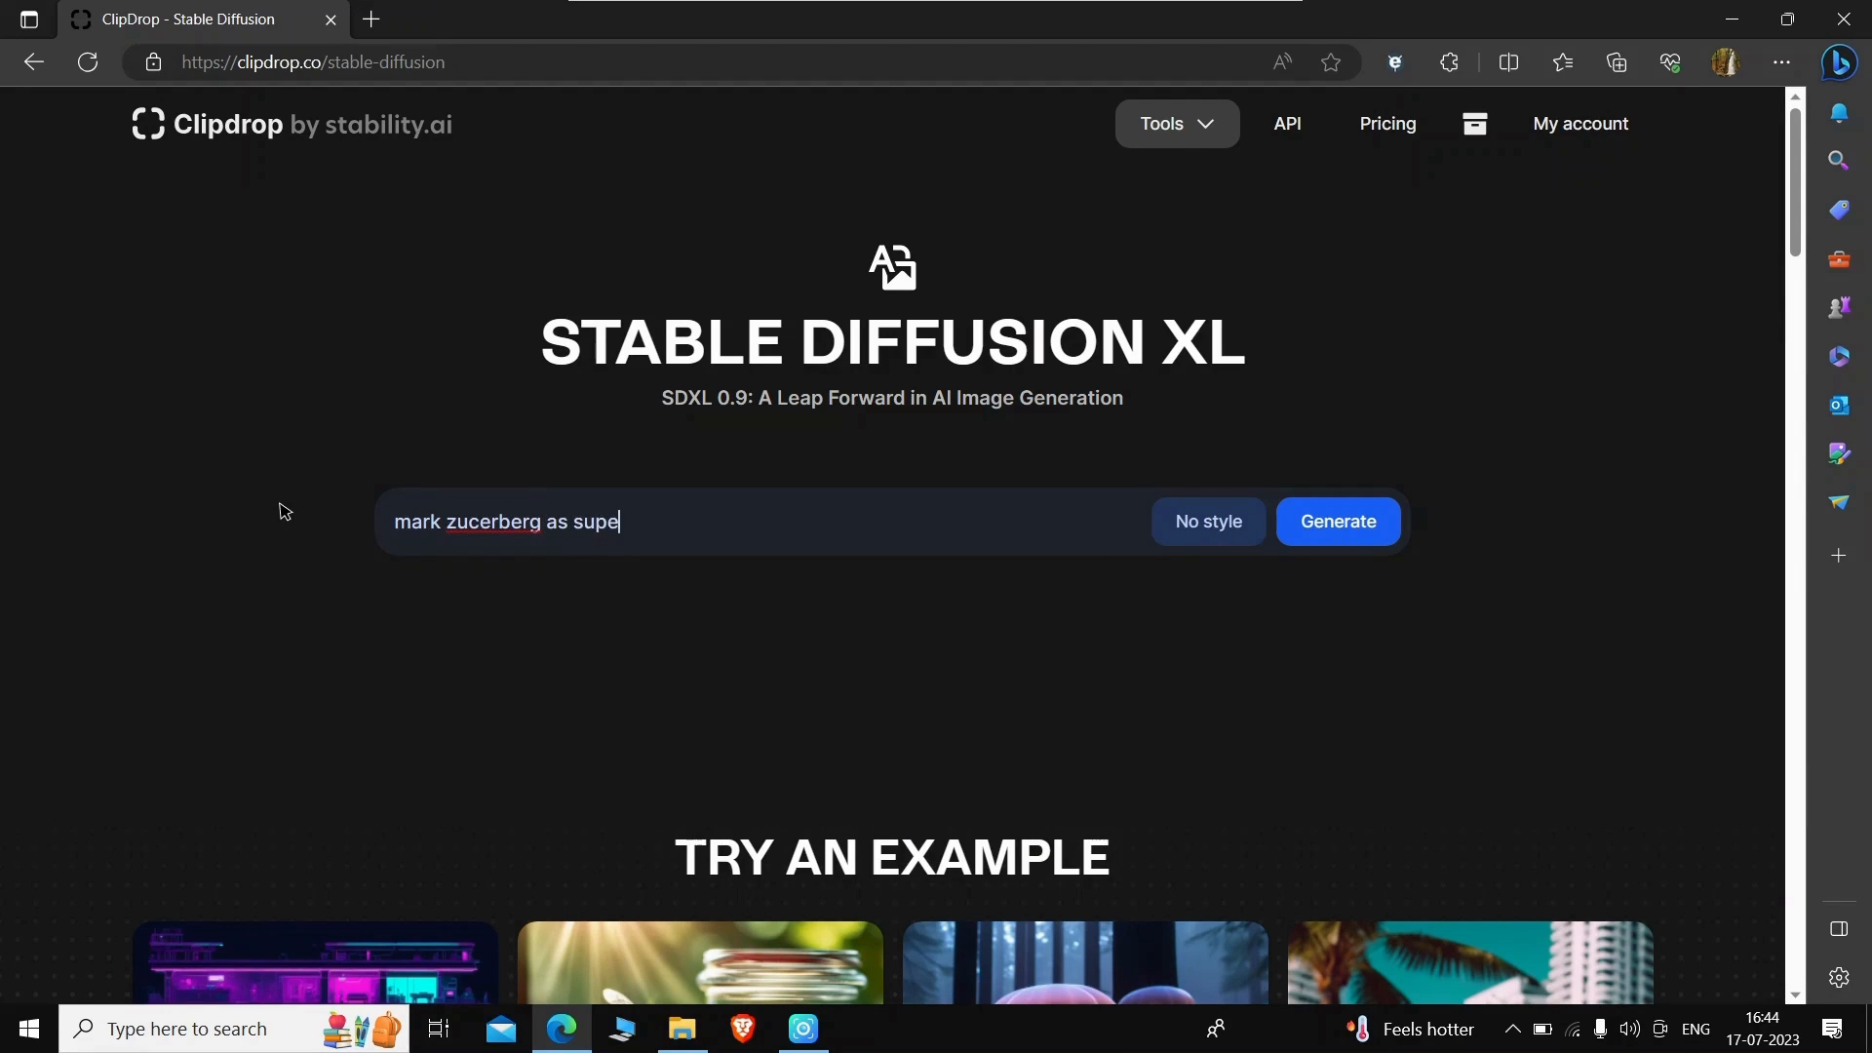
{"action": "left_click", "coordinate": [1339, 521]}
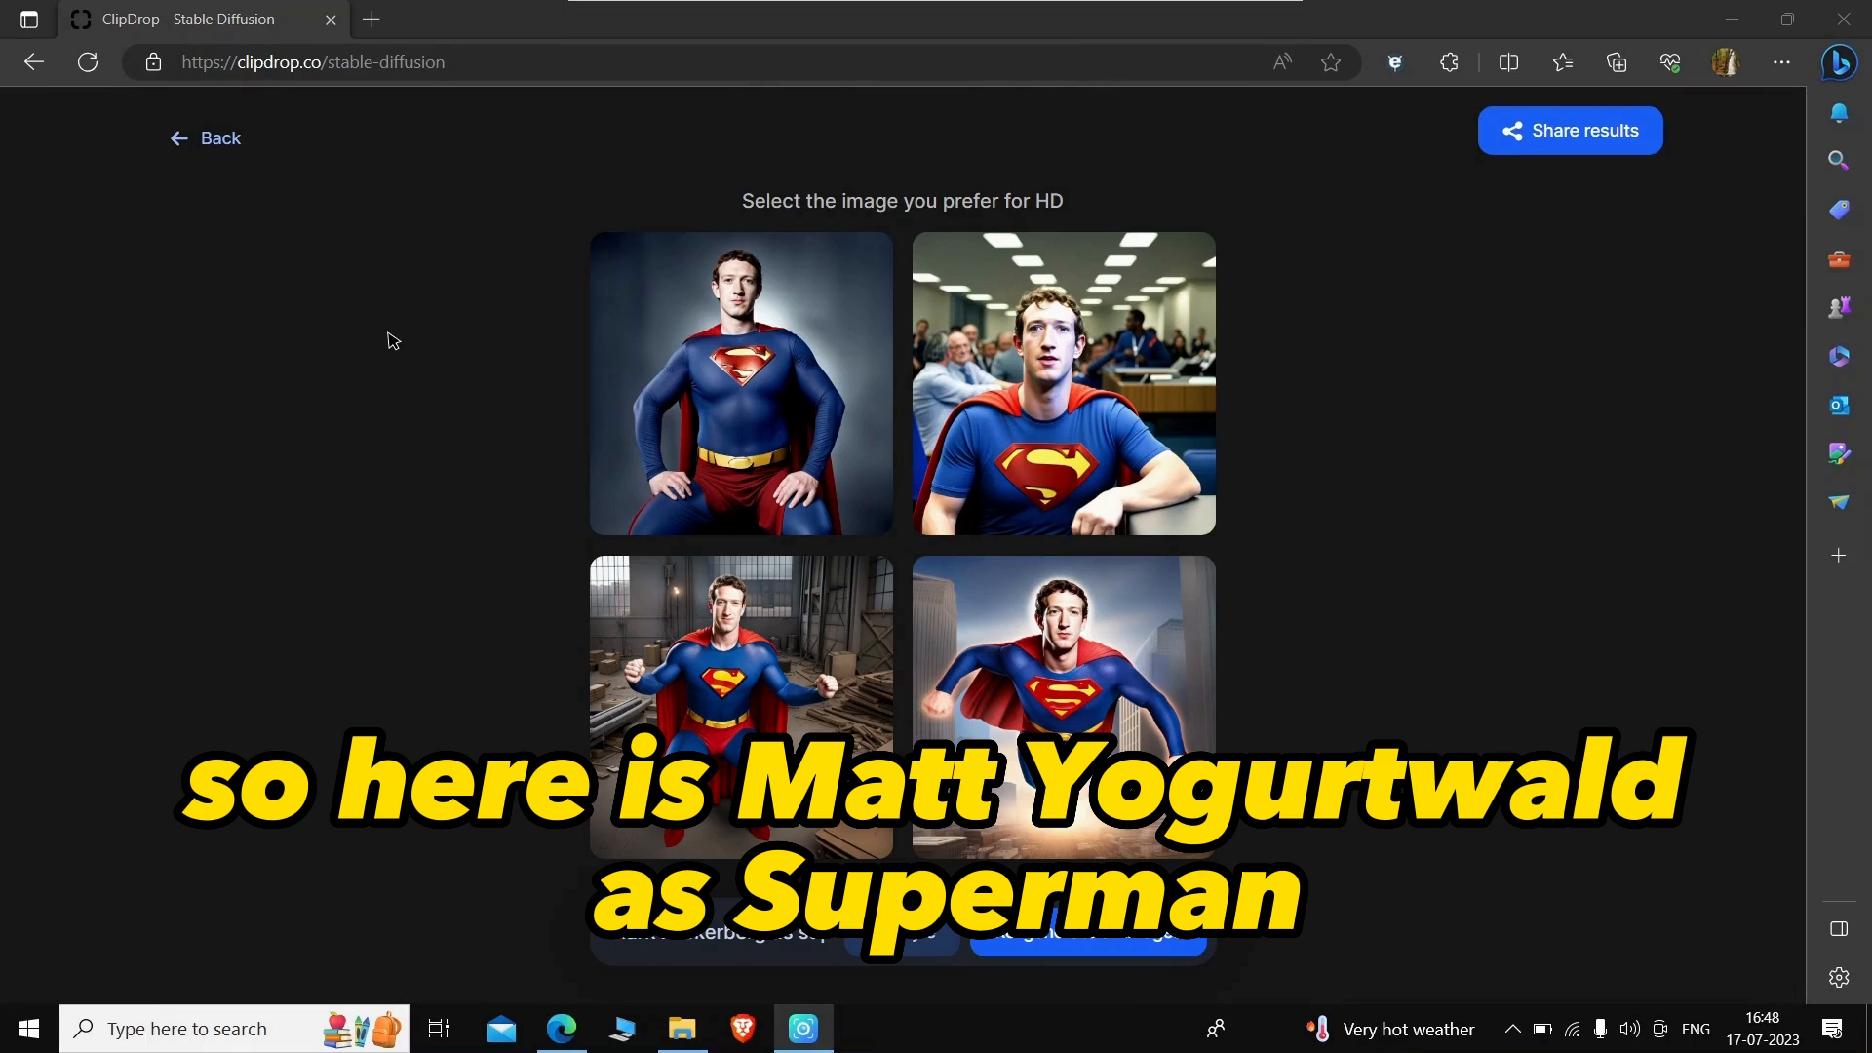
Step: Open the top-right Superman image in a new tab, then view the bottom-right flying one
{"action": "right_click", "coordinate": [1062, 383]}
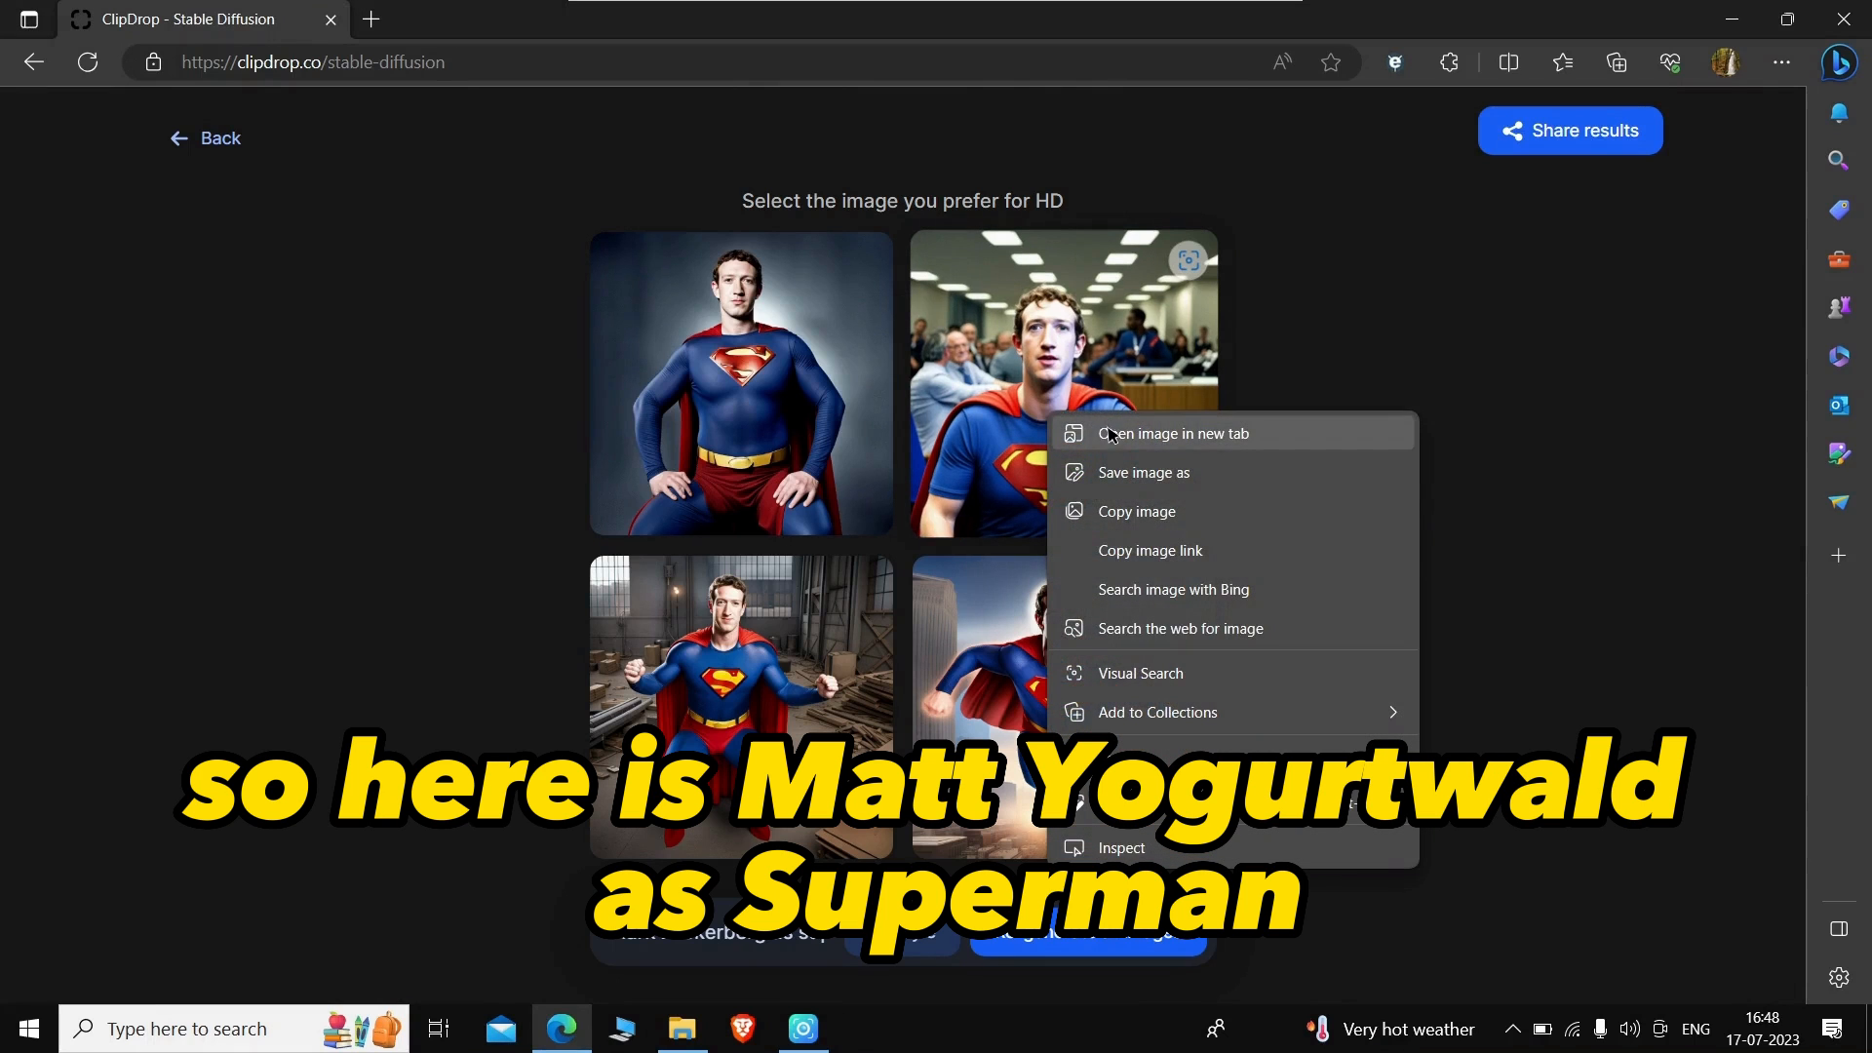
{"action": "left_click", "coordinate": [1171, 433]}
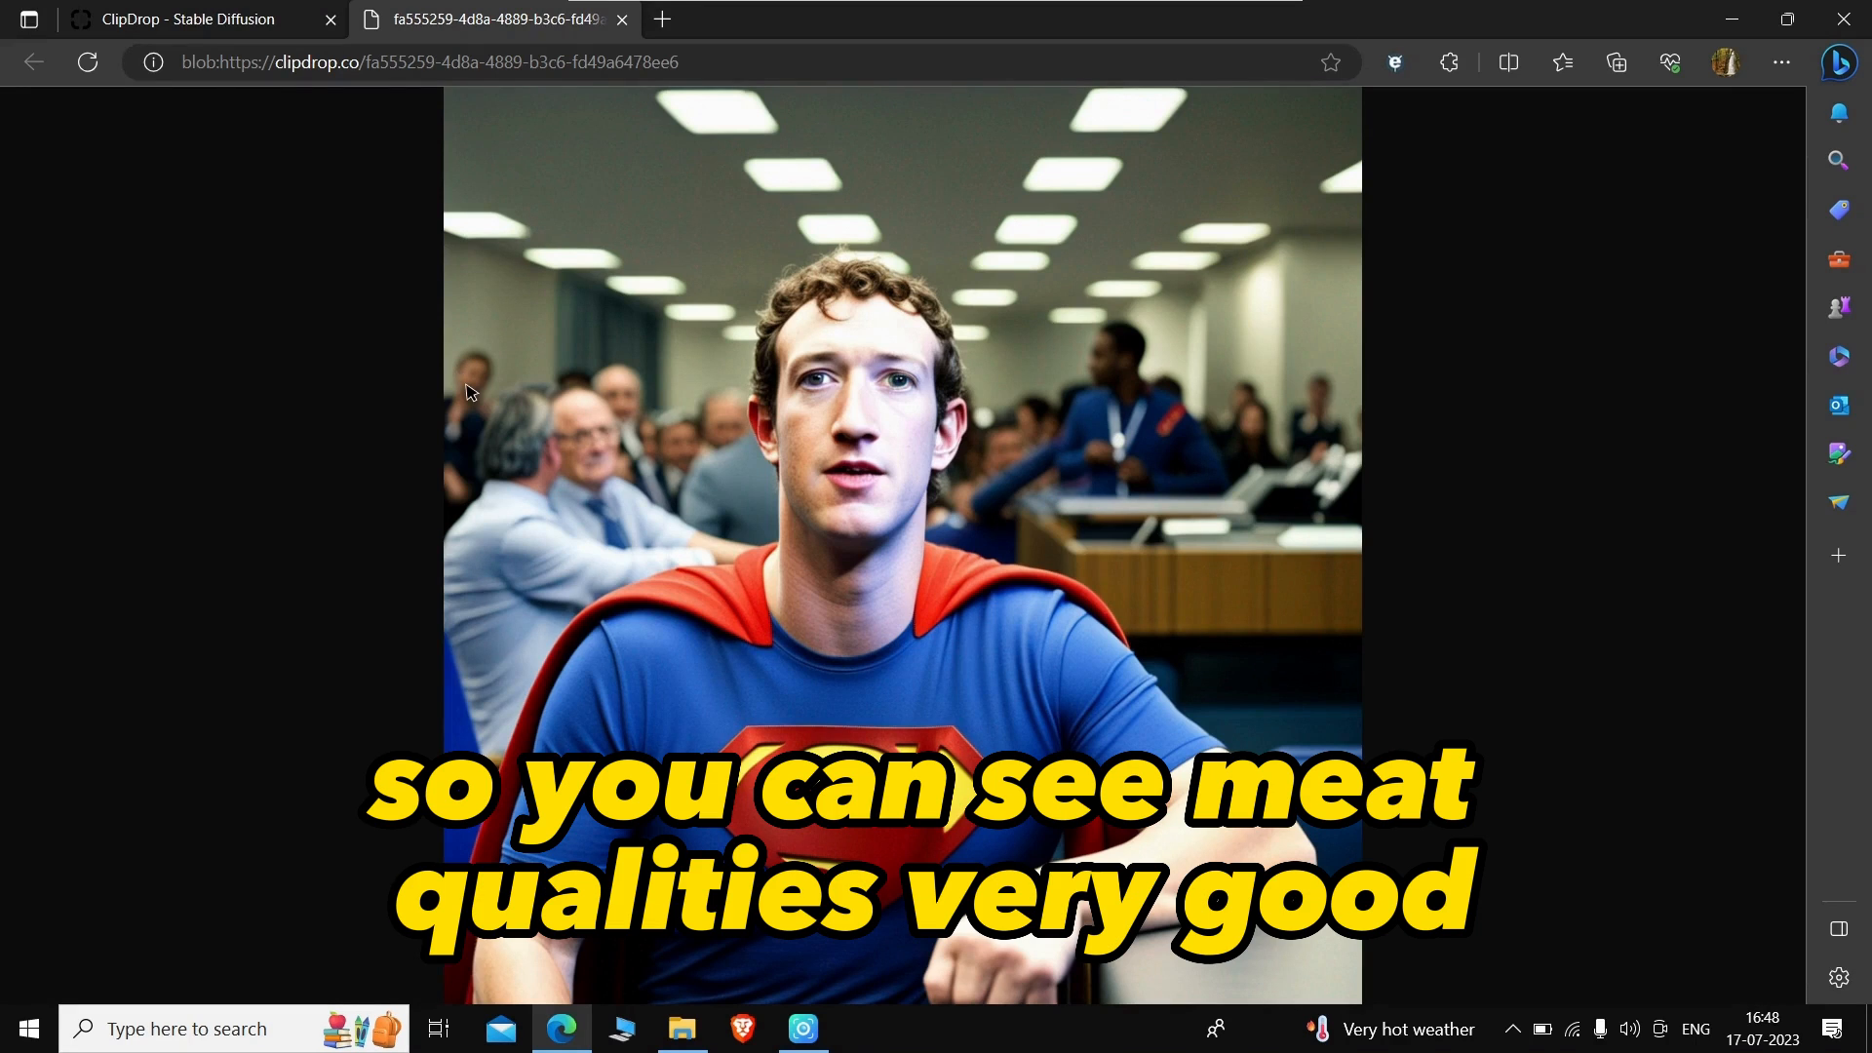
{"action": "left_click", "coordinate": [185, 20]}
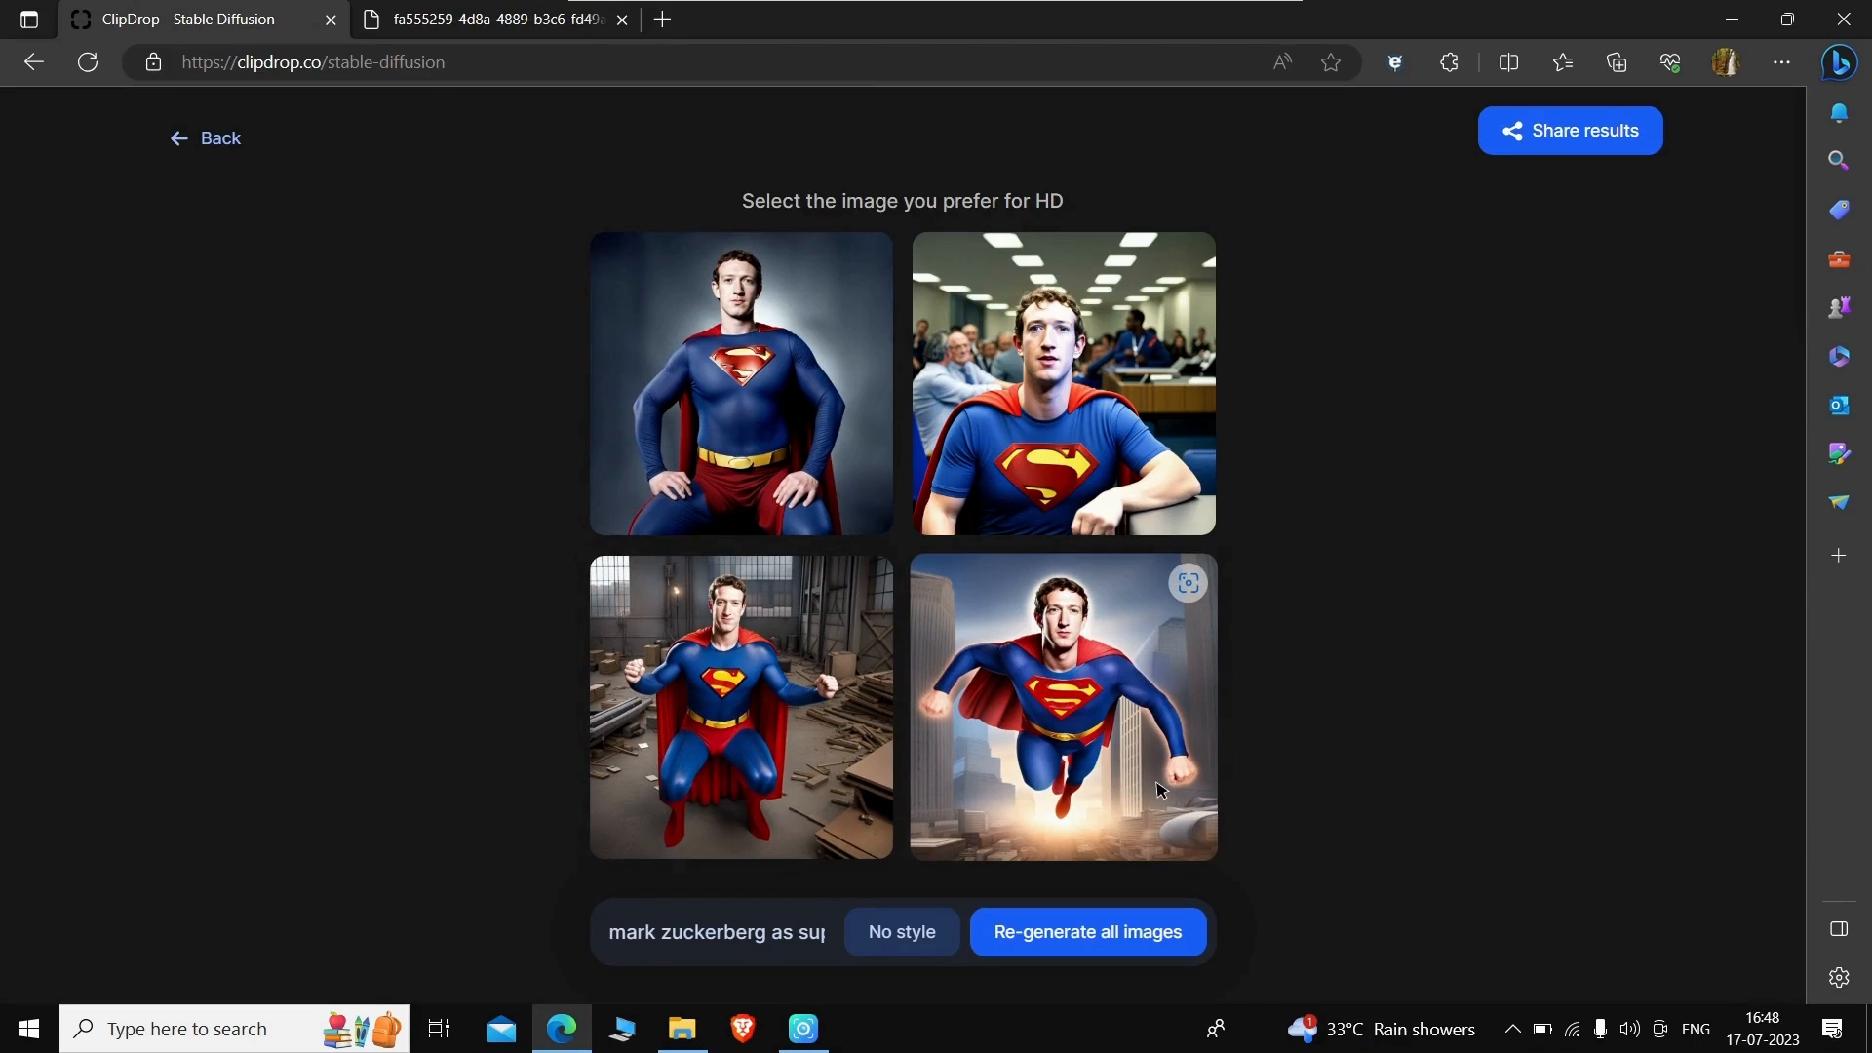
{"action": "mouse_move", "coordinate": [1080, 714]}
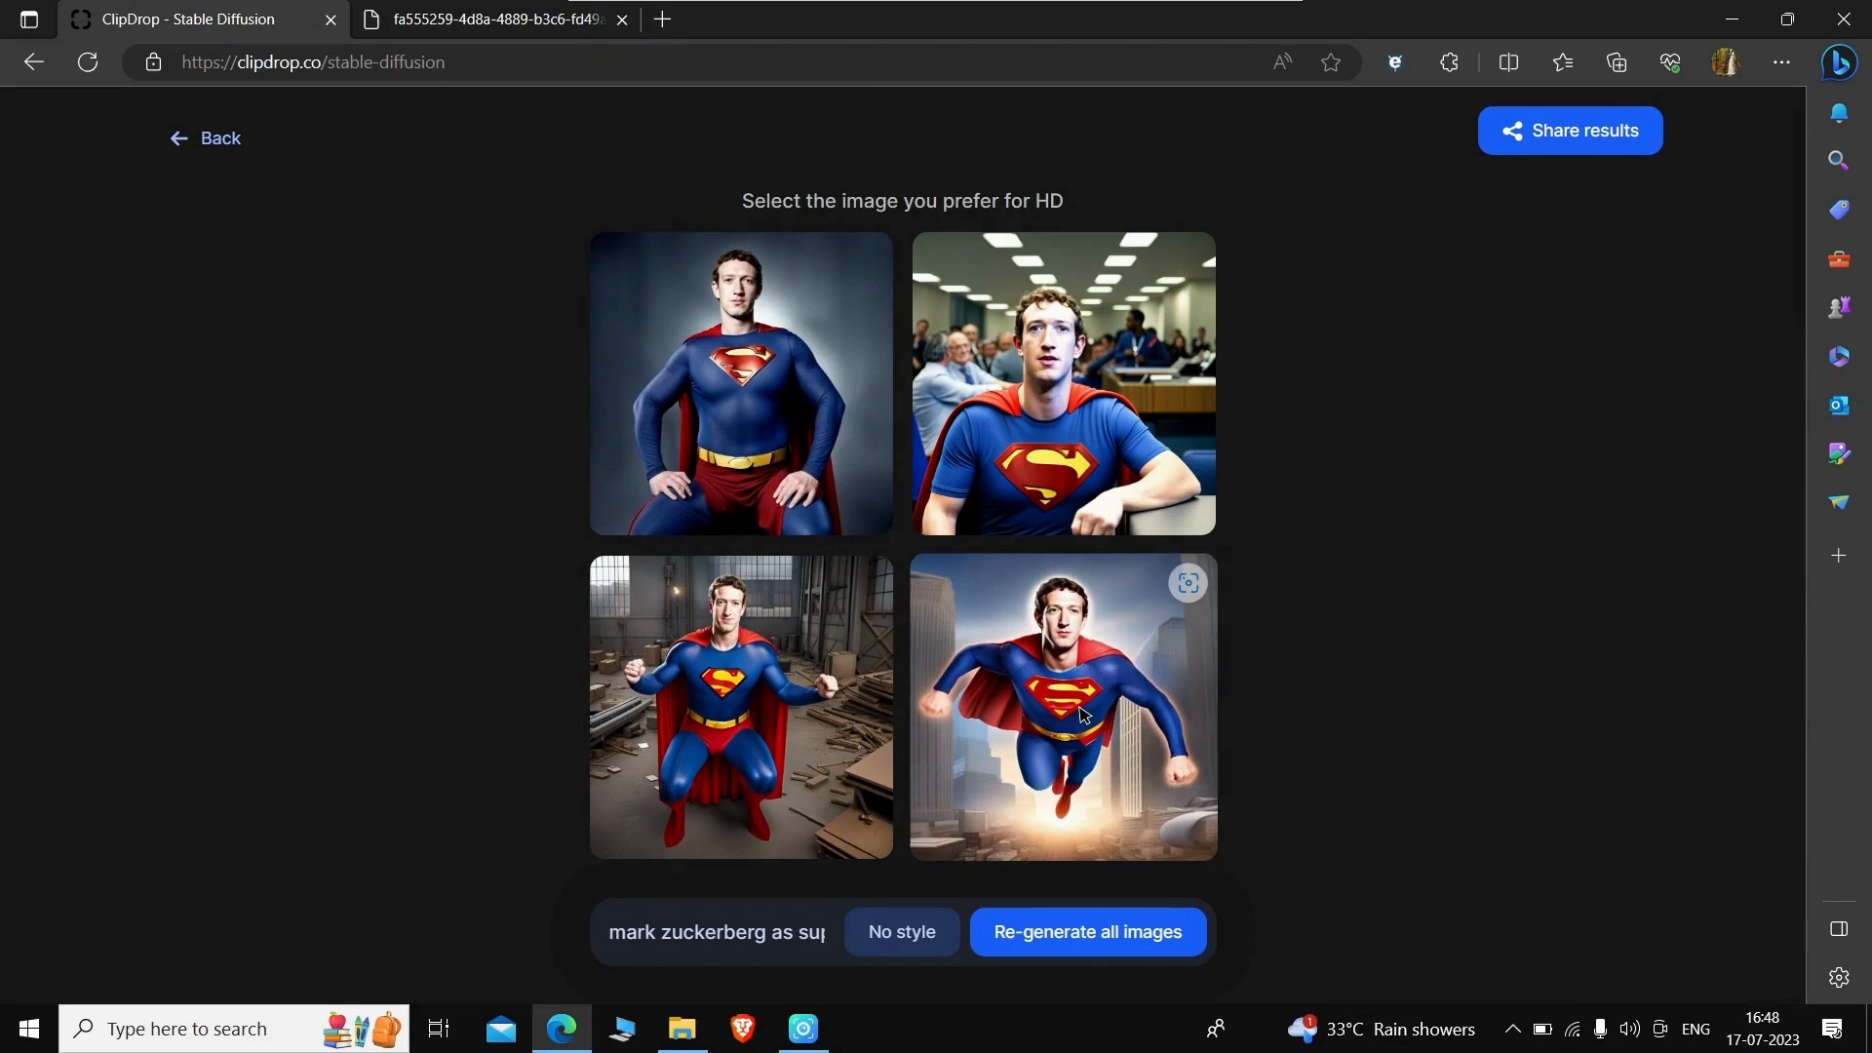
{"action": "left_click", "coordinate": [1062, 706]}
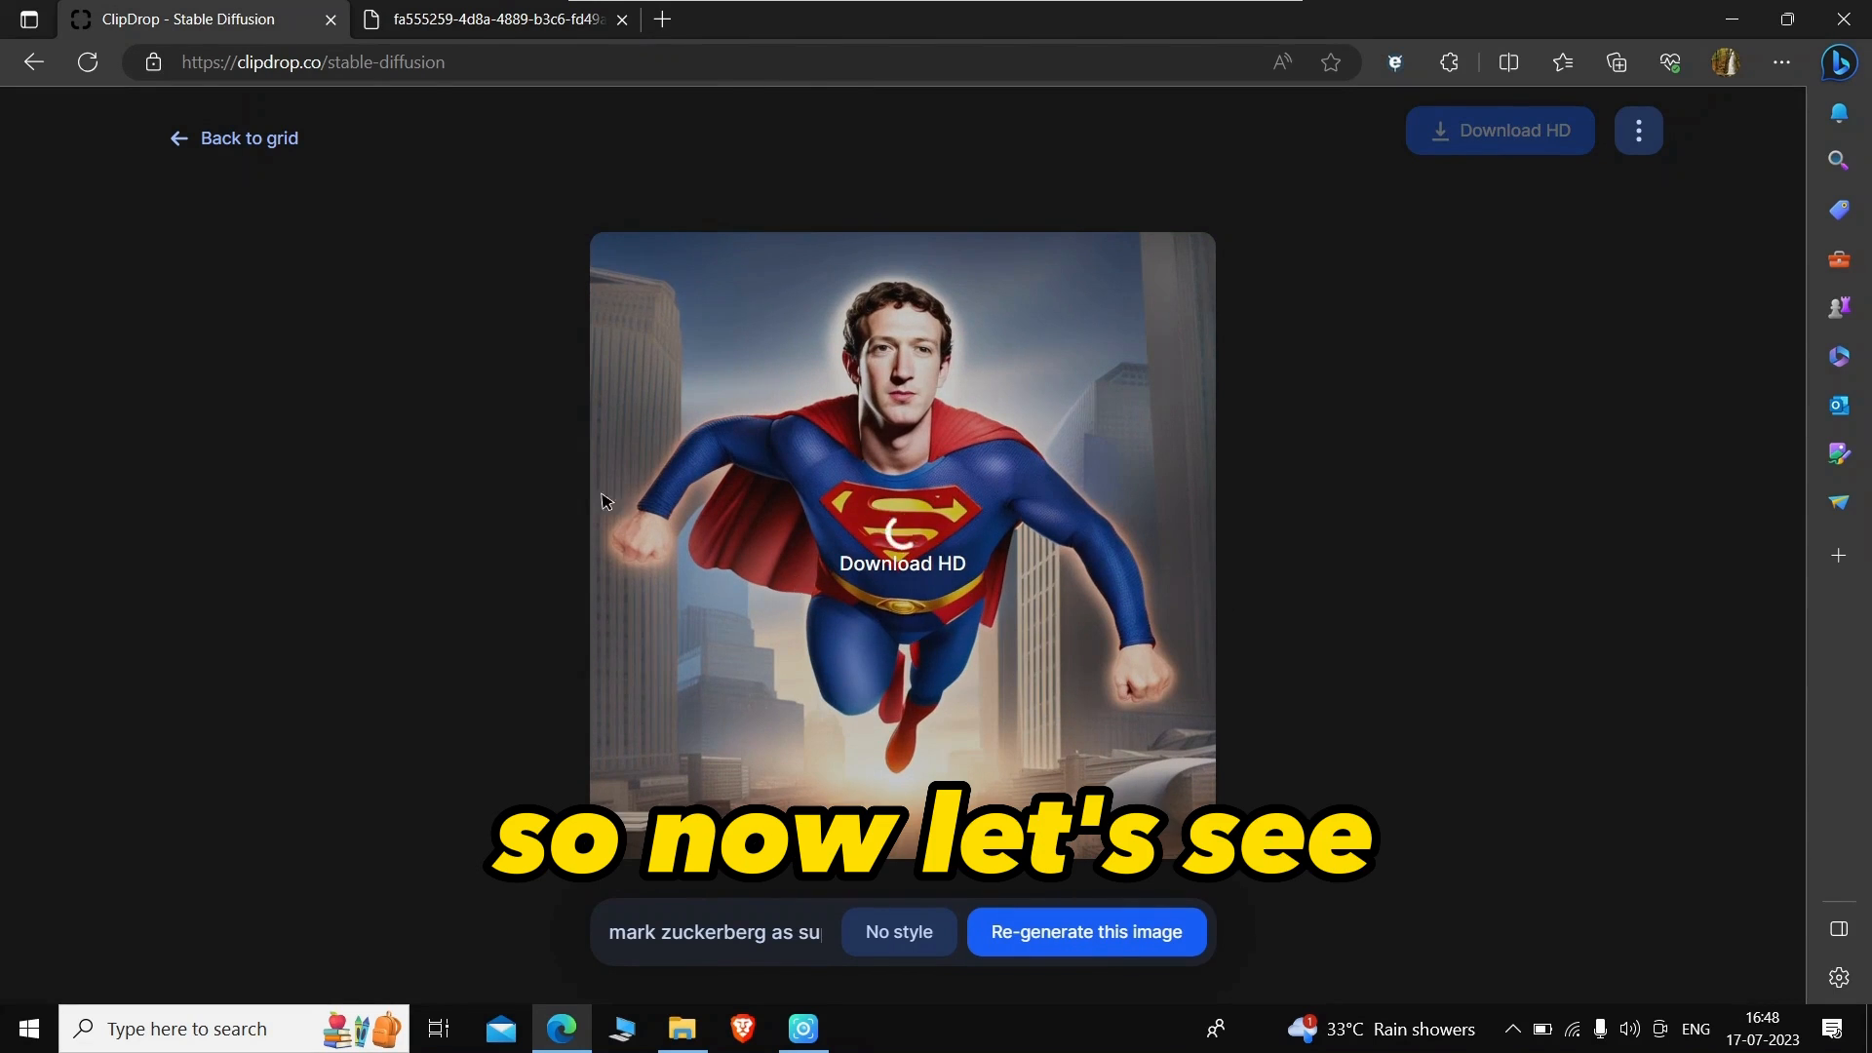
{"action": "left_click", "coordinate": [234, 137]}
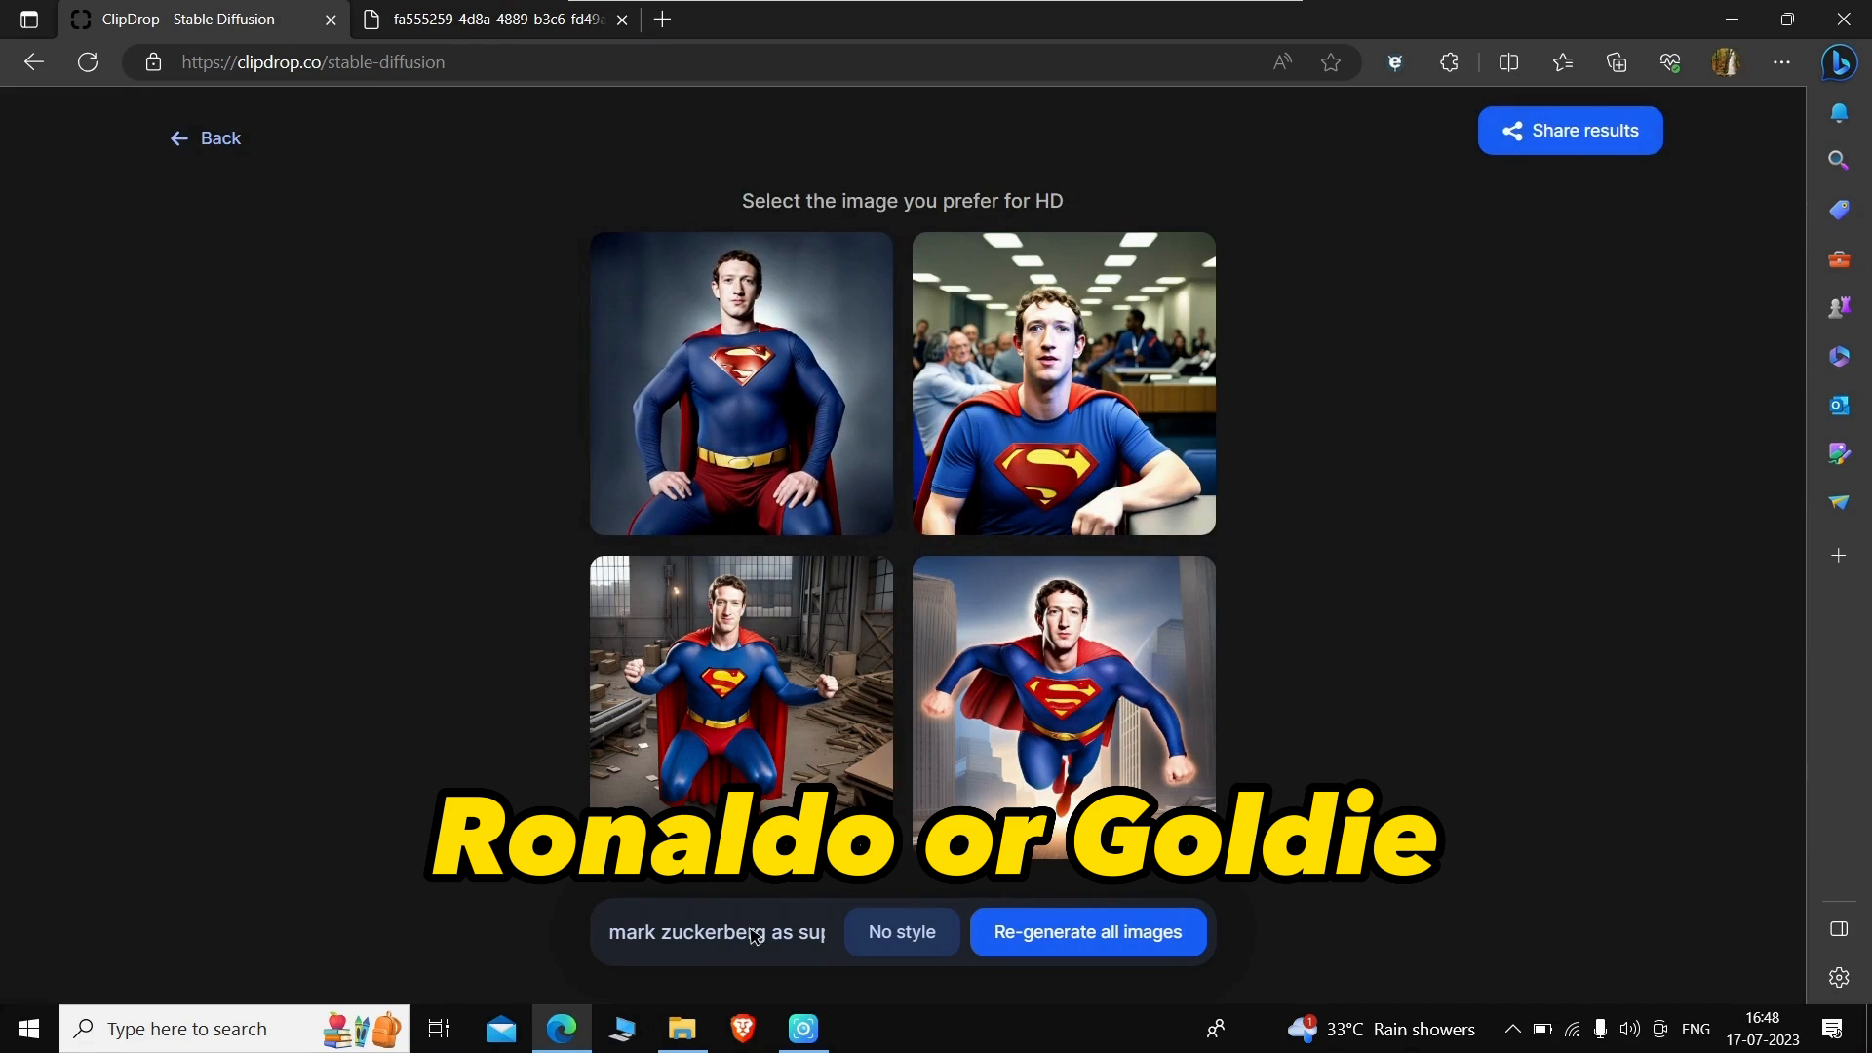
Step: Replace the prompt with 'Virat kohli as iron man', regenerate all images, and skip the offer
{"action": "triple_click", "coordinate": [717, 931]}
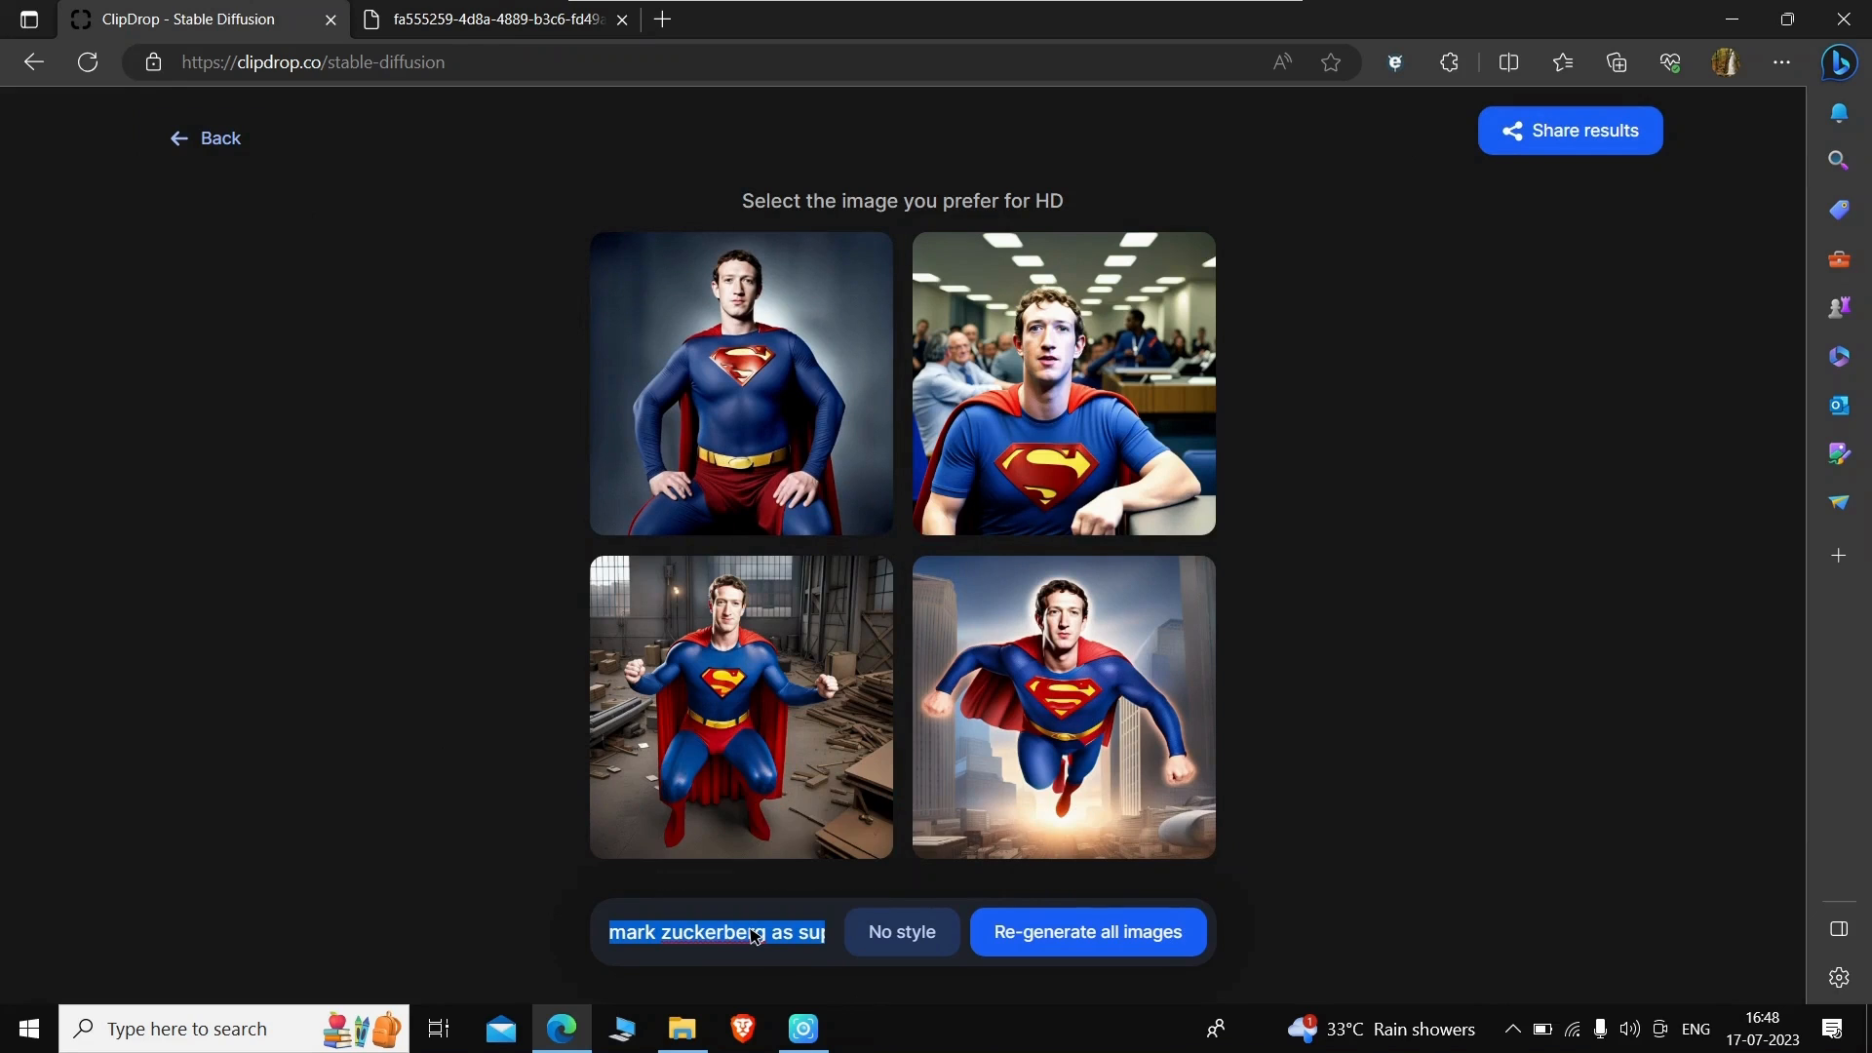
{"action": "type", "text": "Virat kohli as iron man"}
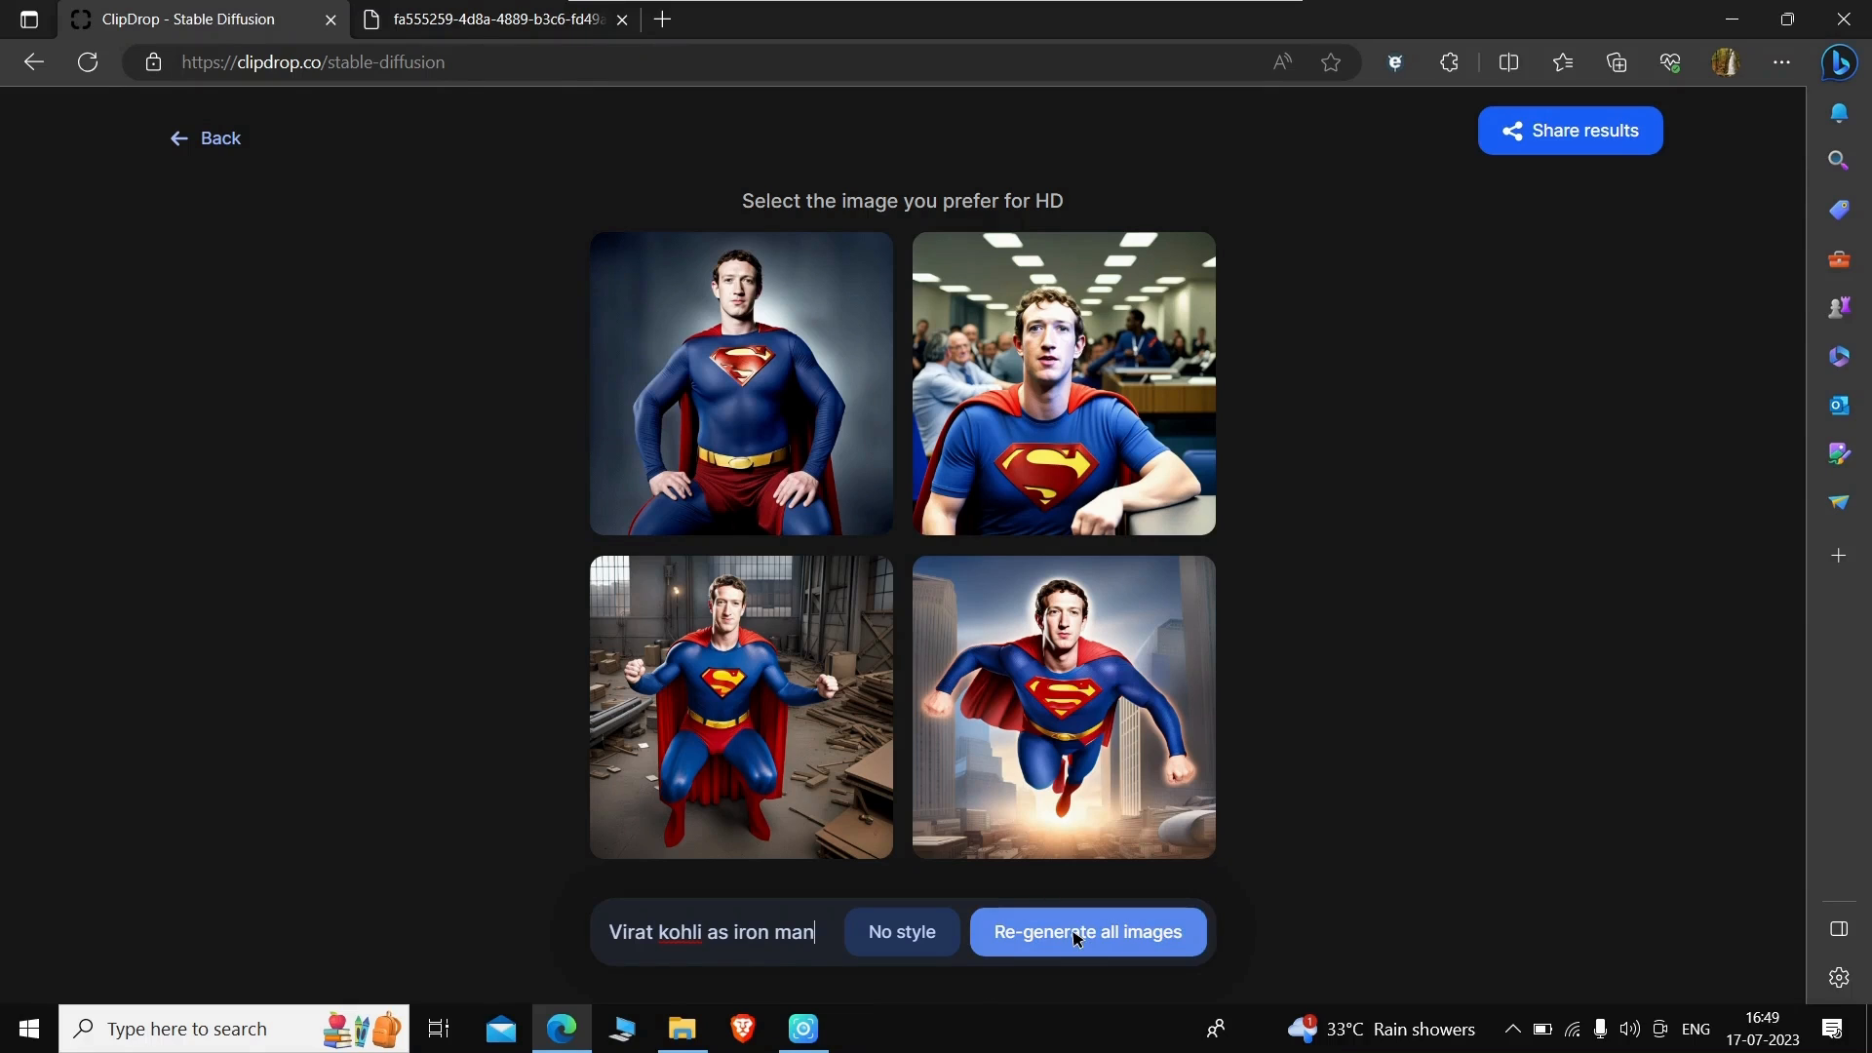
{"action": "left_click", "coordinate": [1085, 932]}
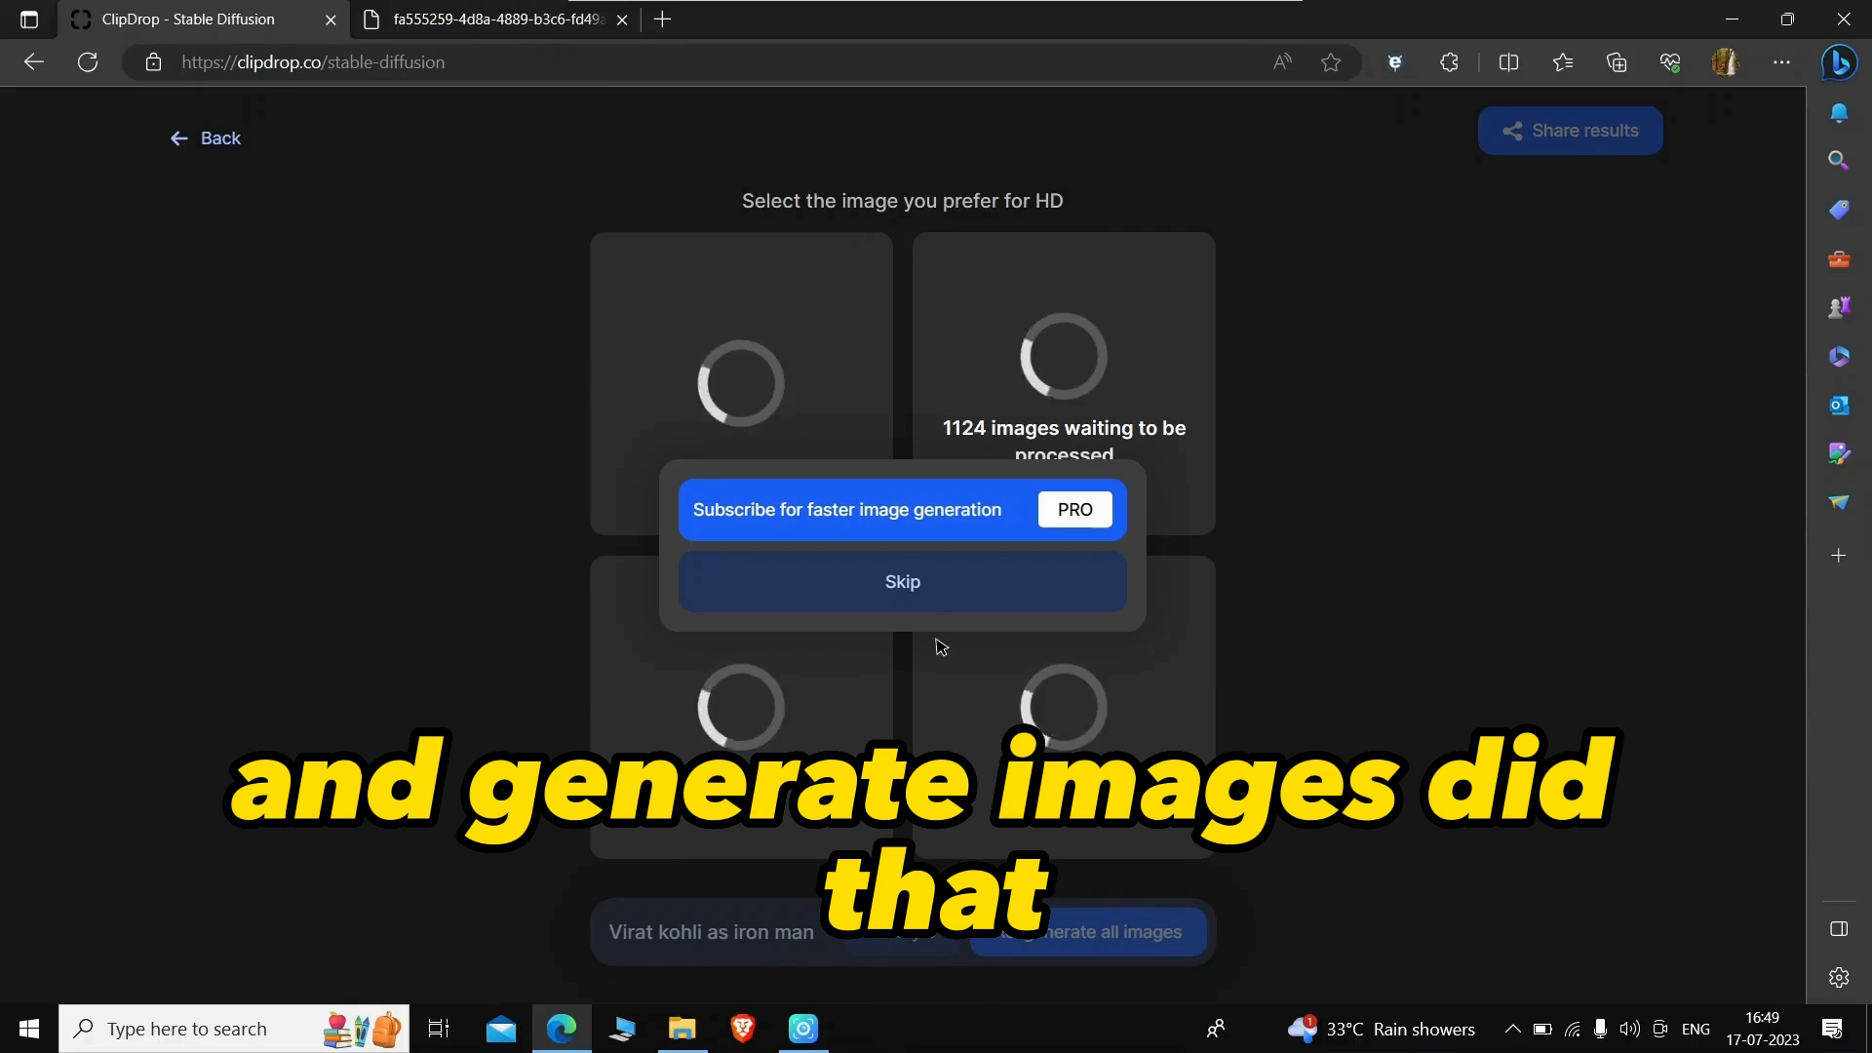
{"action": "left_click", "coordinate": [901, 582]}
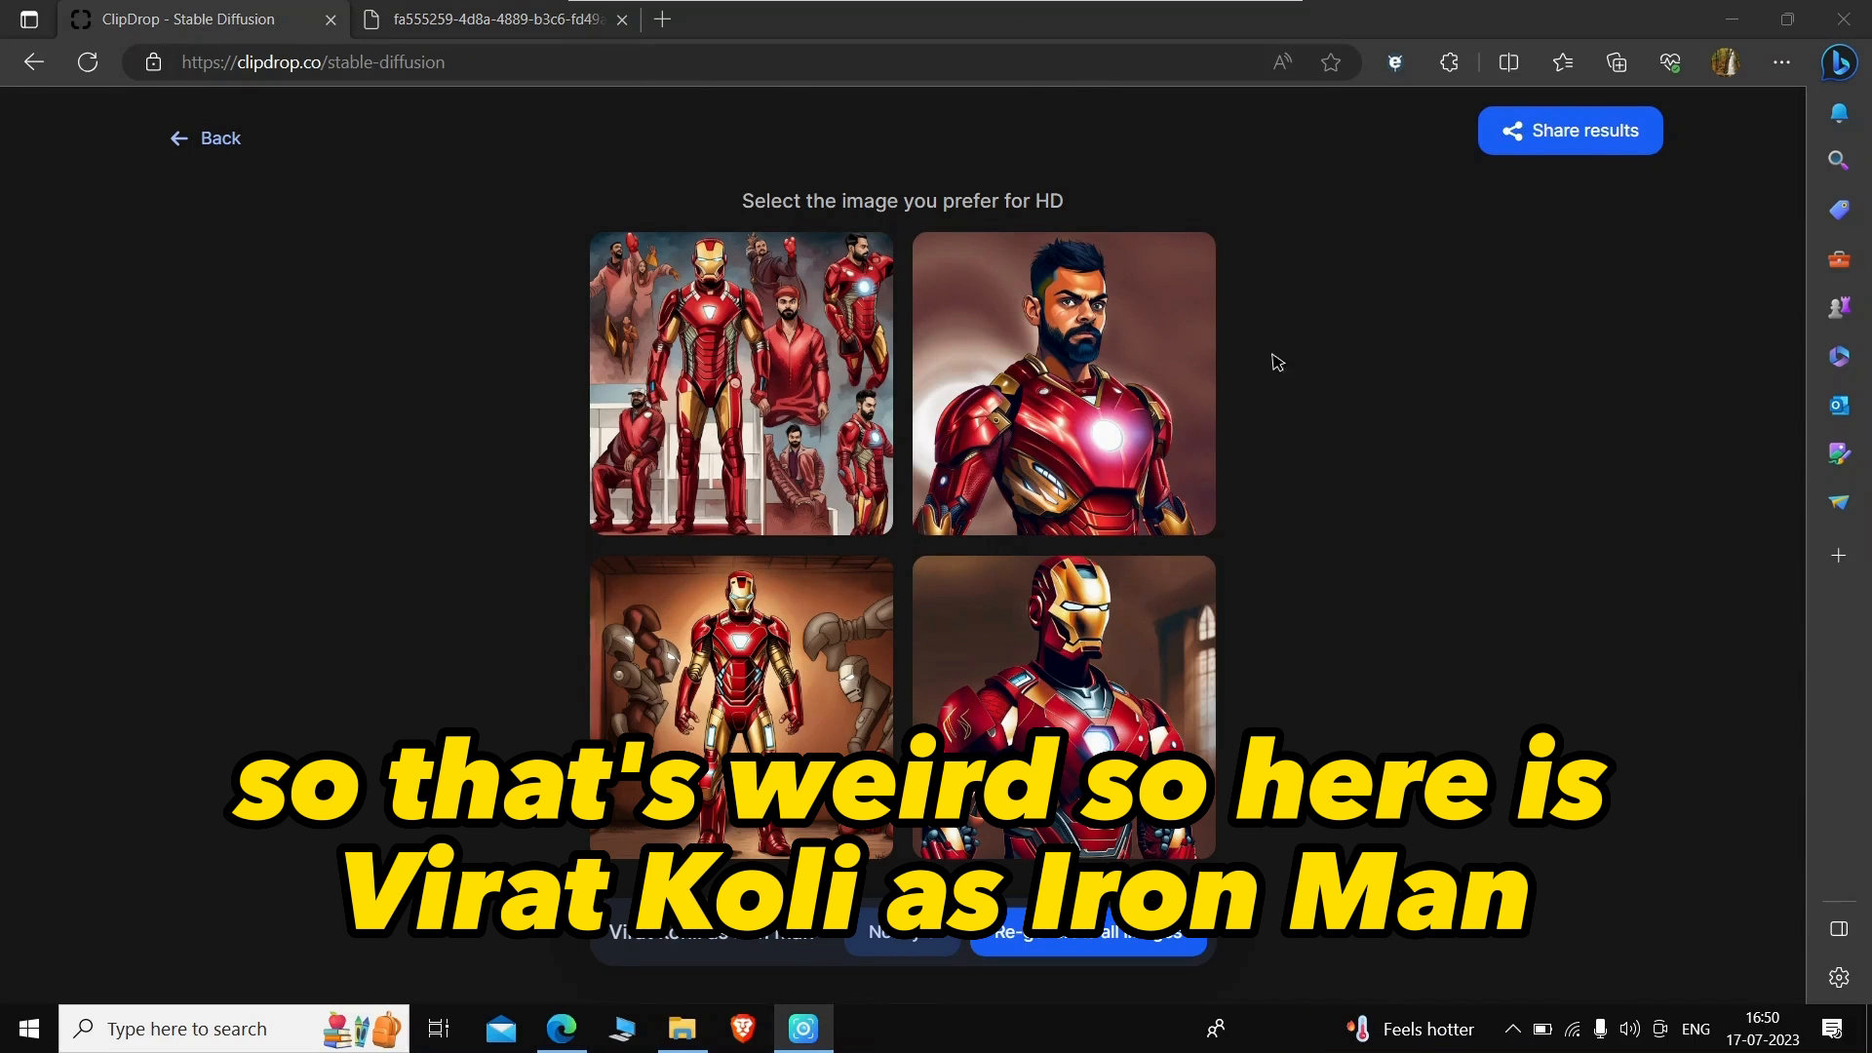
Step: View the top-right bearded Iron Man portrait in HD, then return to the grid
{"action": "left_click", "coordinate": [1062, 382]}
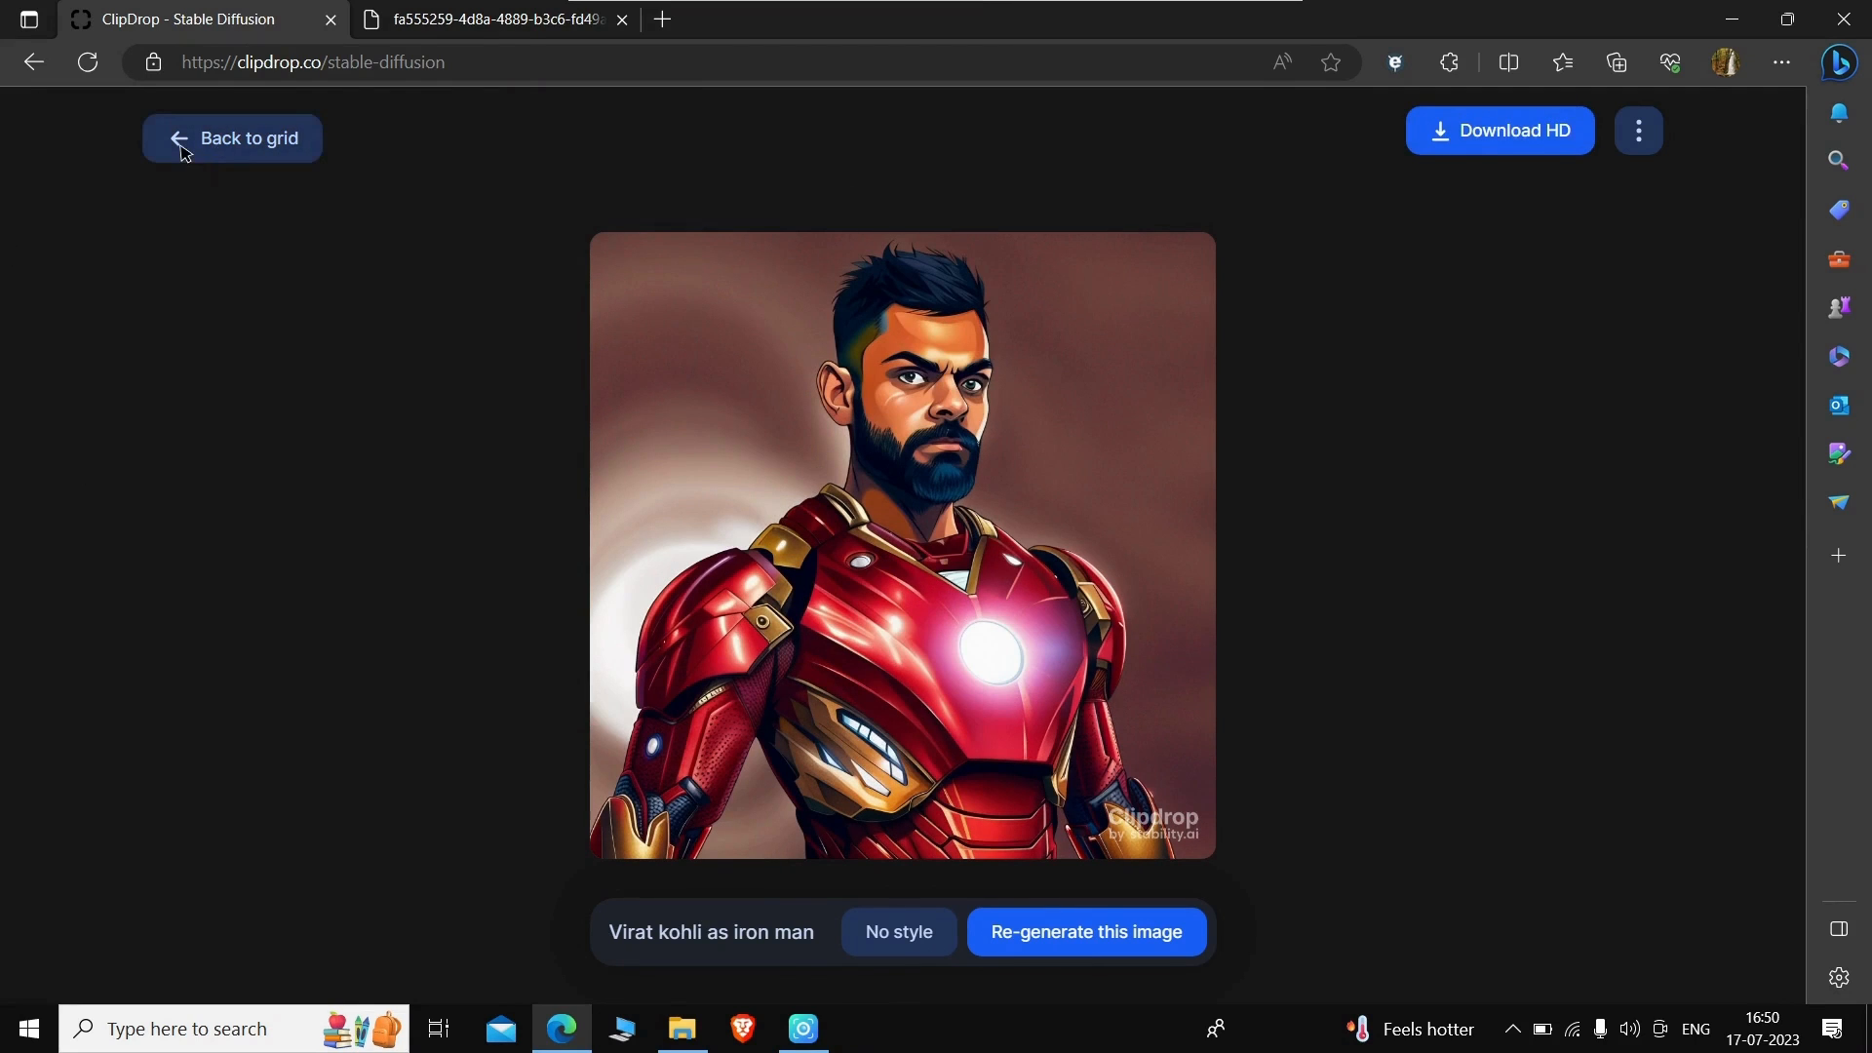
{"action": "left_click", "coordinate": [232, 137]}
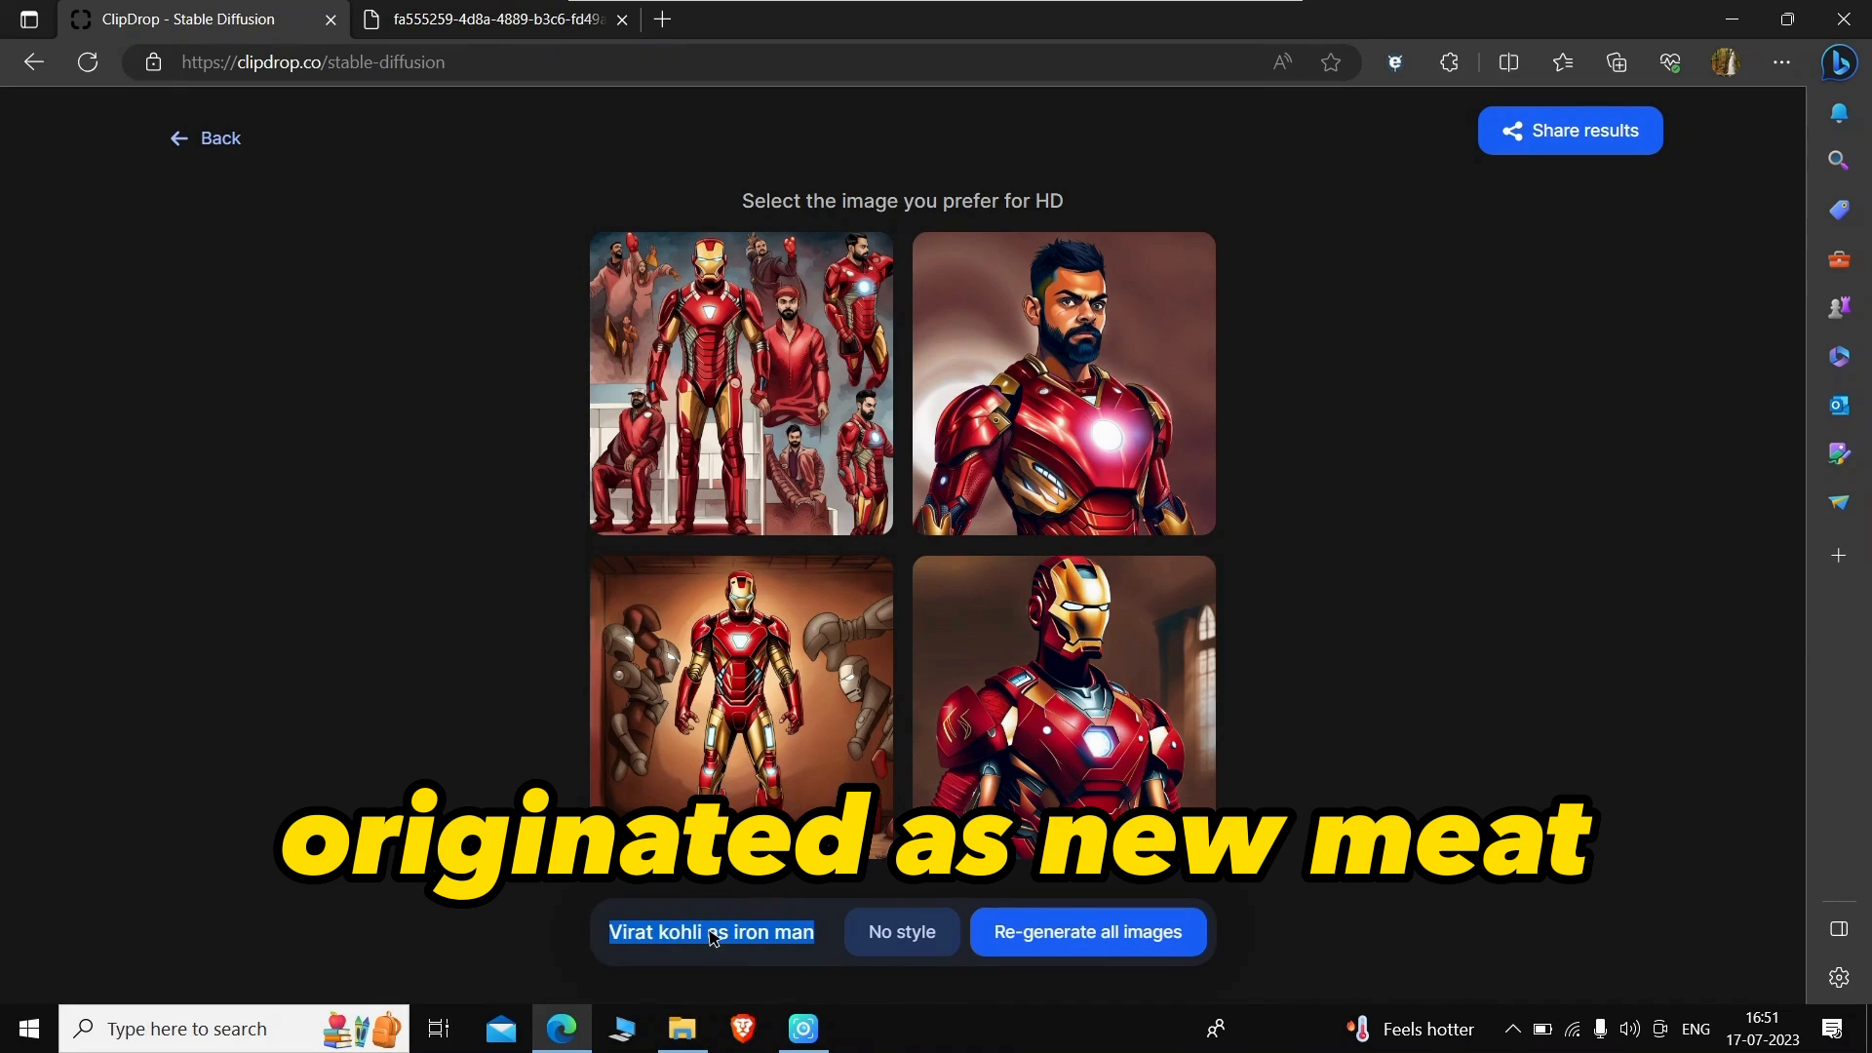
Step: Change the prompt to 'ronaldo as spiderman' and regenerate all four images
{"action": "type", "text": "ronaldo a"}
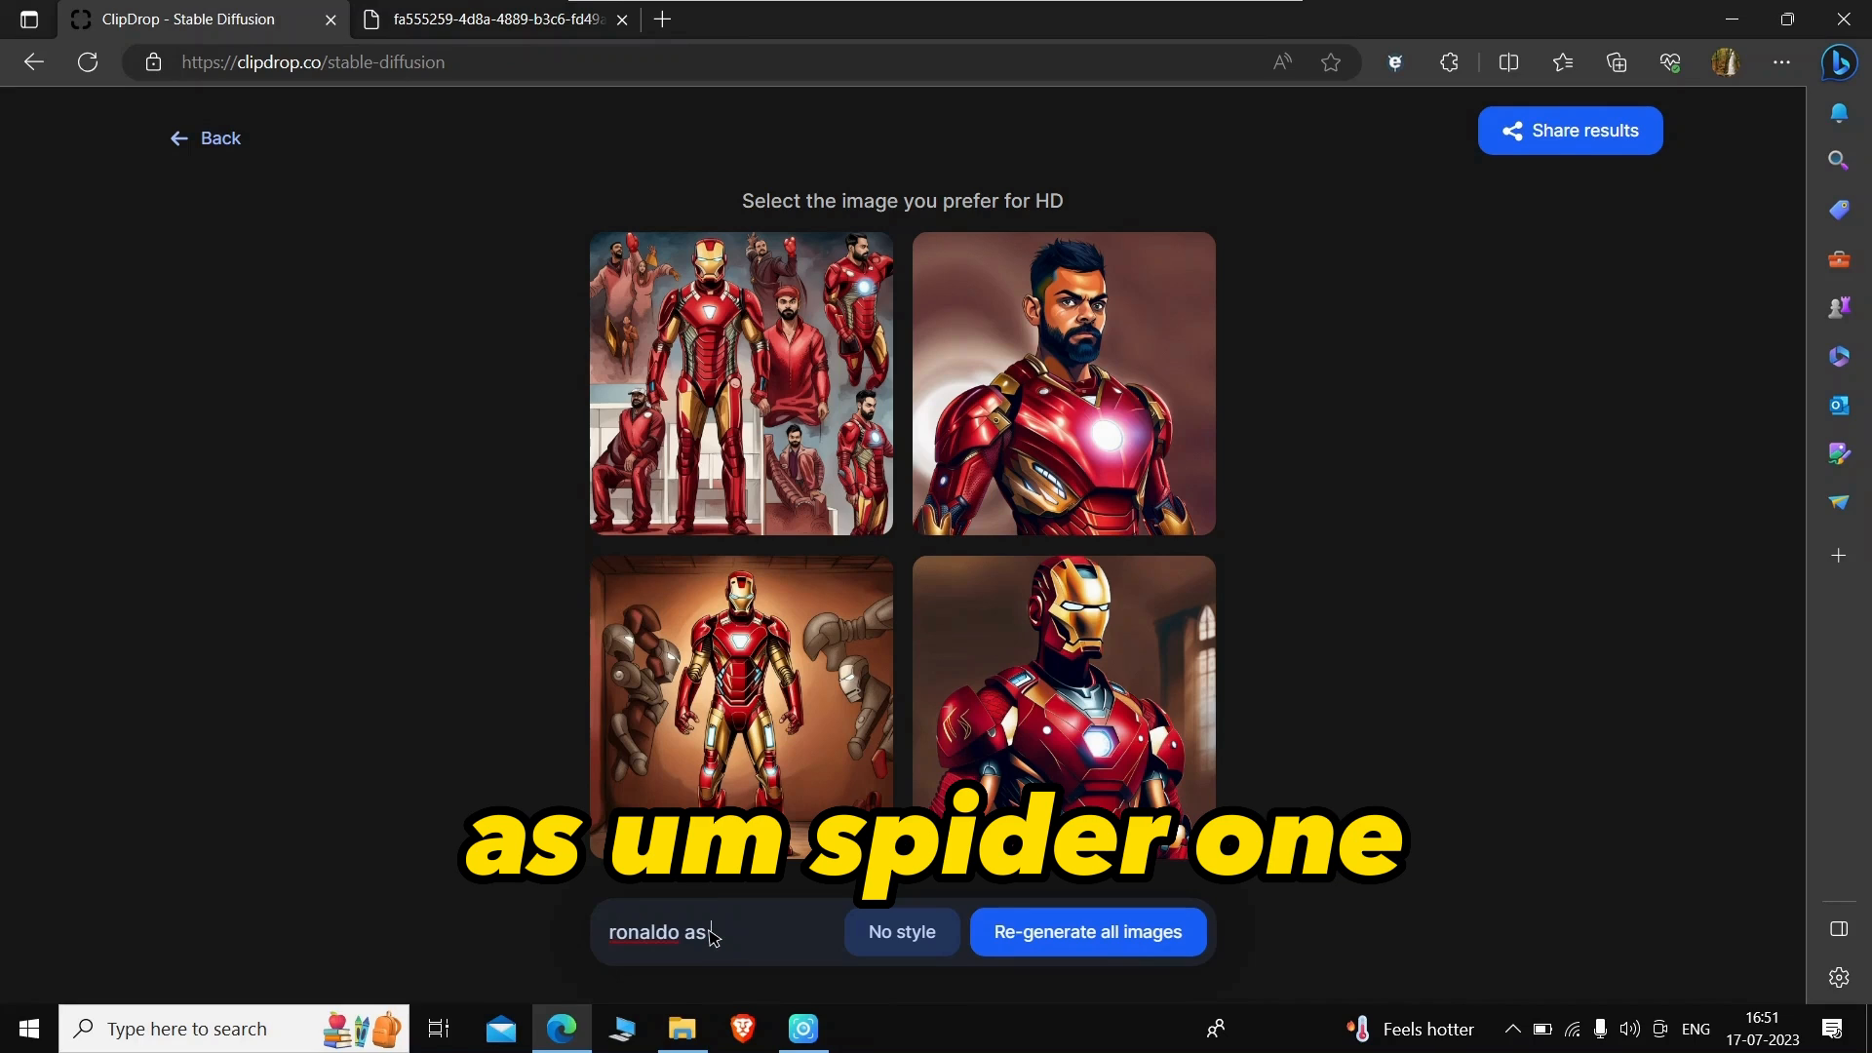
{"action": "type", "text": "spider"}
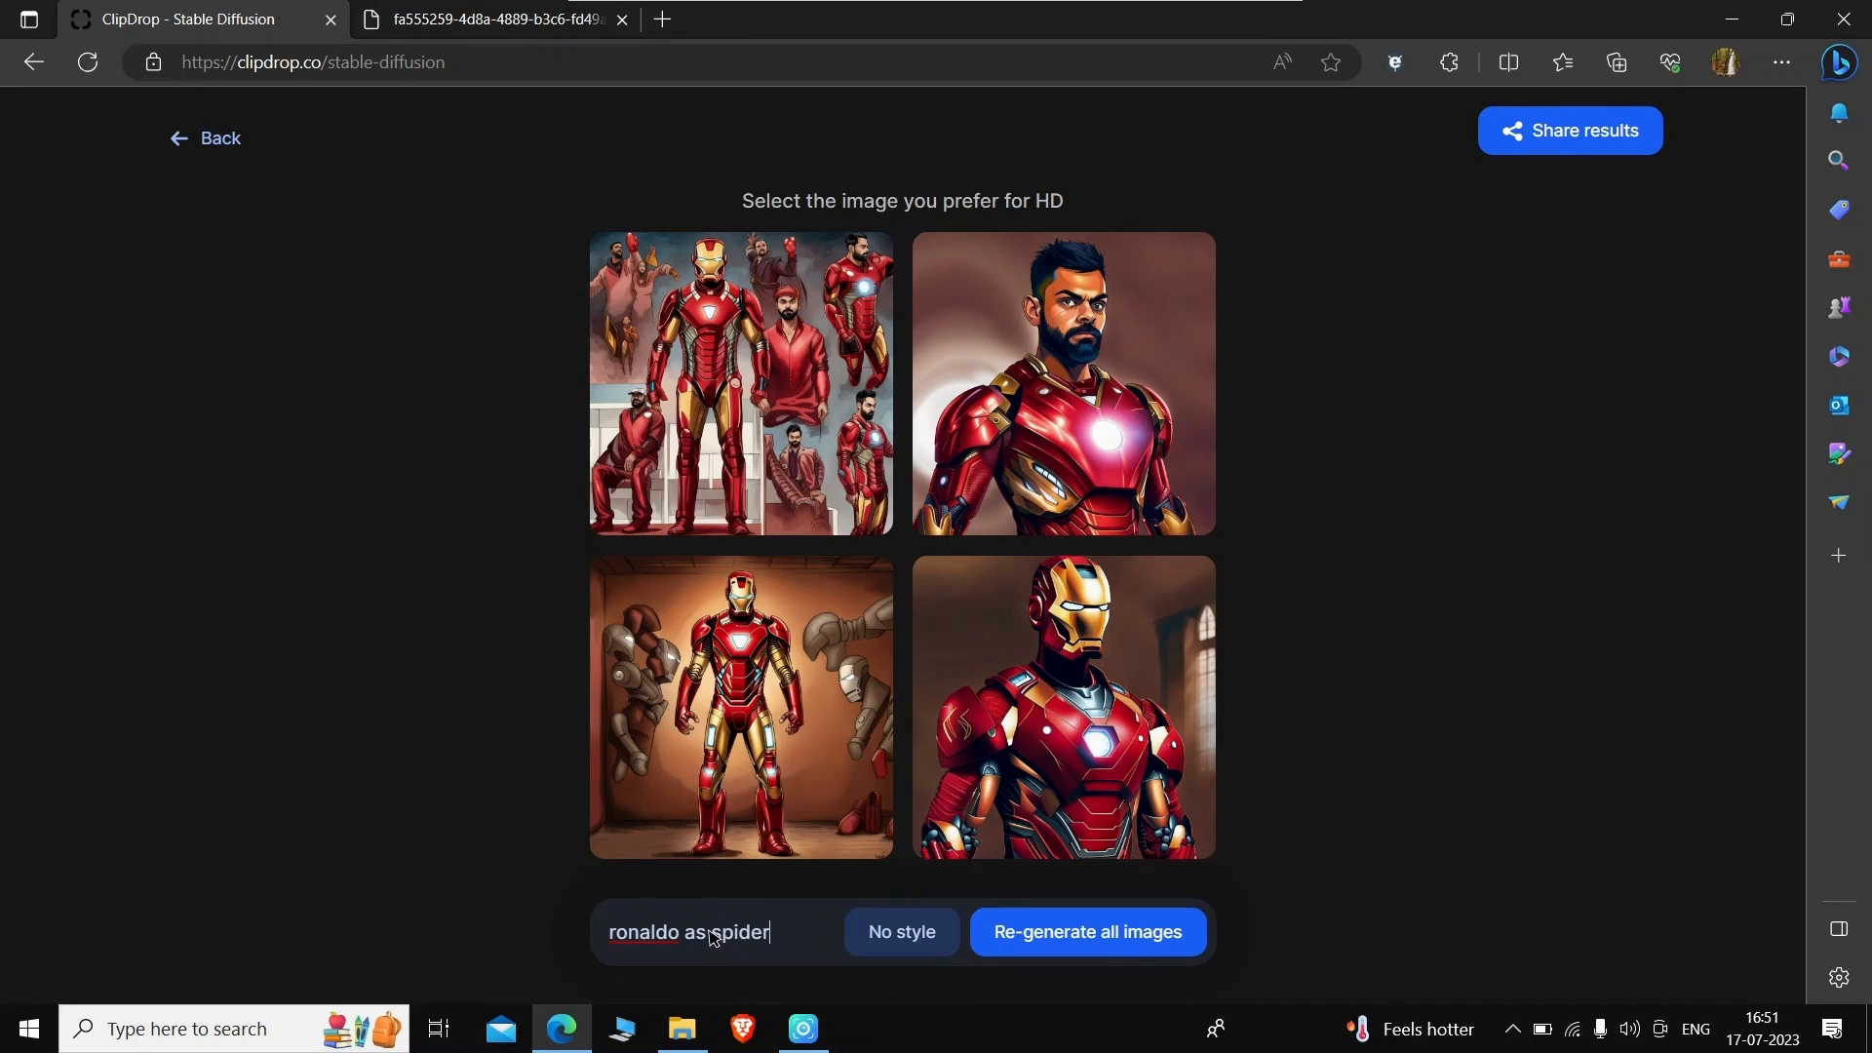
{"action": "left_click", "coordinate": [1085, 932]}
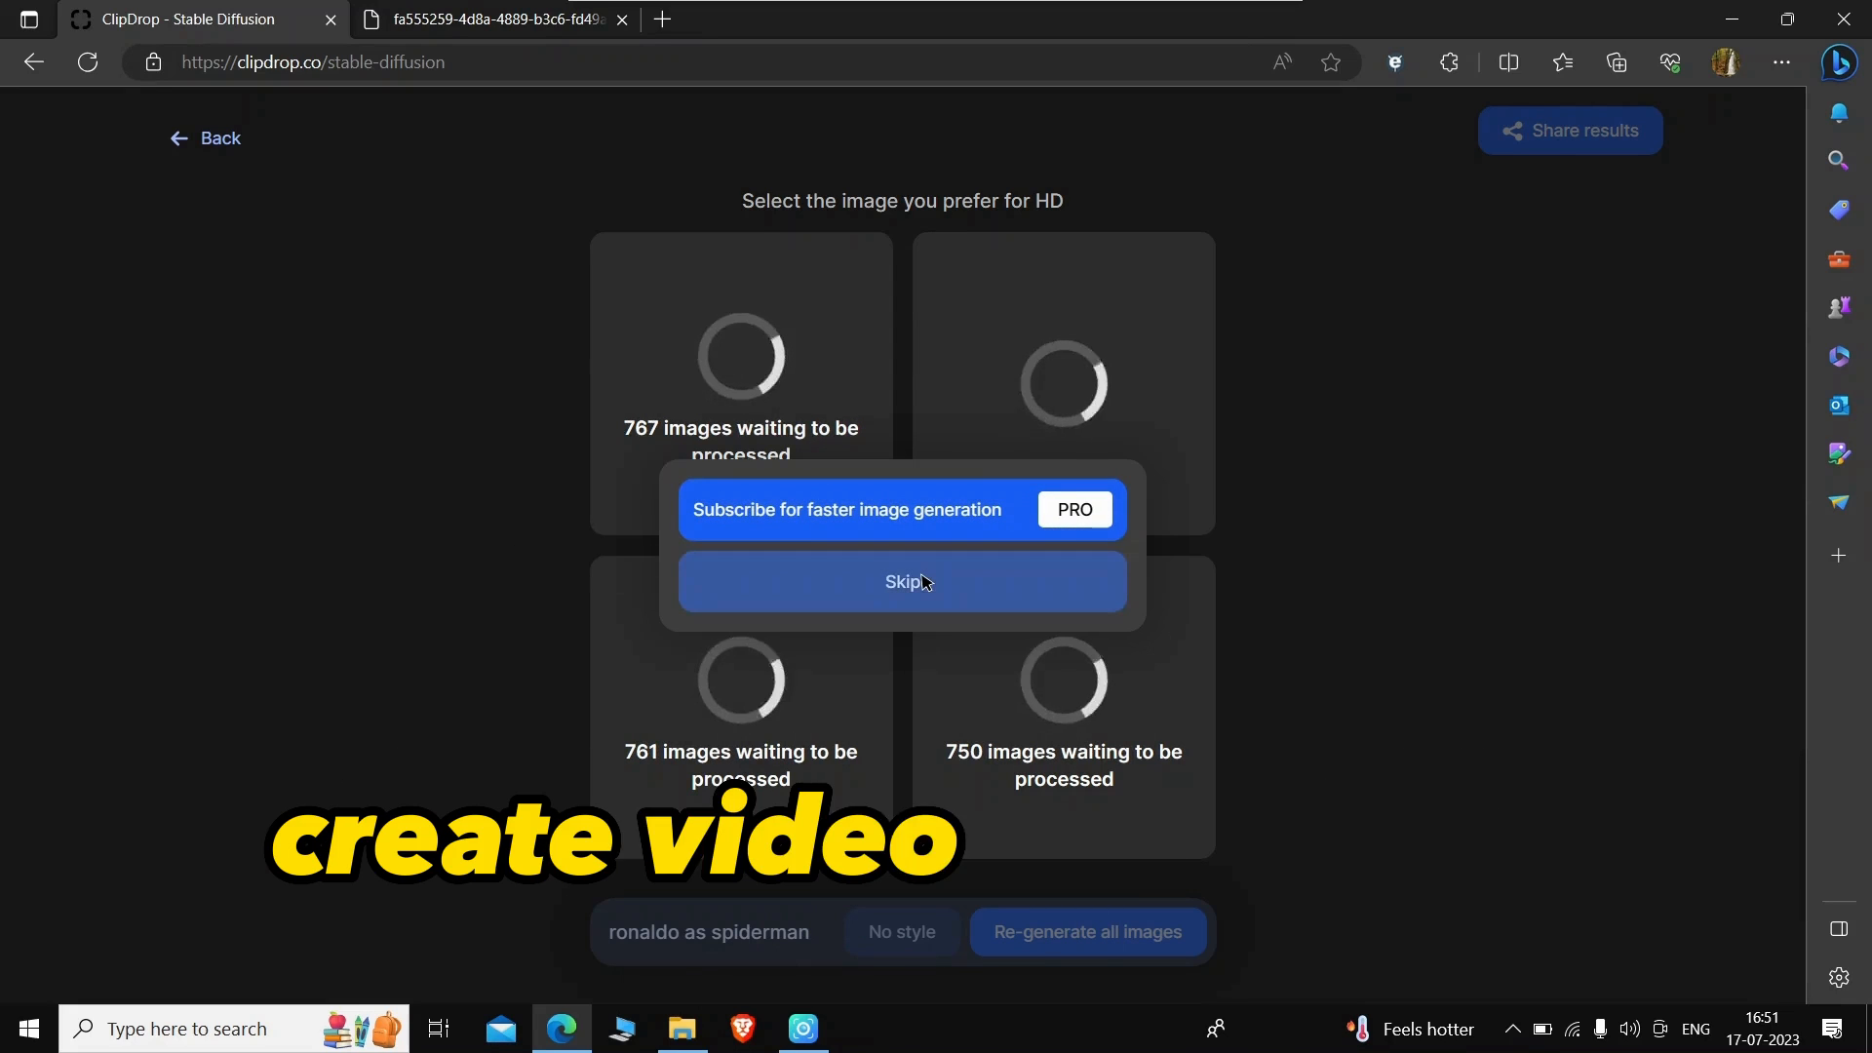
Step: Skip the PRO subscription popup so the Ronaldo Spider-Man images finish processing
{"action": "left_click", "coordinate": [901, 581]}
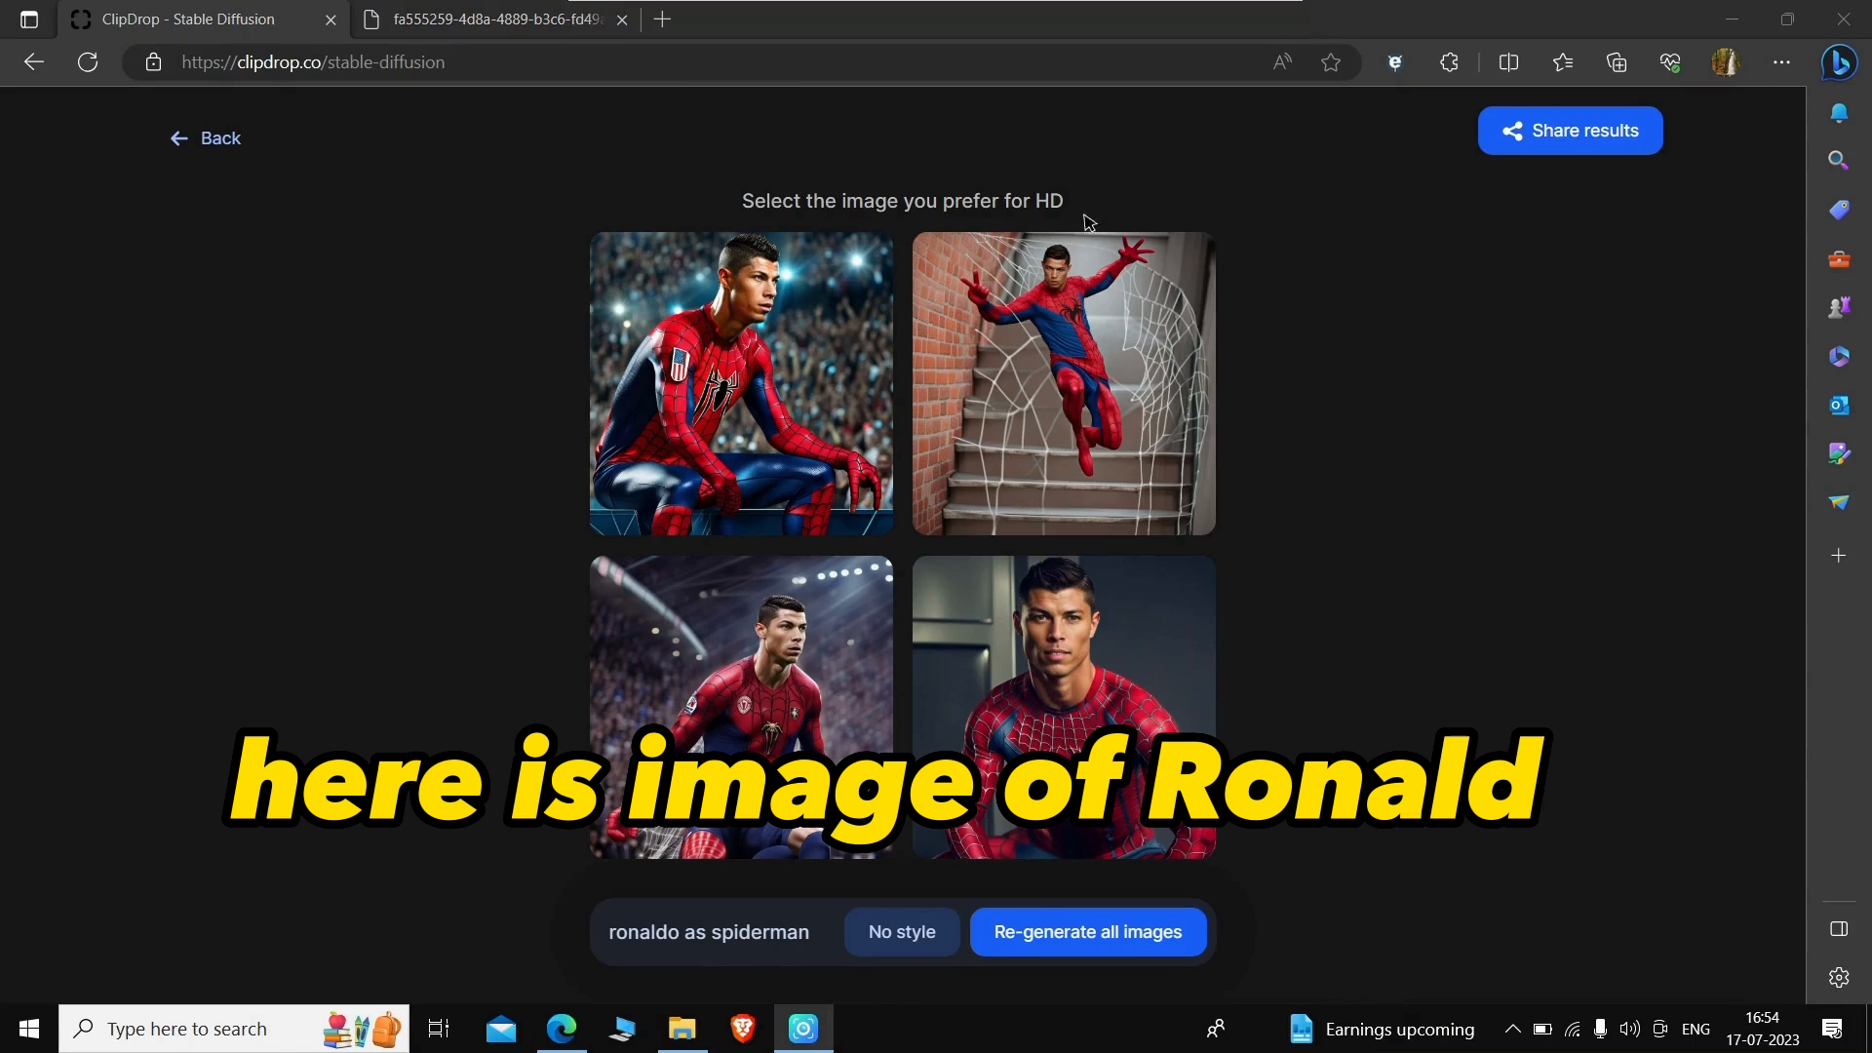
Step: View the wall-climbing Spider-Man image in HD, return to the grid, and select the prompt
{"action": "left_click", "coordinate": [1060, 382]}
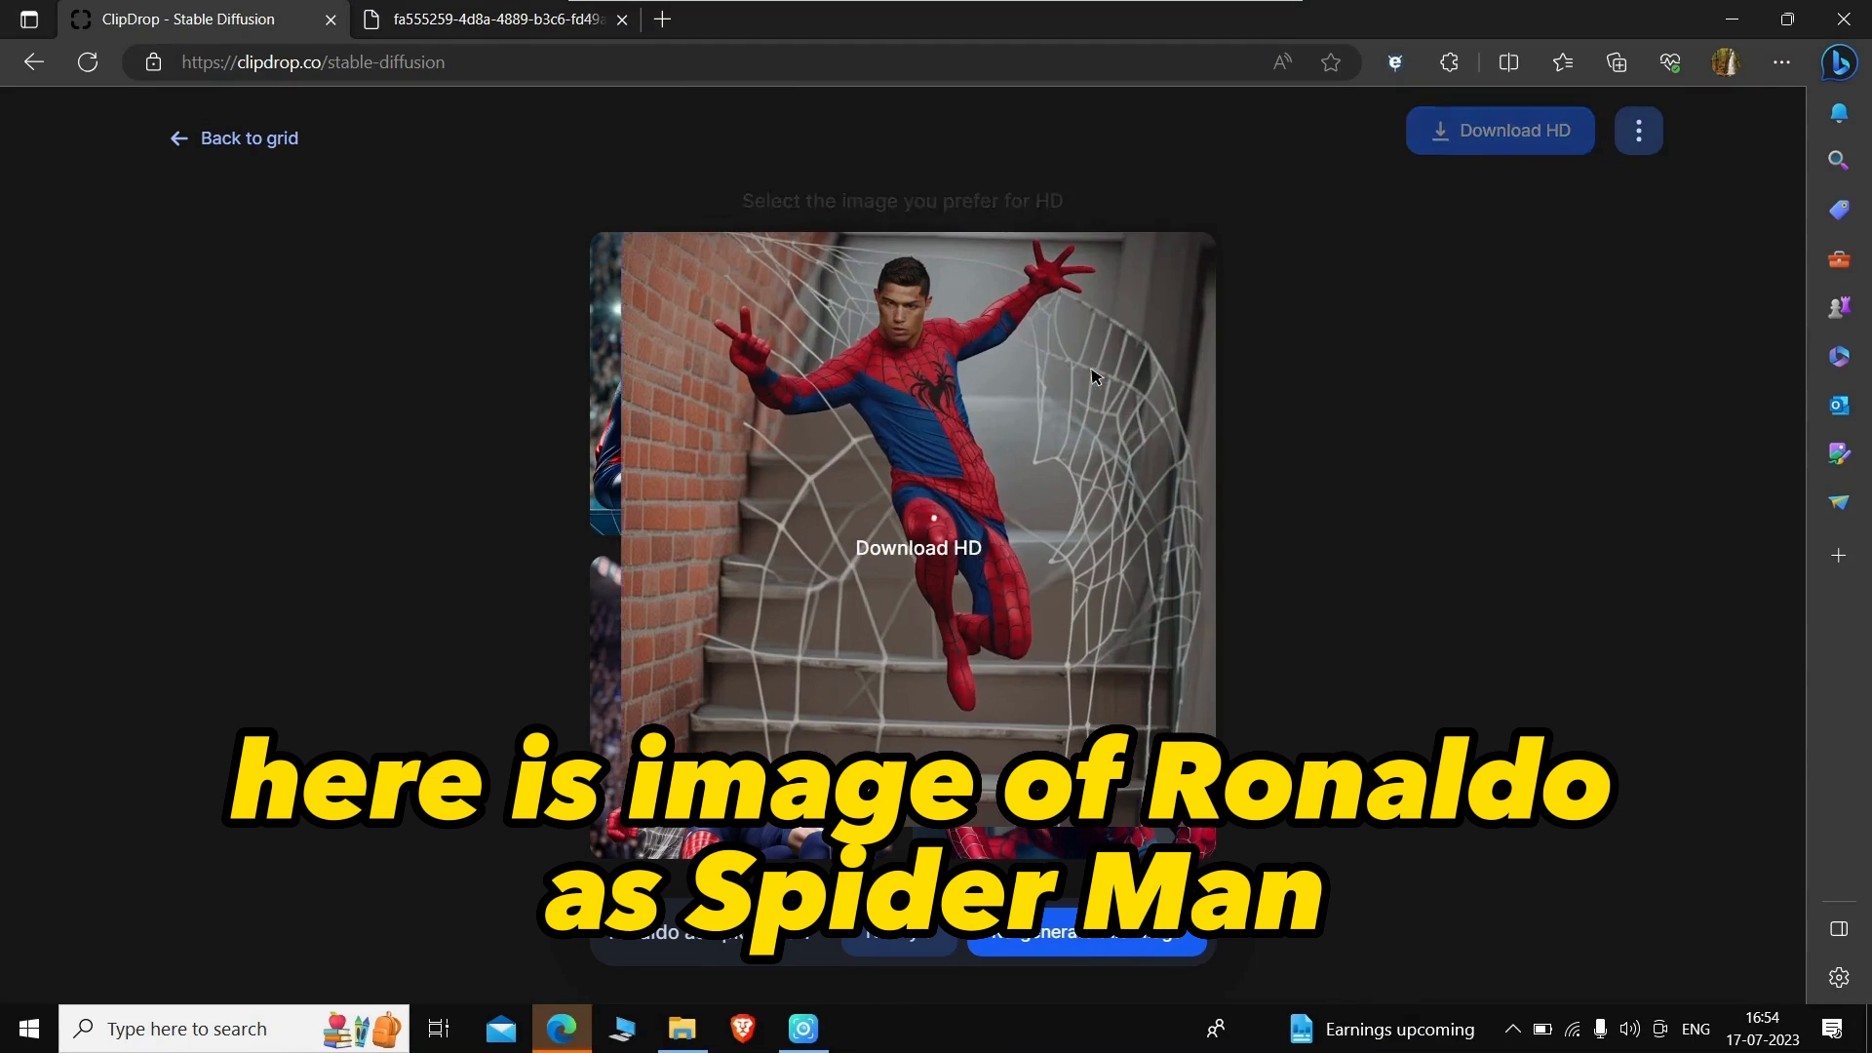
{"action": "left_click", "coordinate": [917, 548]}
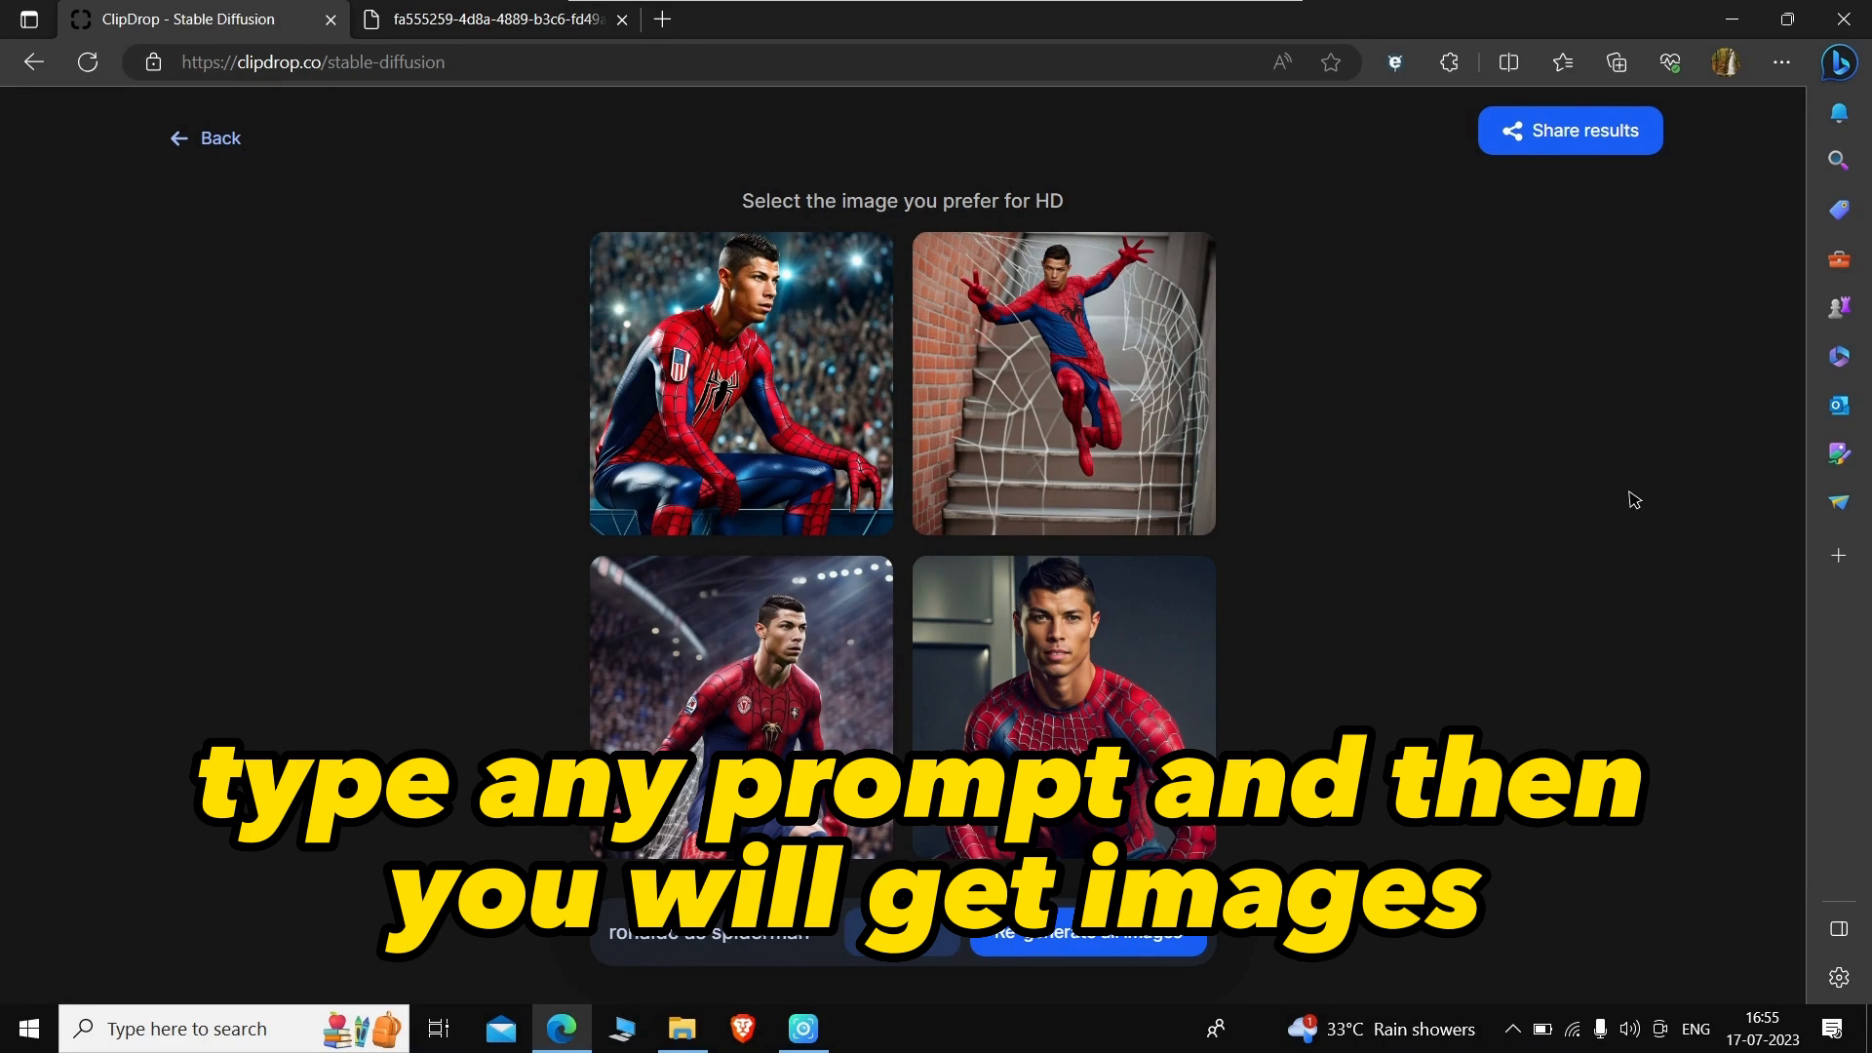
{"action": "mouse_move", "coordinate": [731, 943]}
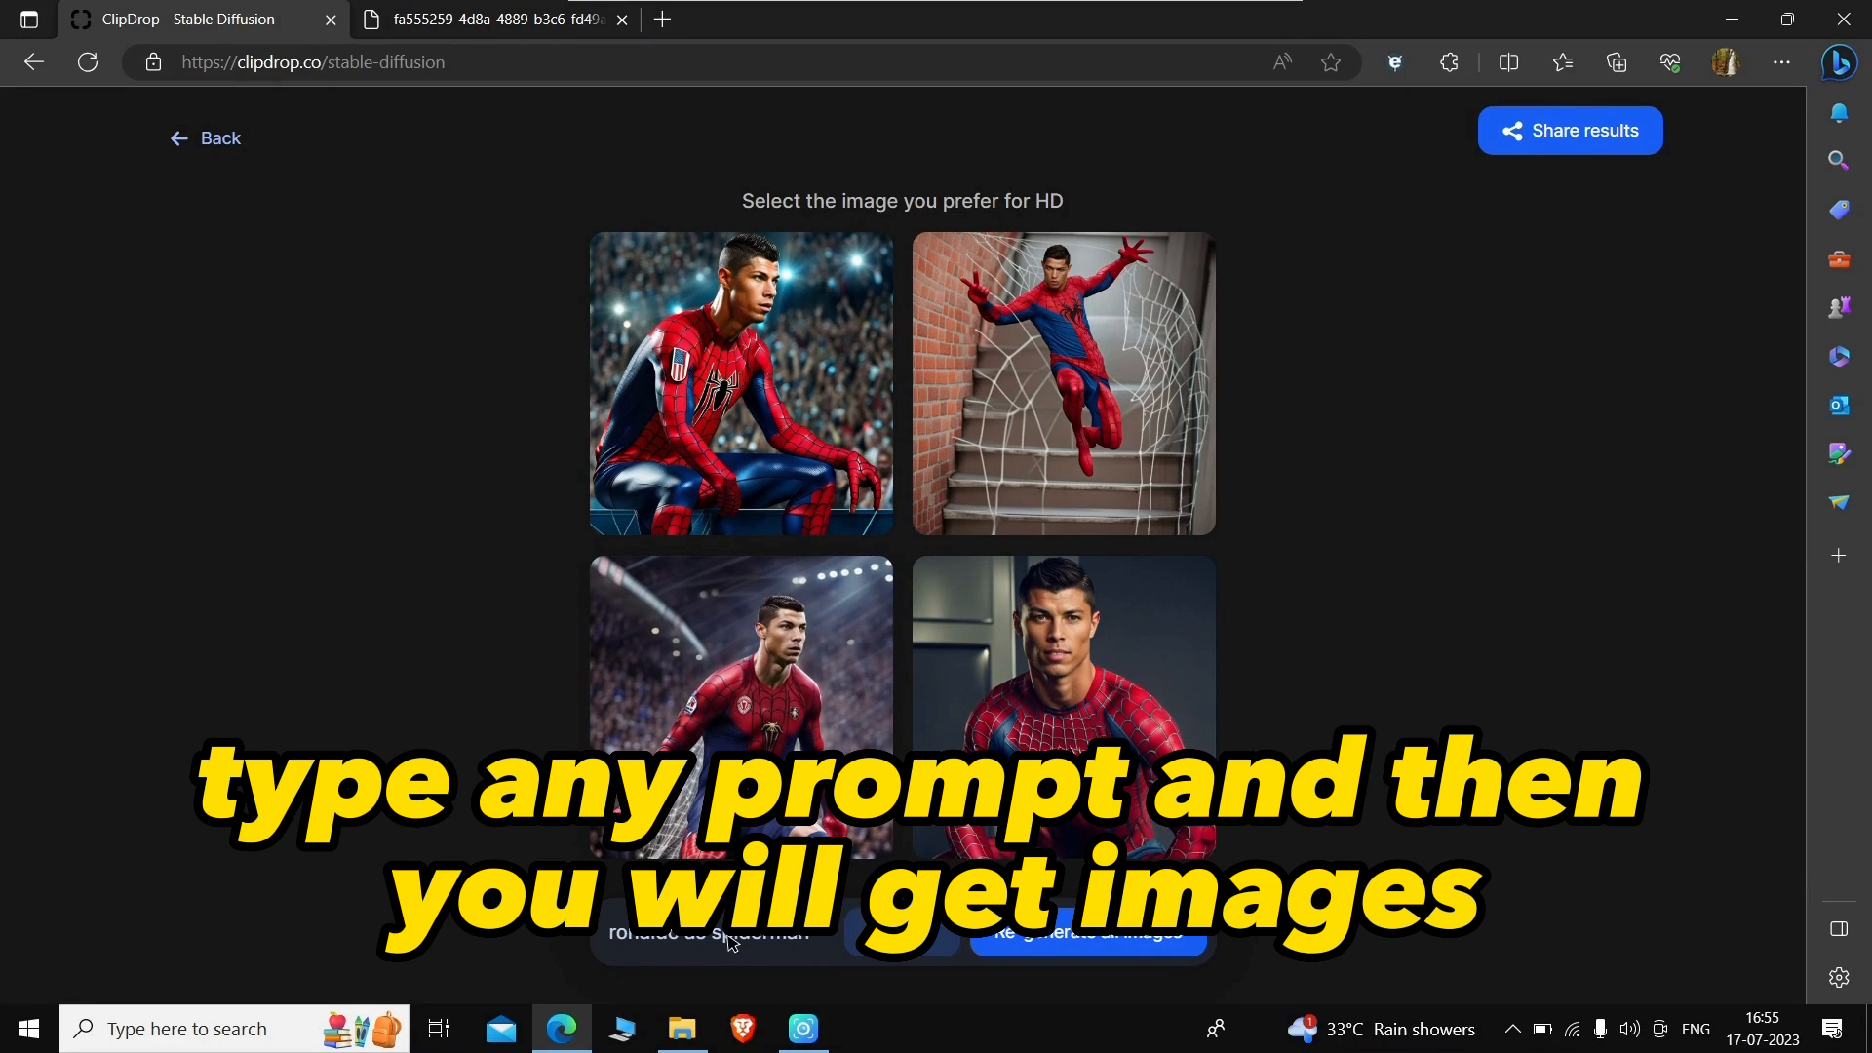
{"action": "triple_click", "coordinate": [708, 932]}
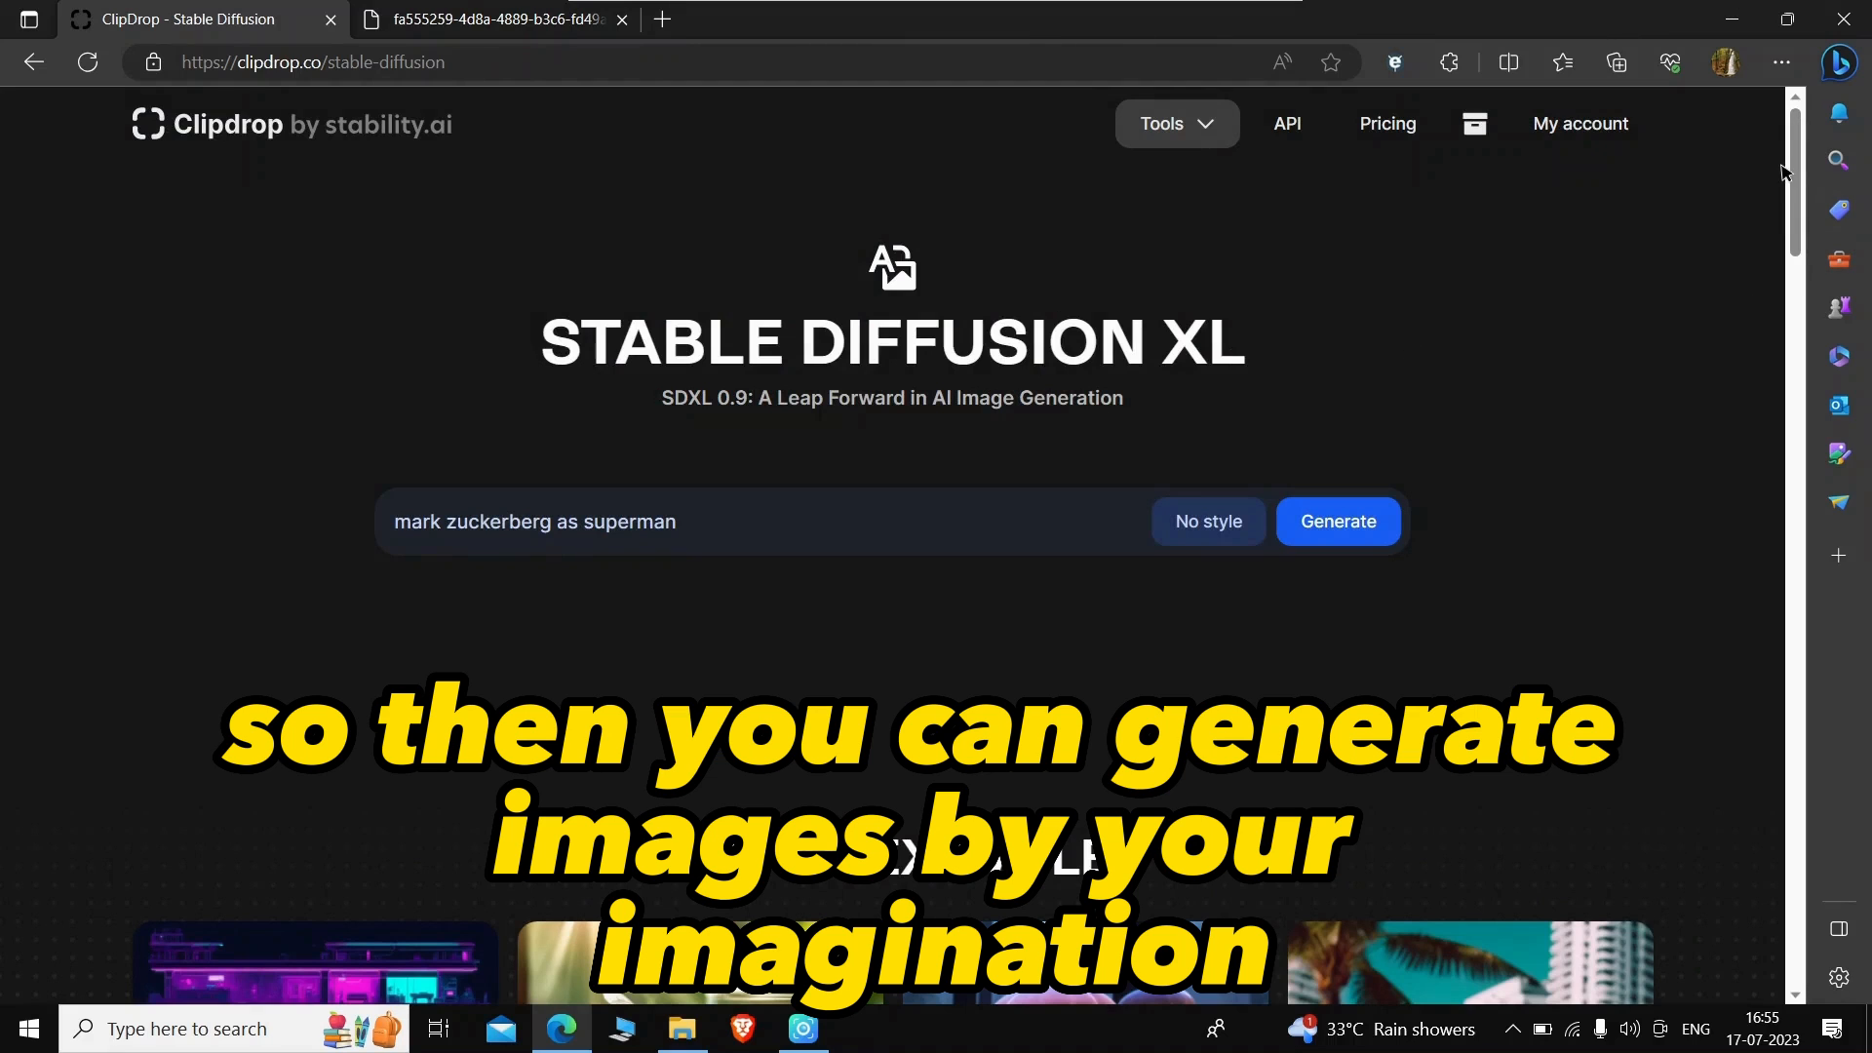
{"action": "scroll", "scroll_direction": "down", "scroll_amount": 3}
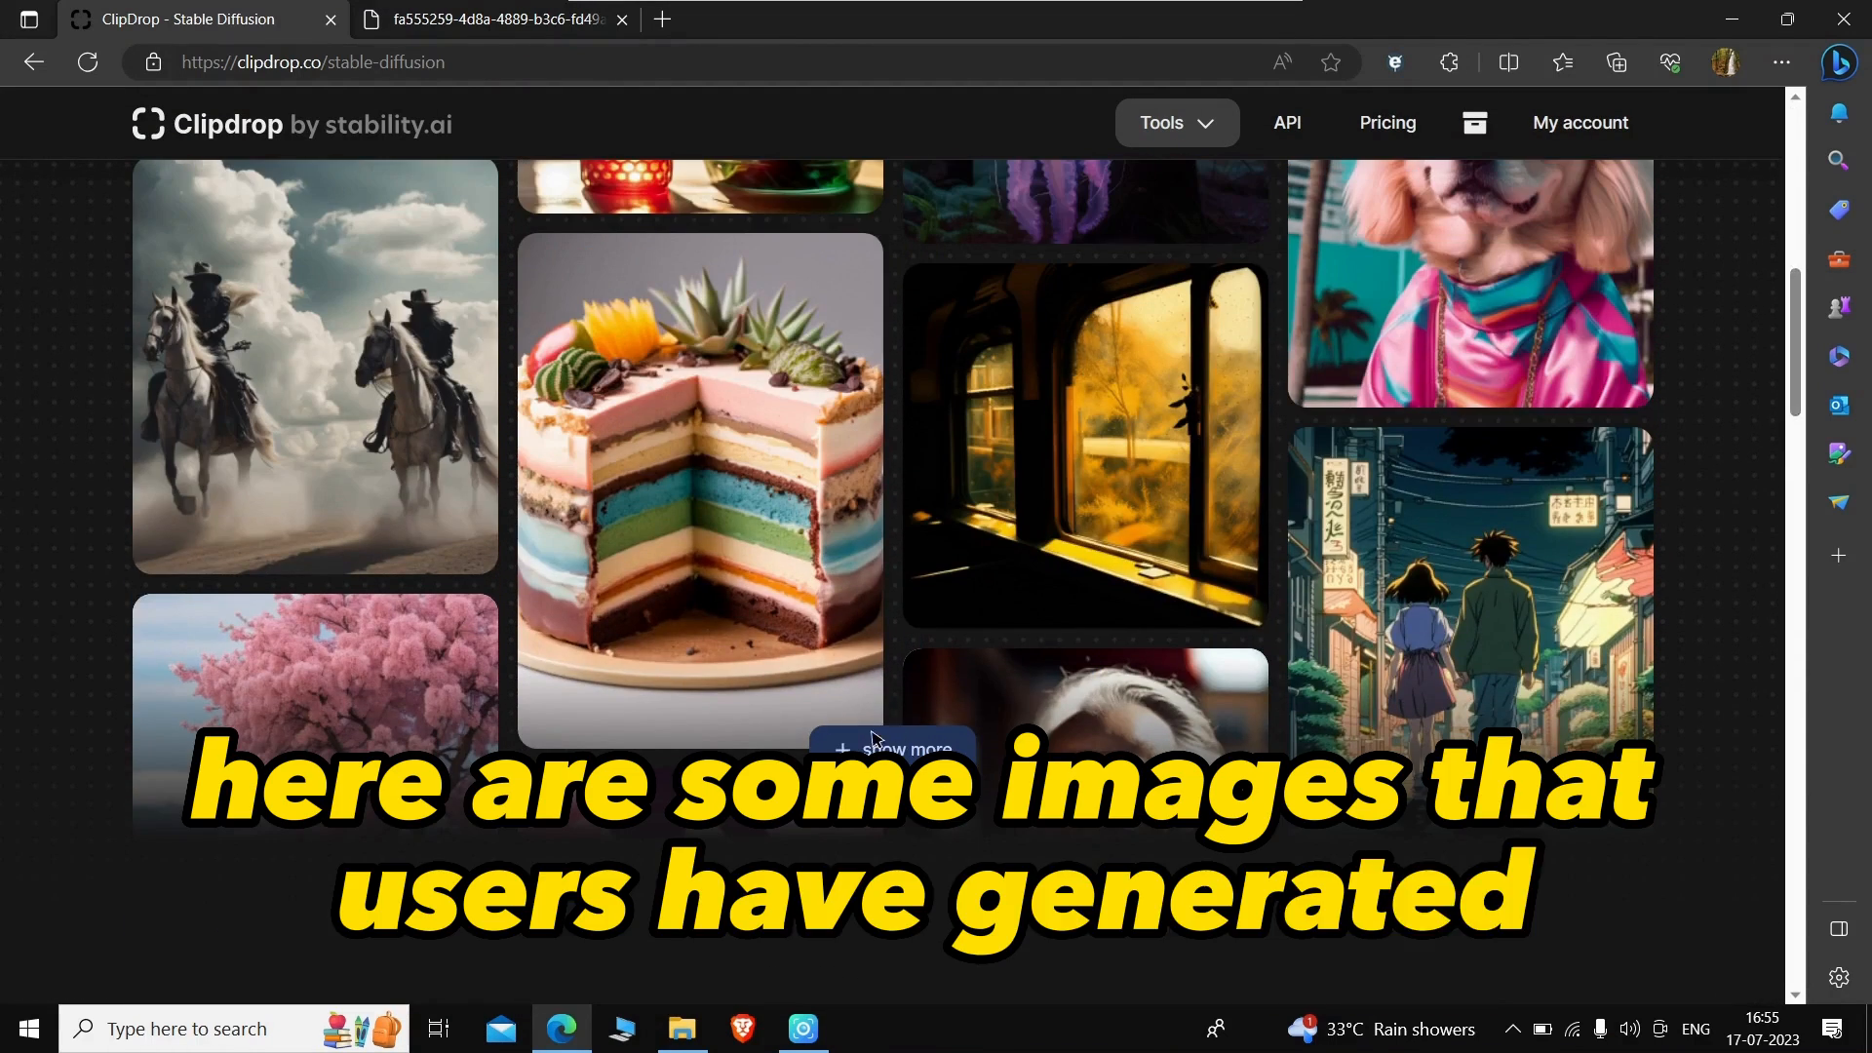
{"action": "scroll", "scroll_direction": "down", "scroll_amount": 3}
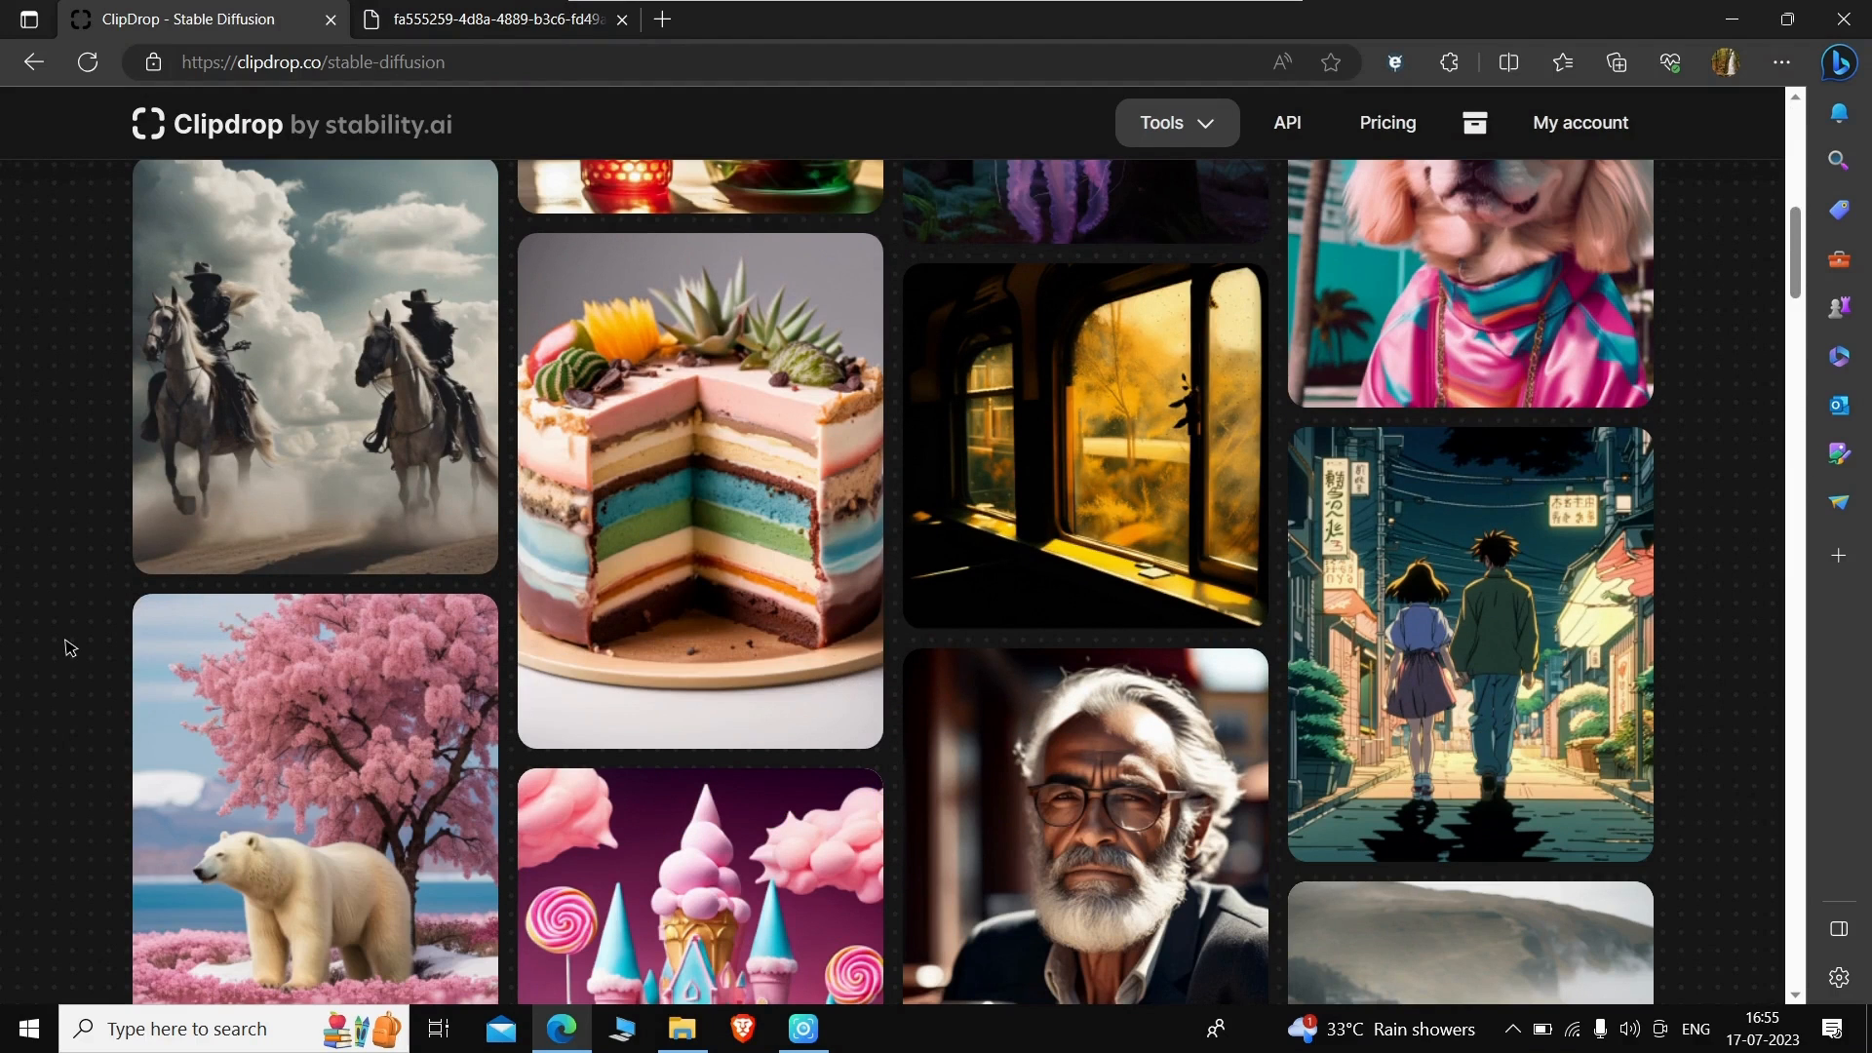
{"action": "scroll", "scroll_direction": "down", "scroll_amount": 3}
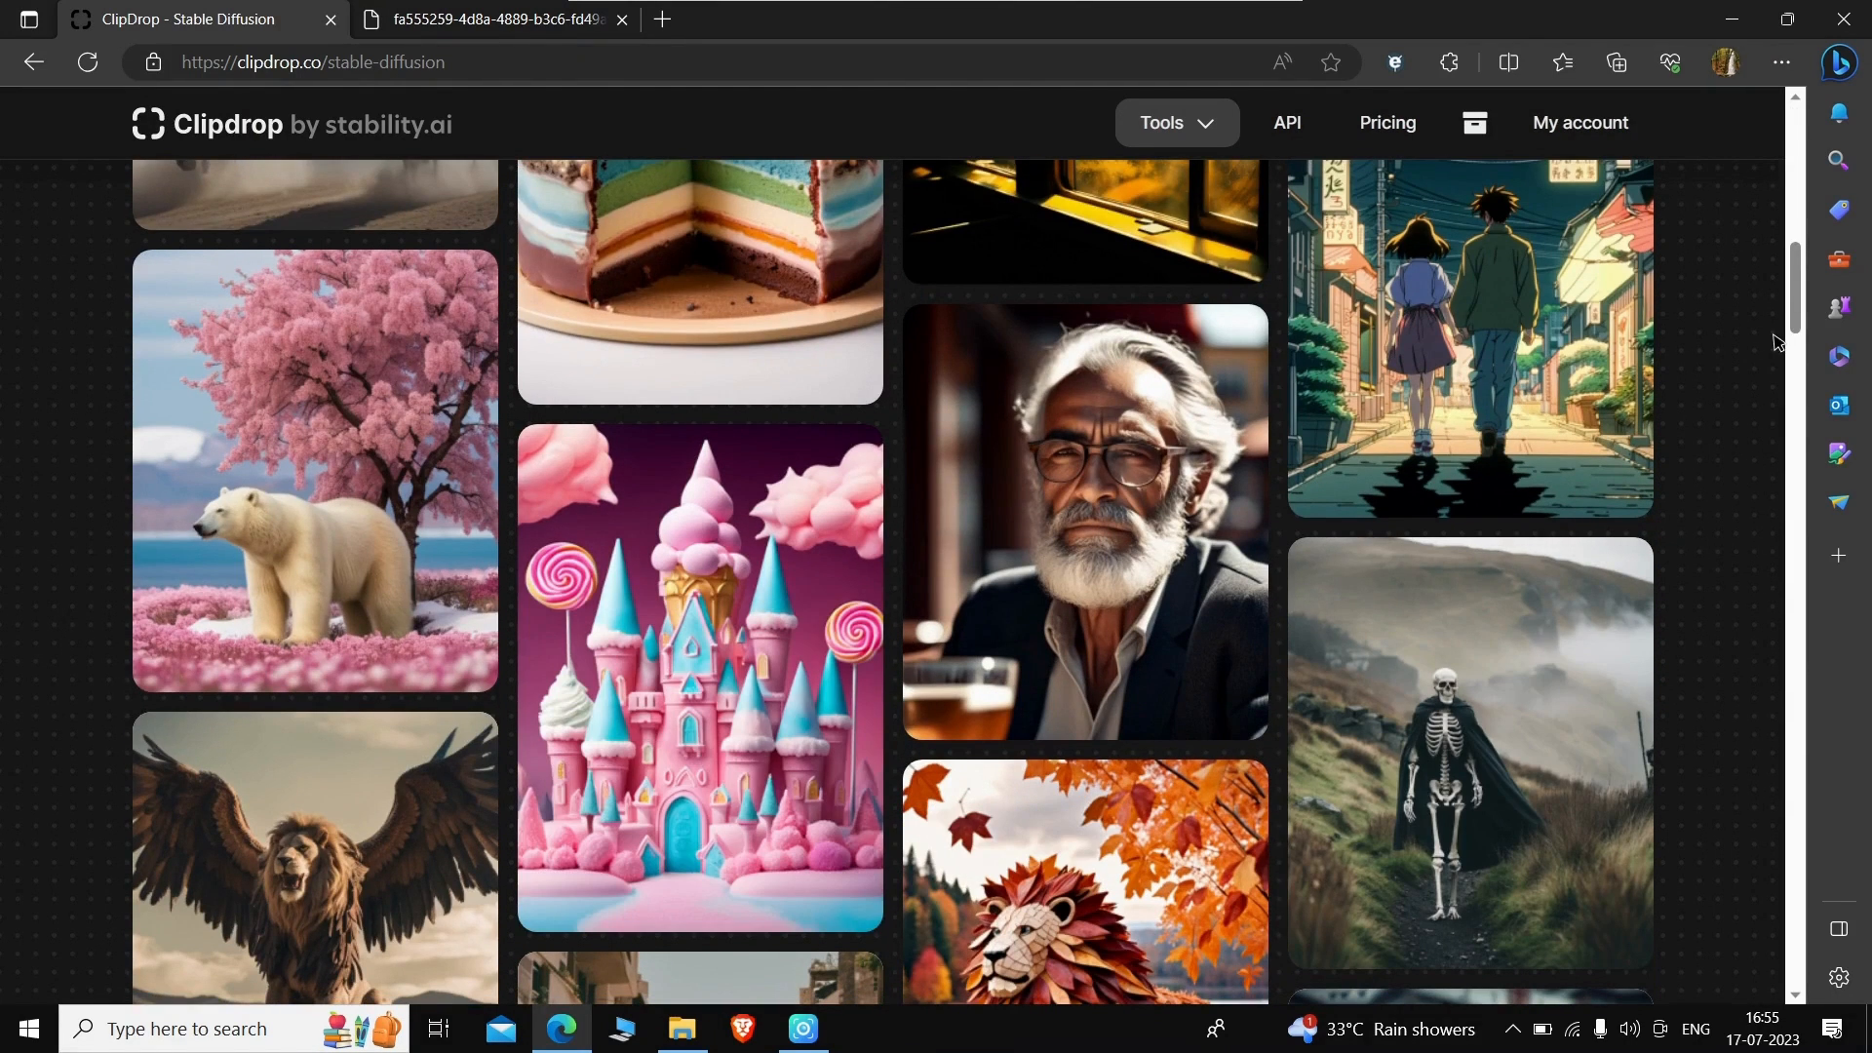
{"action": "type", "text": "can this look like ice cr"}
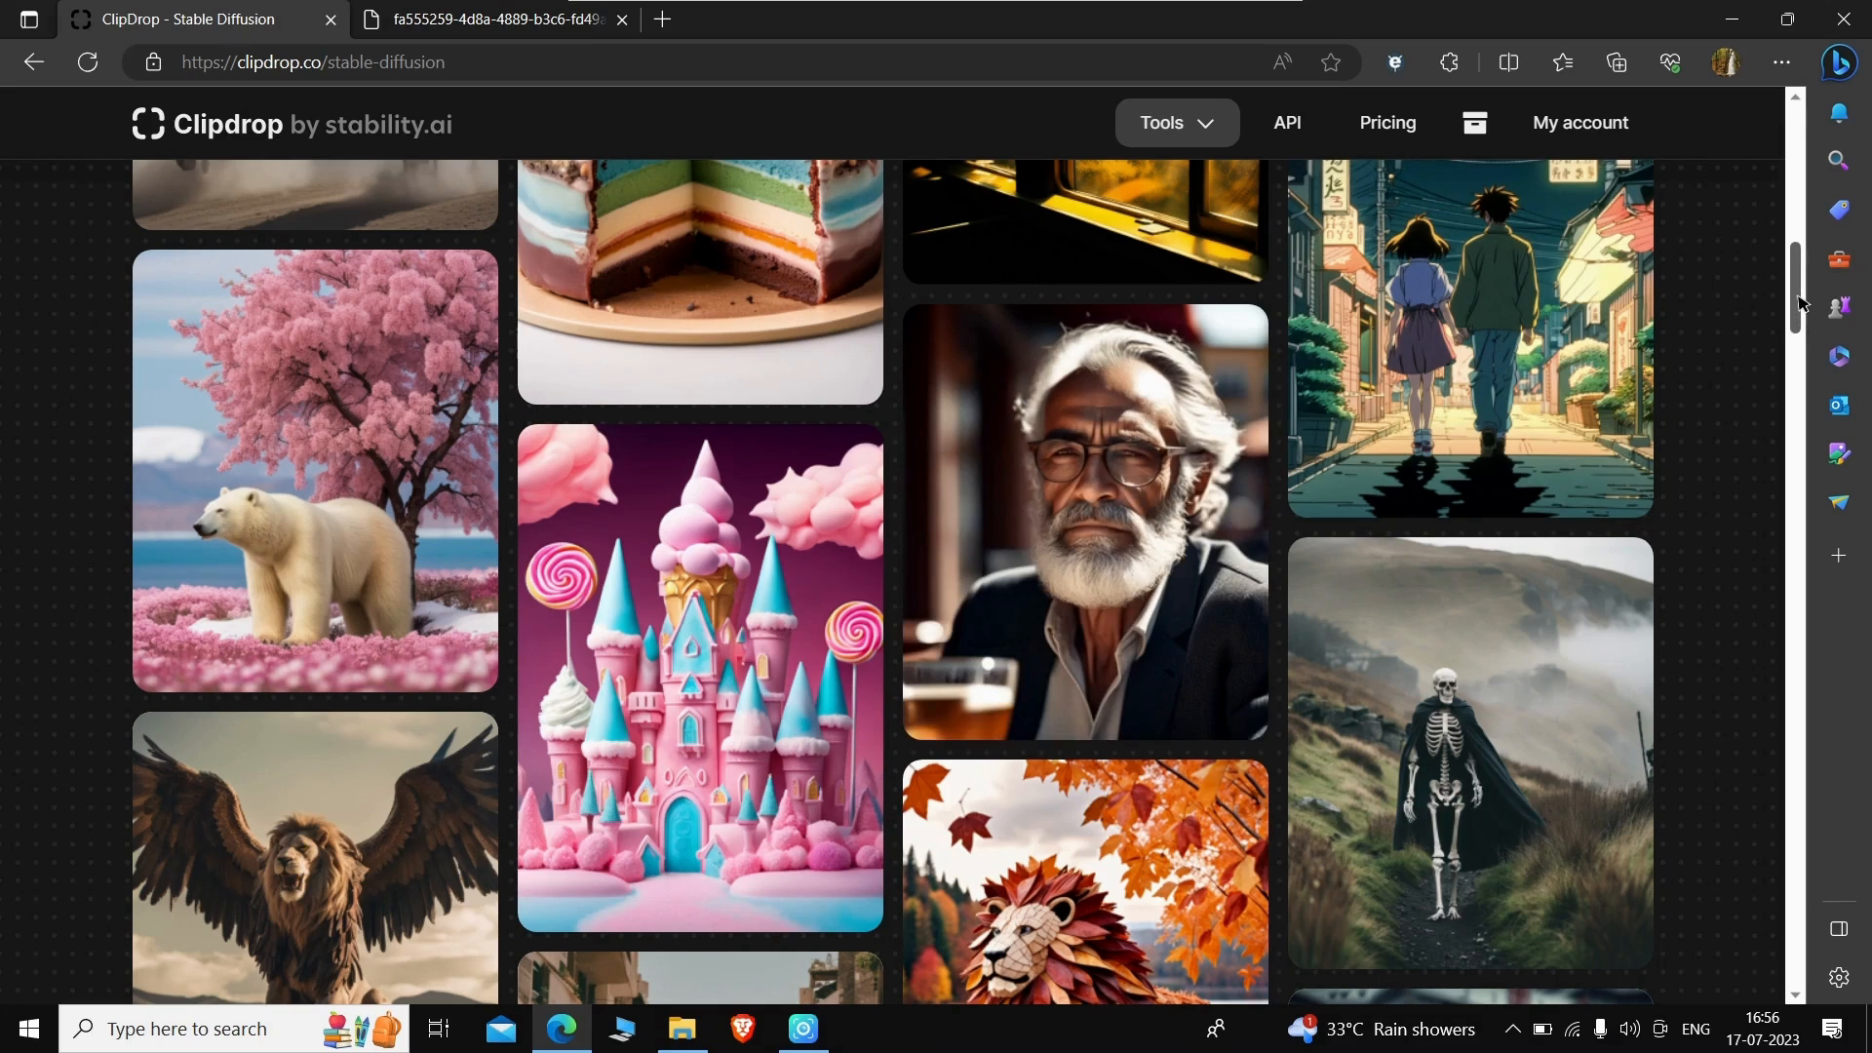
{"action": "scroll", "scroll_direction": "down", "scroll_amount": 3}
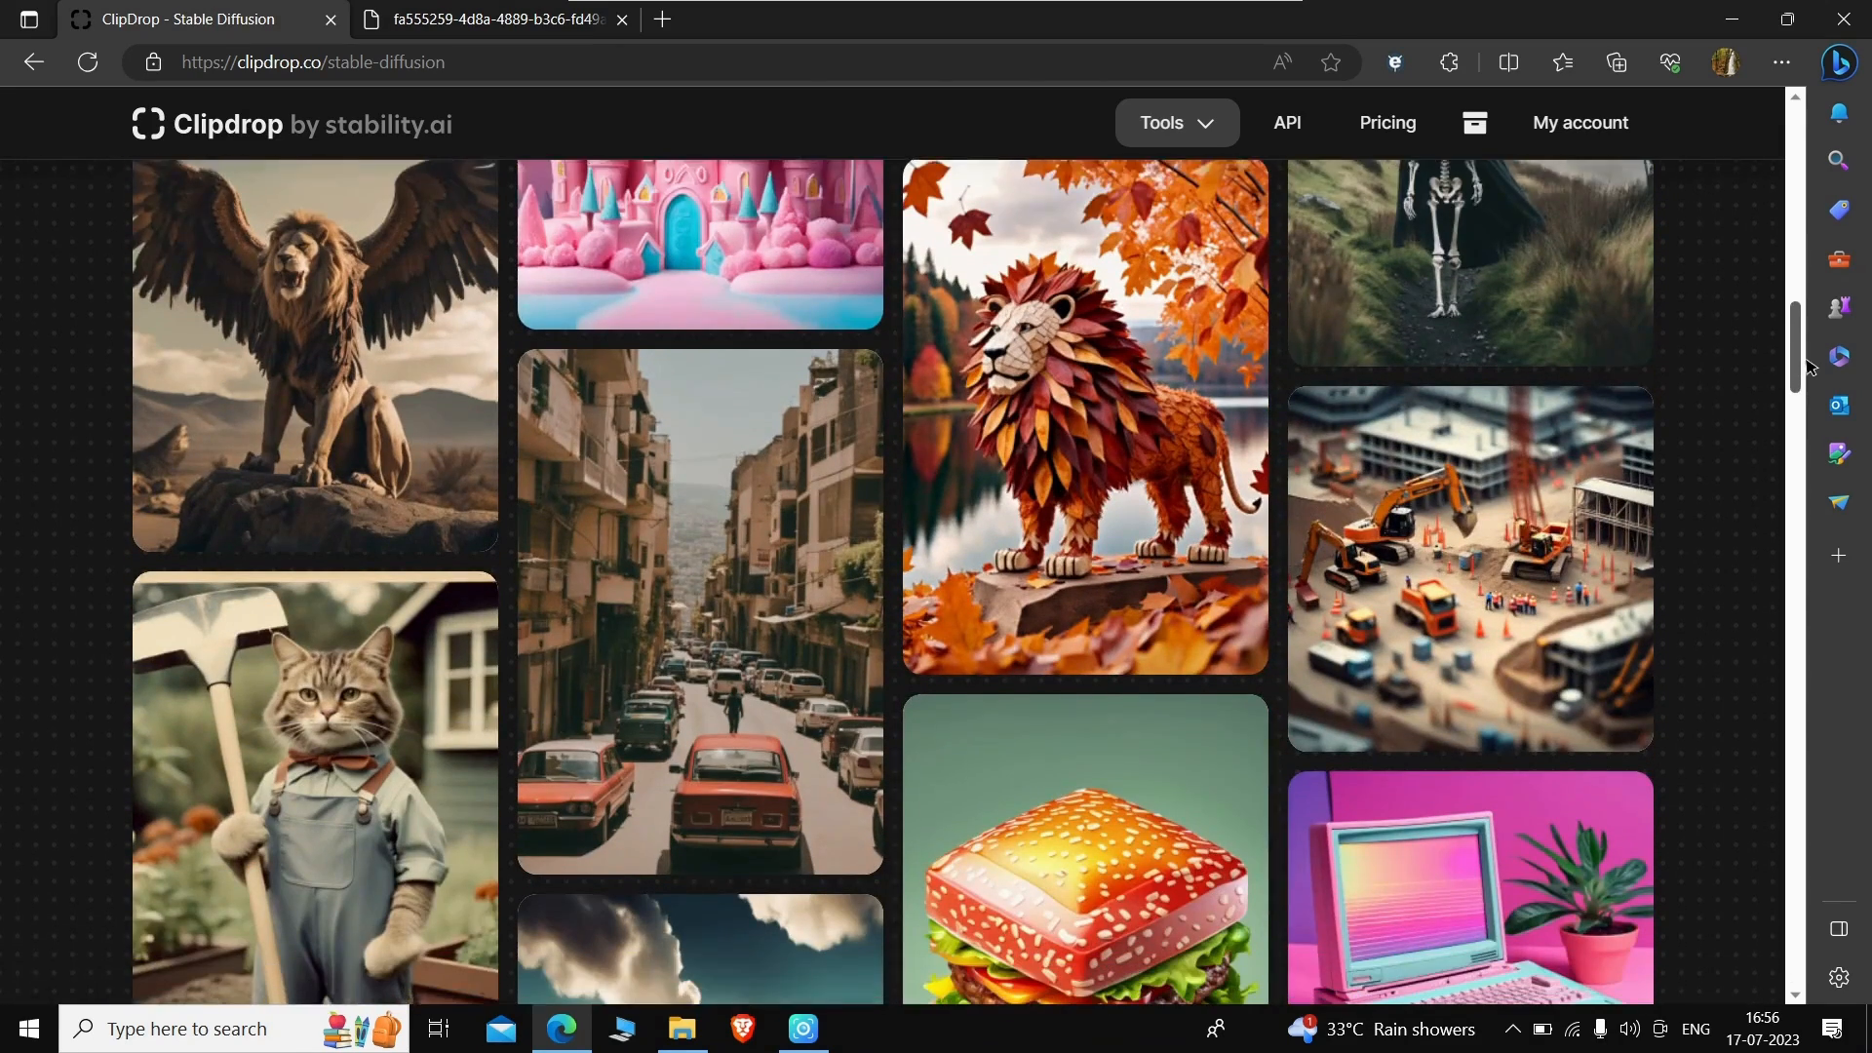
{"action": "scroll", "scroll_direction": "down", "scroll_amount": 3}
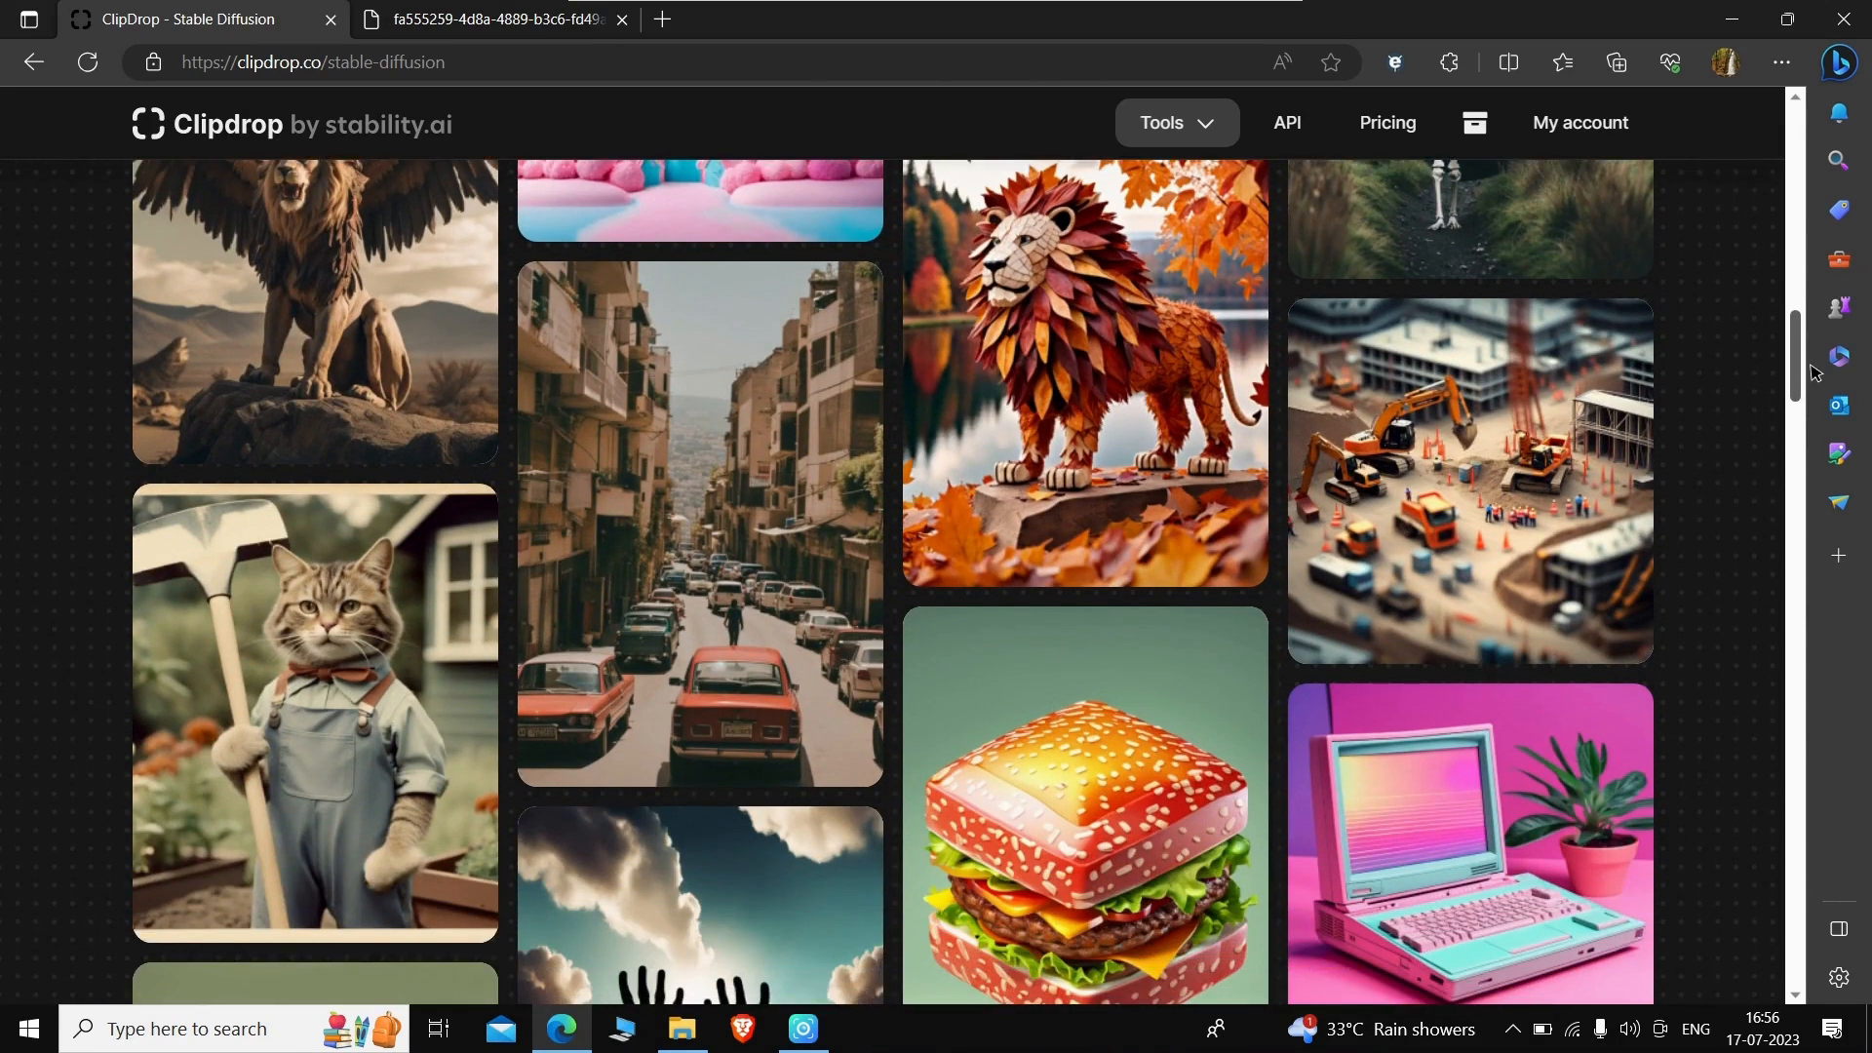
{"action": "mouse_move", "coordinate": [1044, 334]}
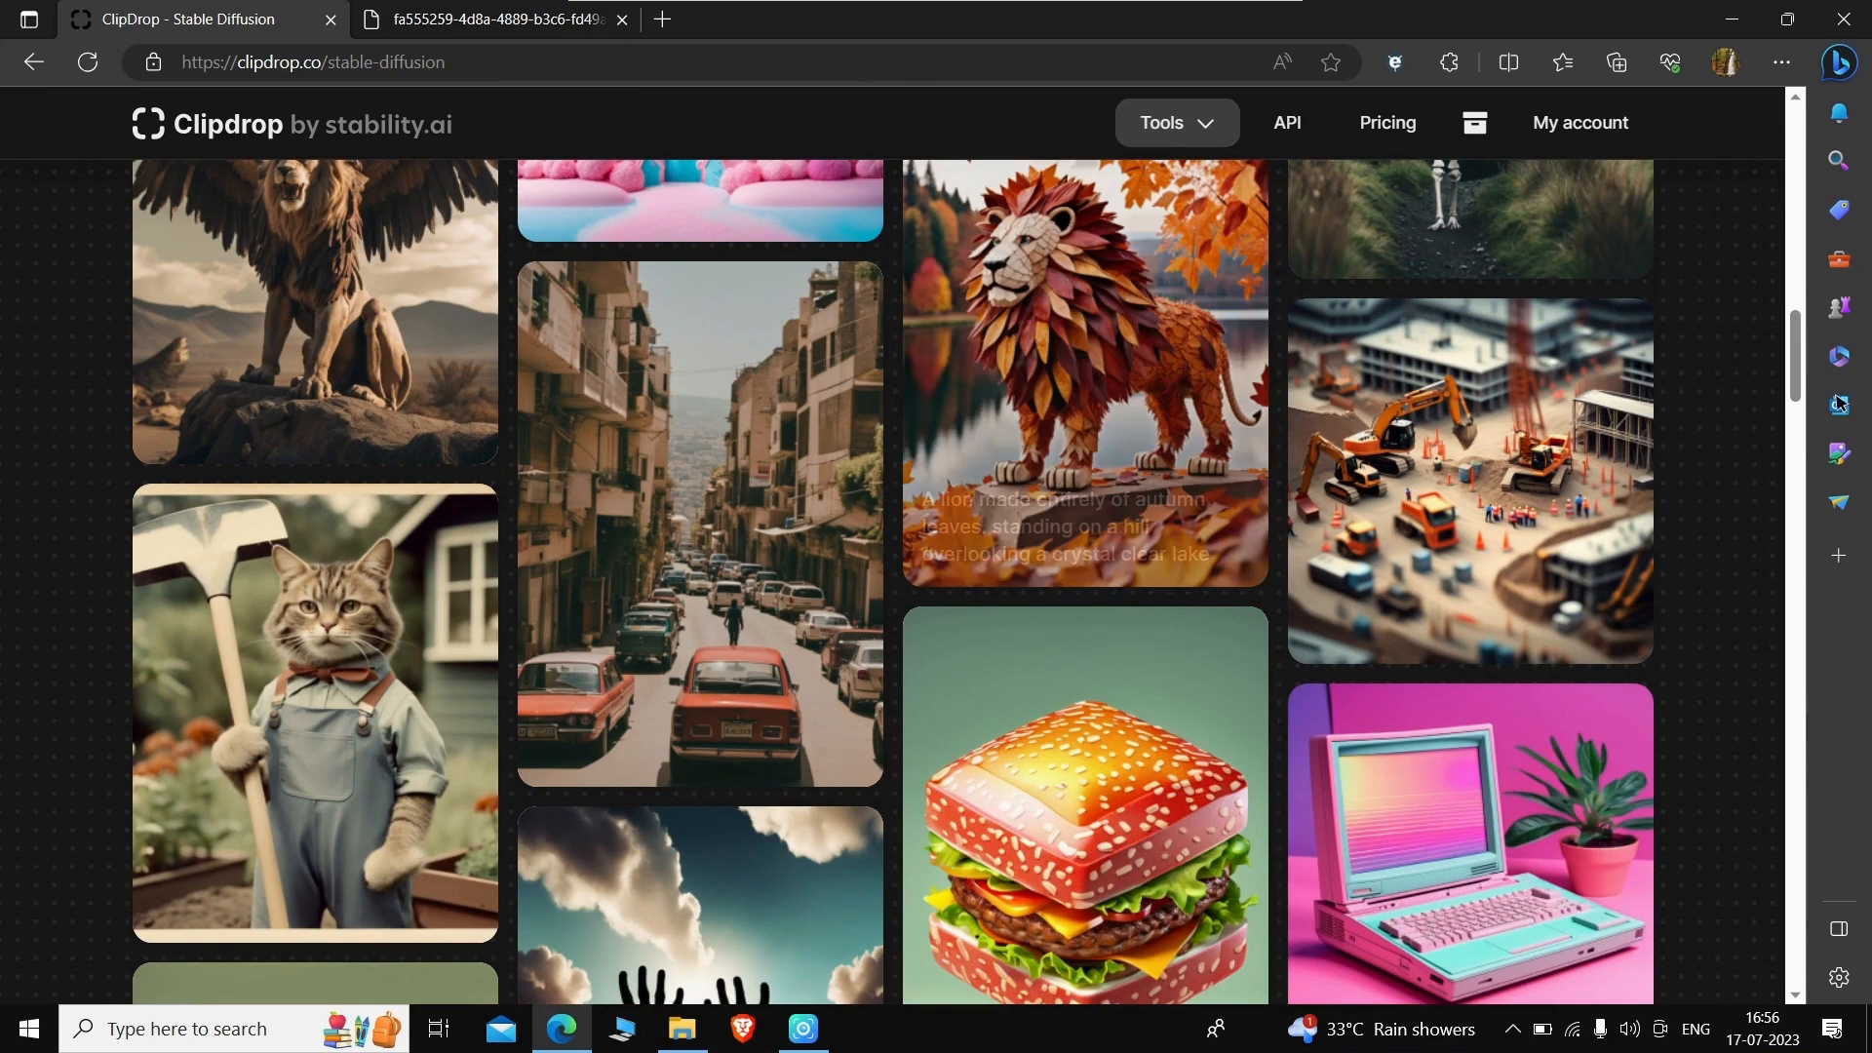
{"action": "scroll", "scroll_direction": "down", "scroll_amount": 3}
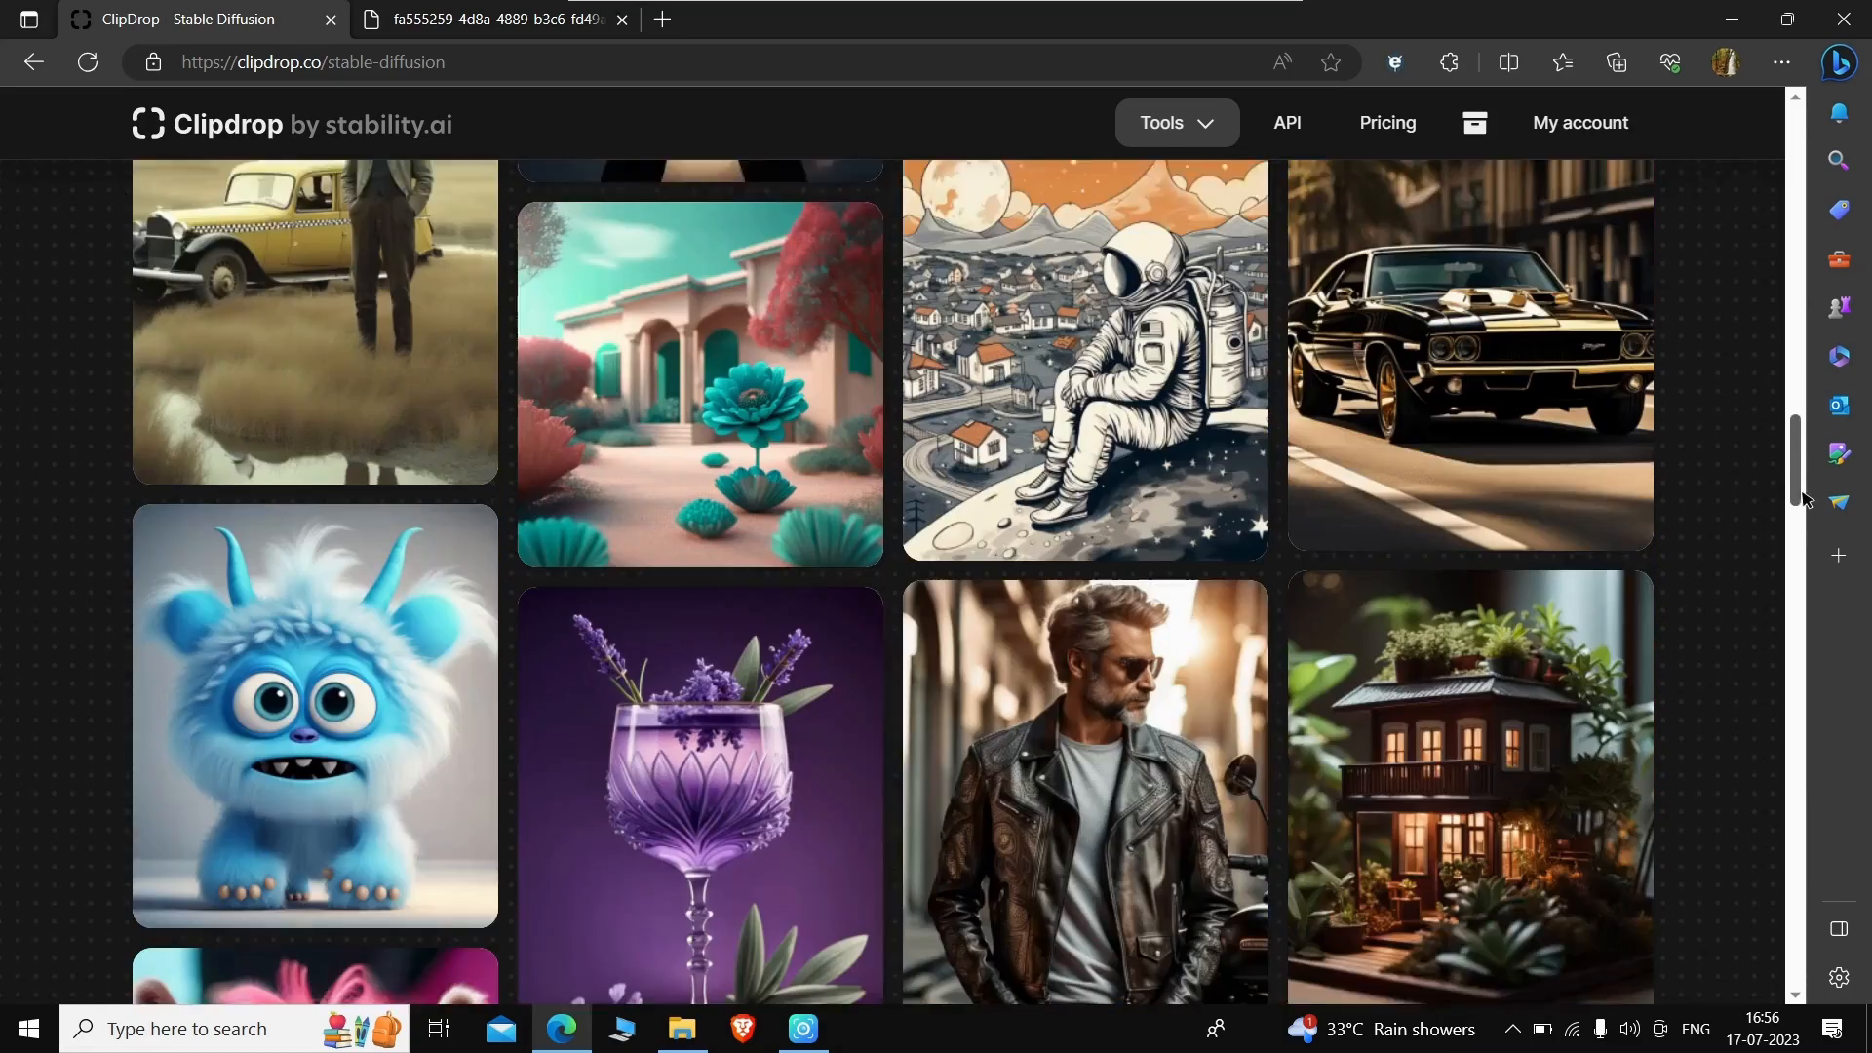
{"action": "scroll", "scroll_direction": "down", "scroll_amount": 3}
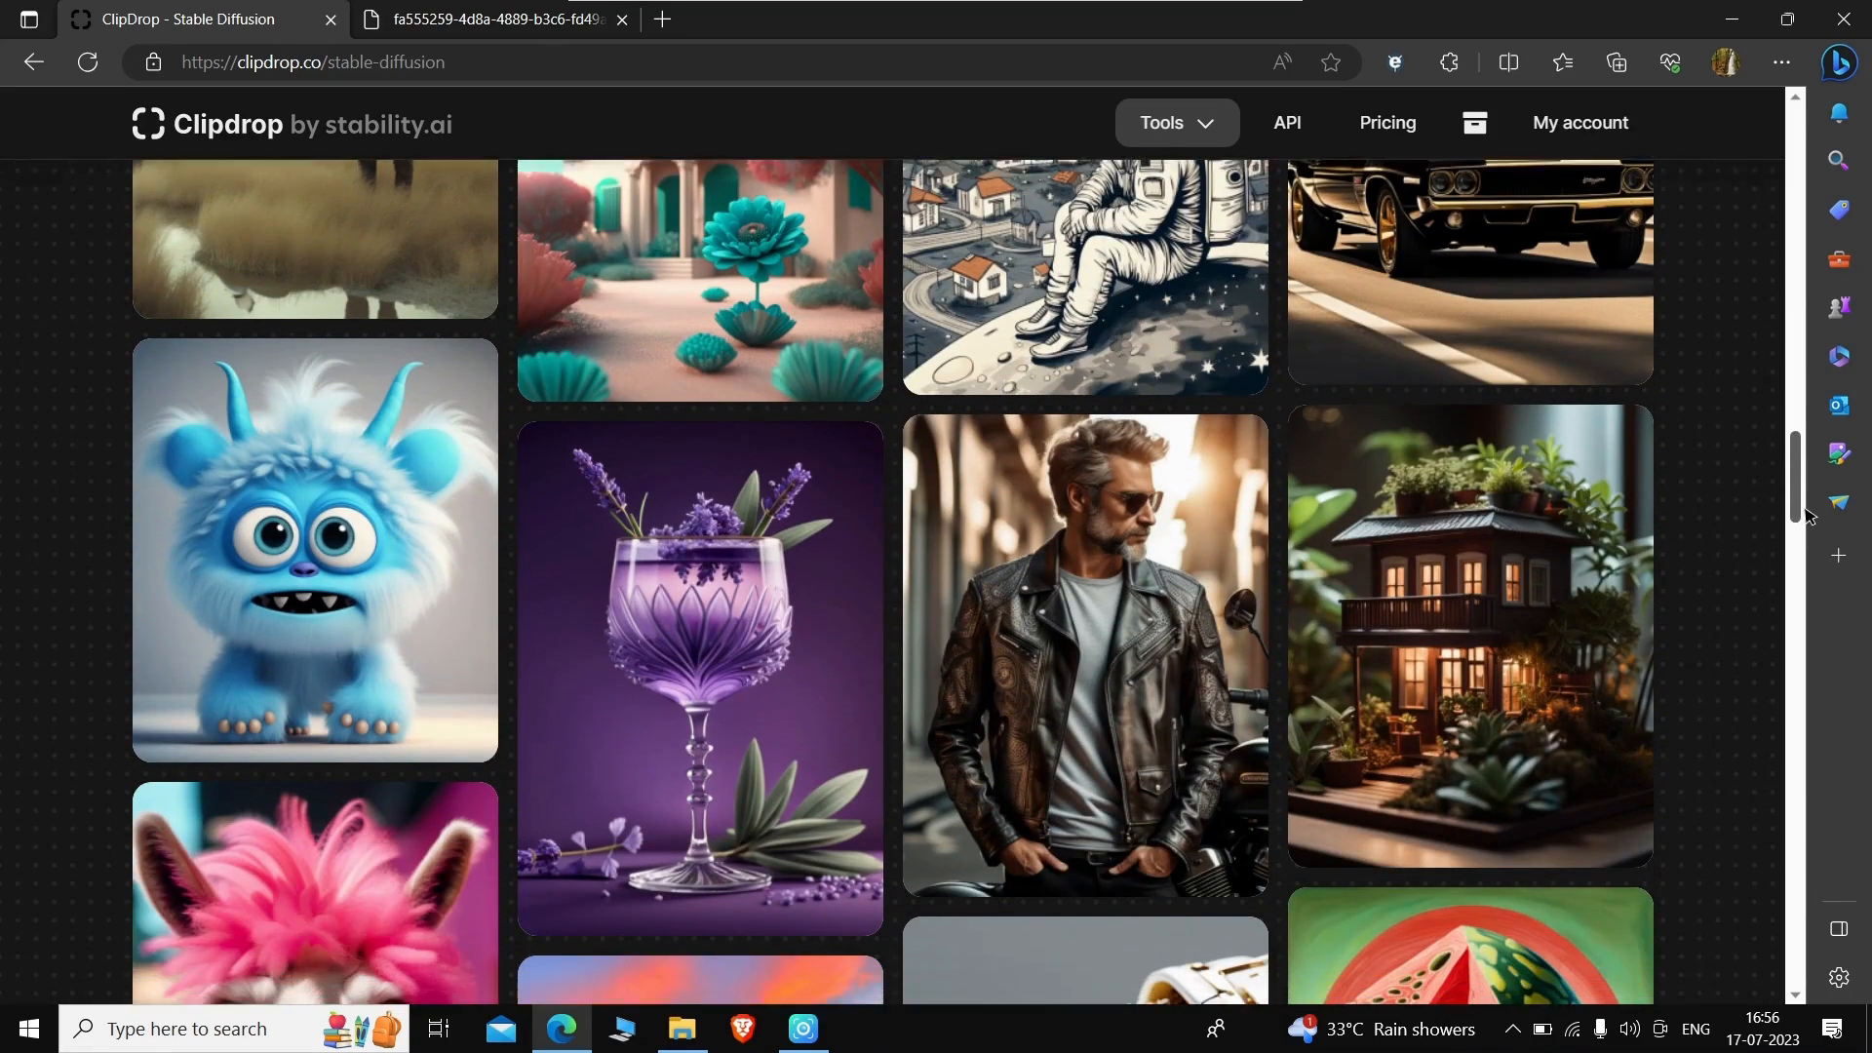
{"action": "scroll", "scroll_direction": "down", "scroll_amount": 3}
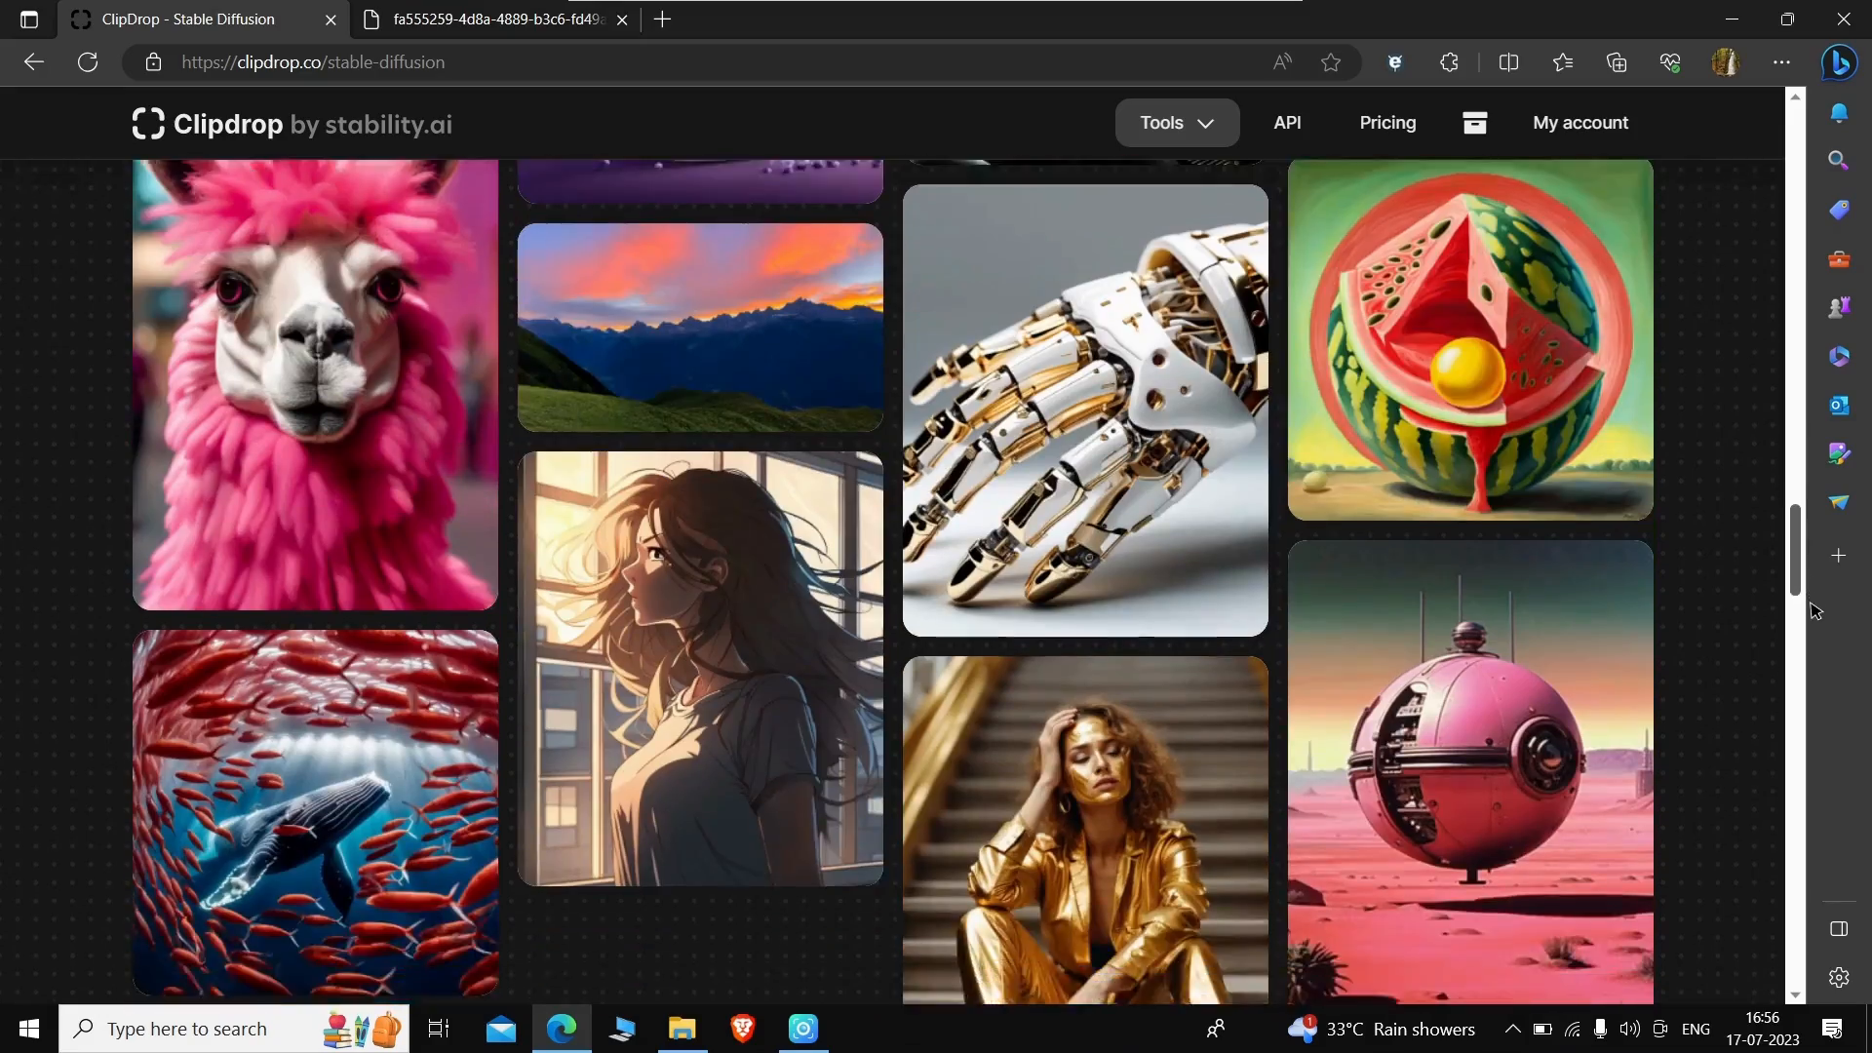
{"action": "scroll", "scroll_direction": "down", "scroll_amount": 3}
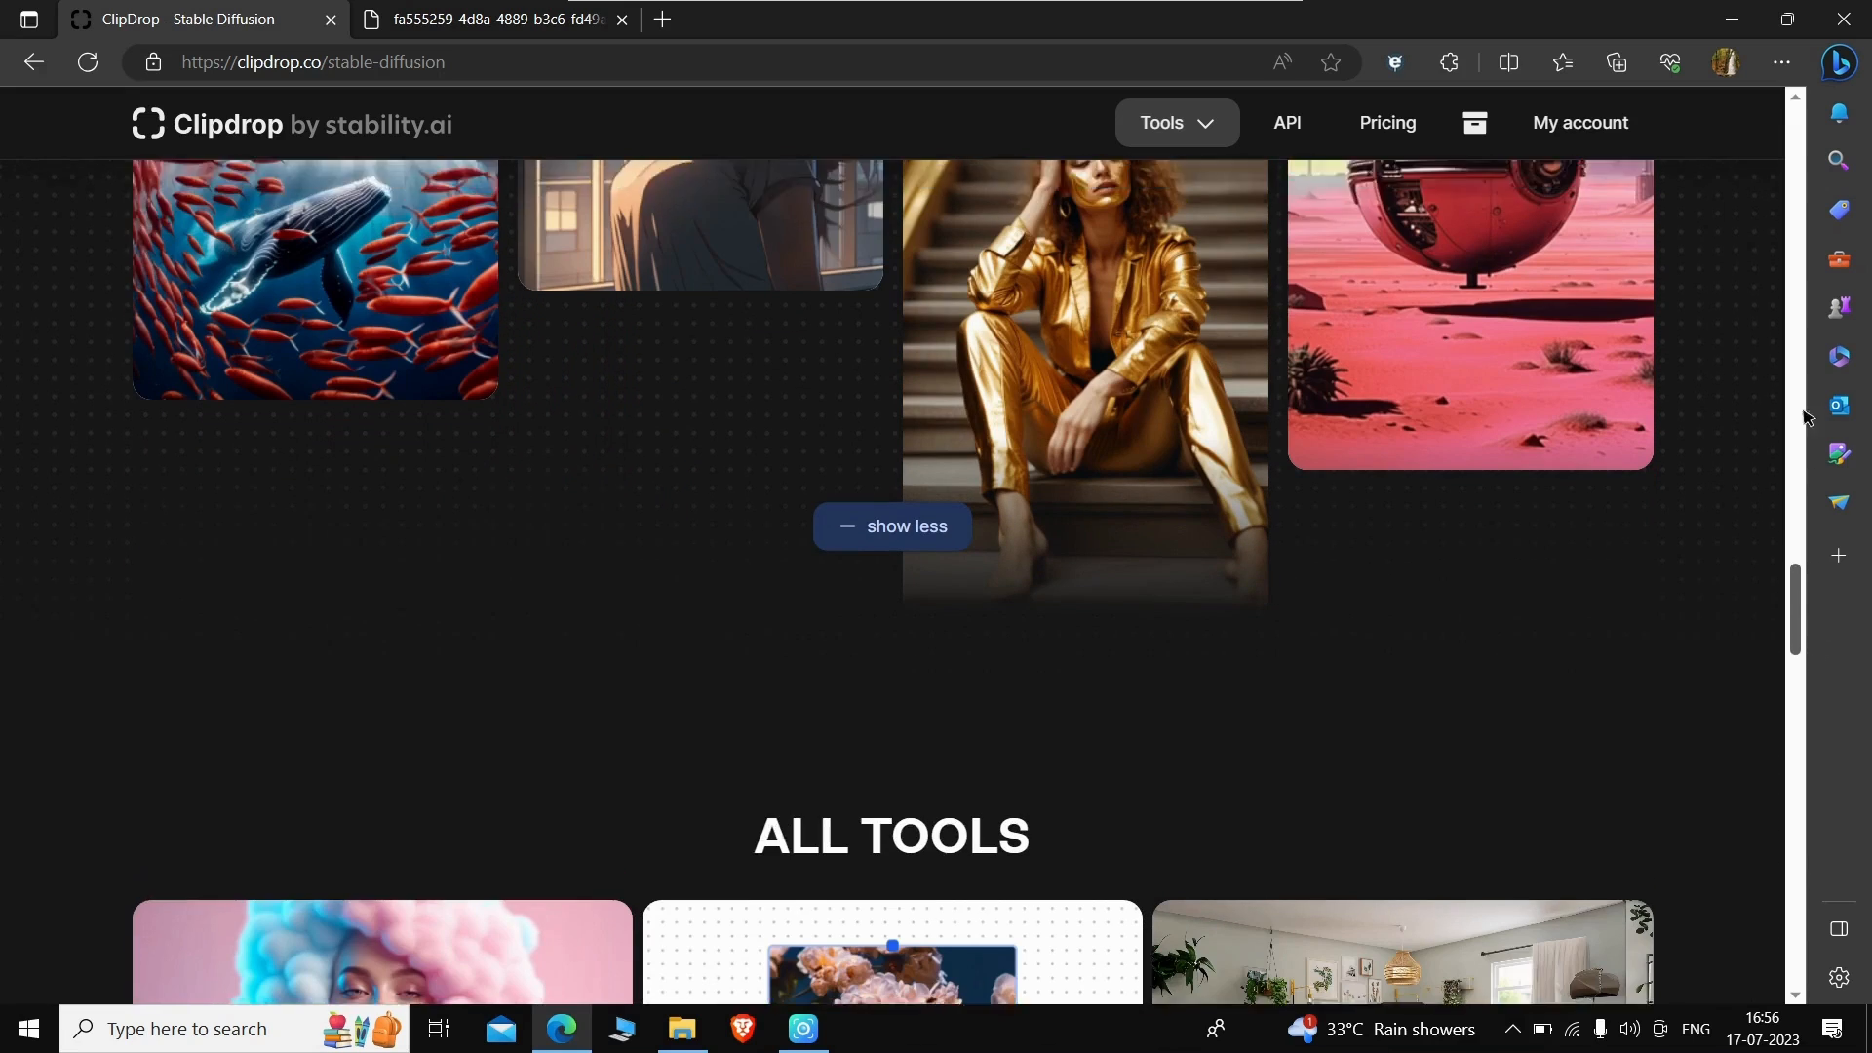
{"action": "scroll", "scroll_direction": "up", "scroll_amount": 3}
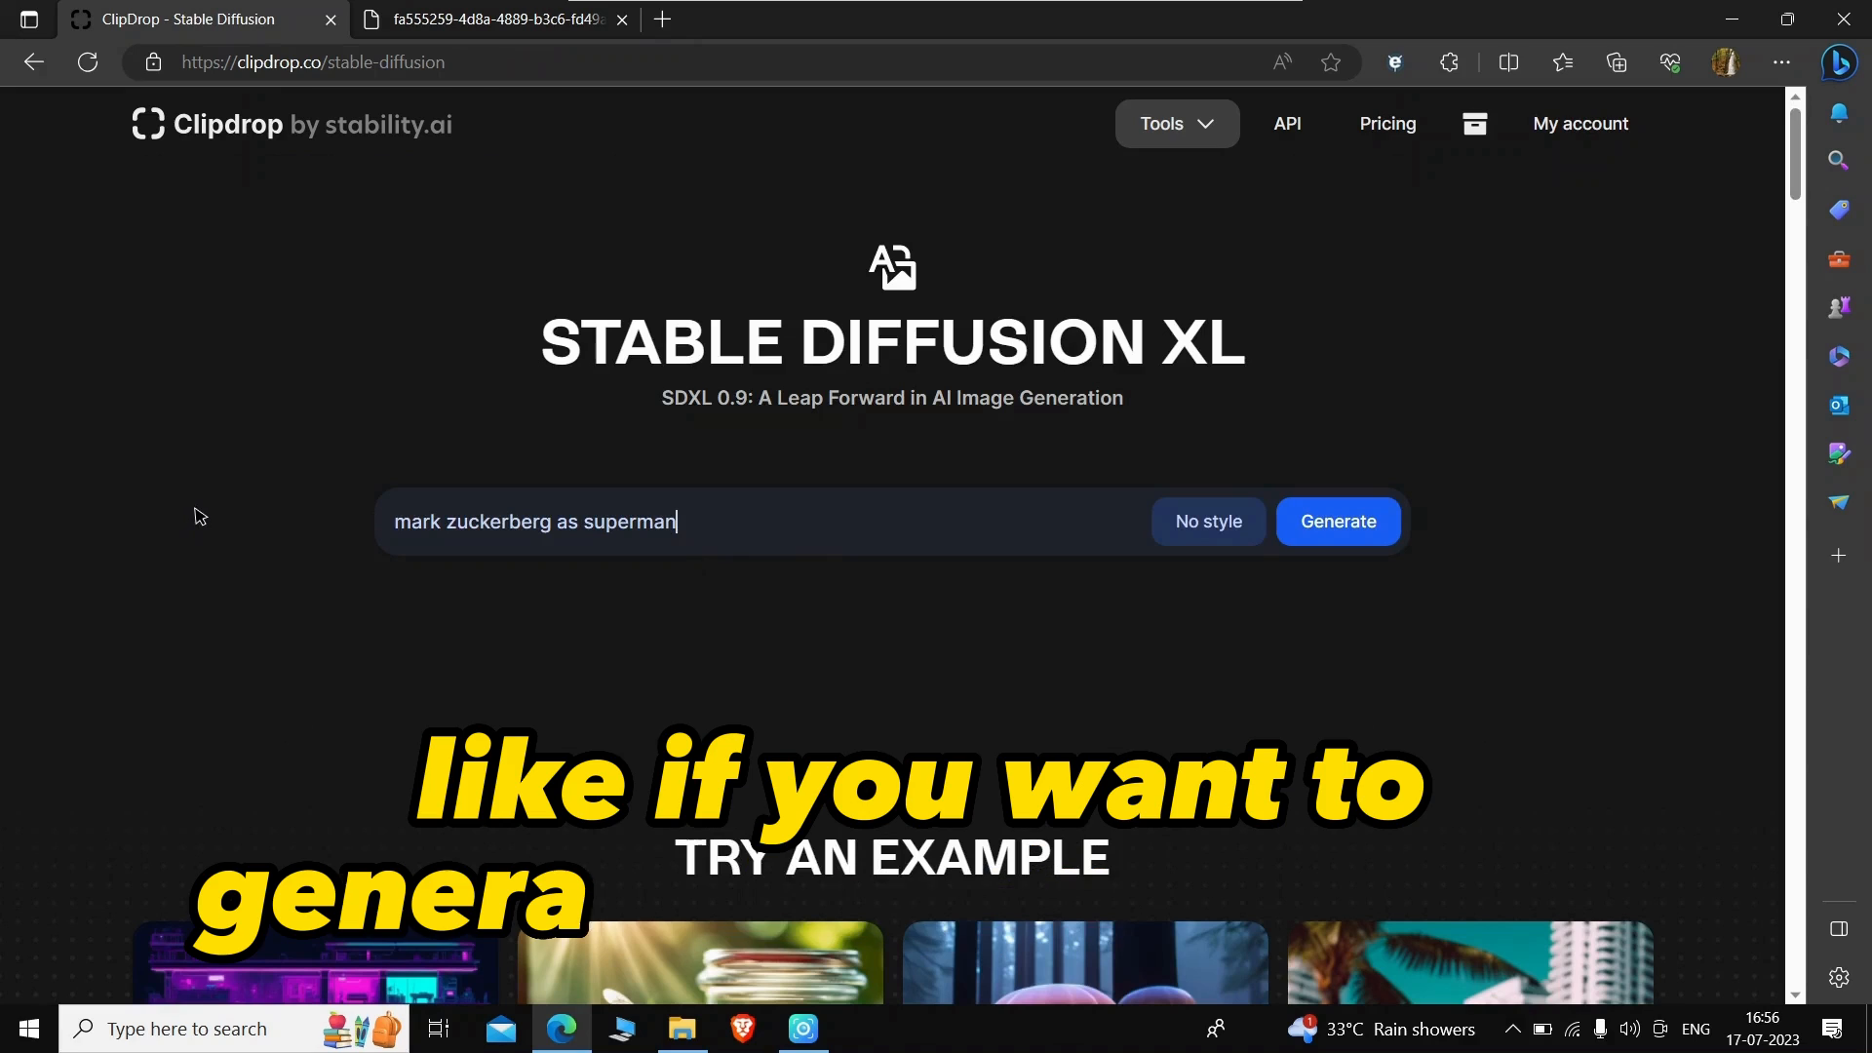
Step: Enter the prompt 'Mahatma gandhi selfie' and start generating images
{"action": "type", "text": "Mahatma gandhi sel"}
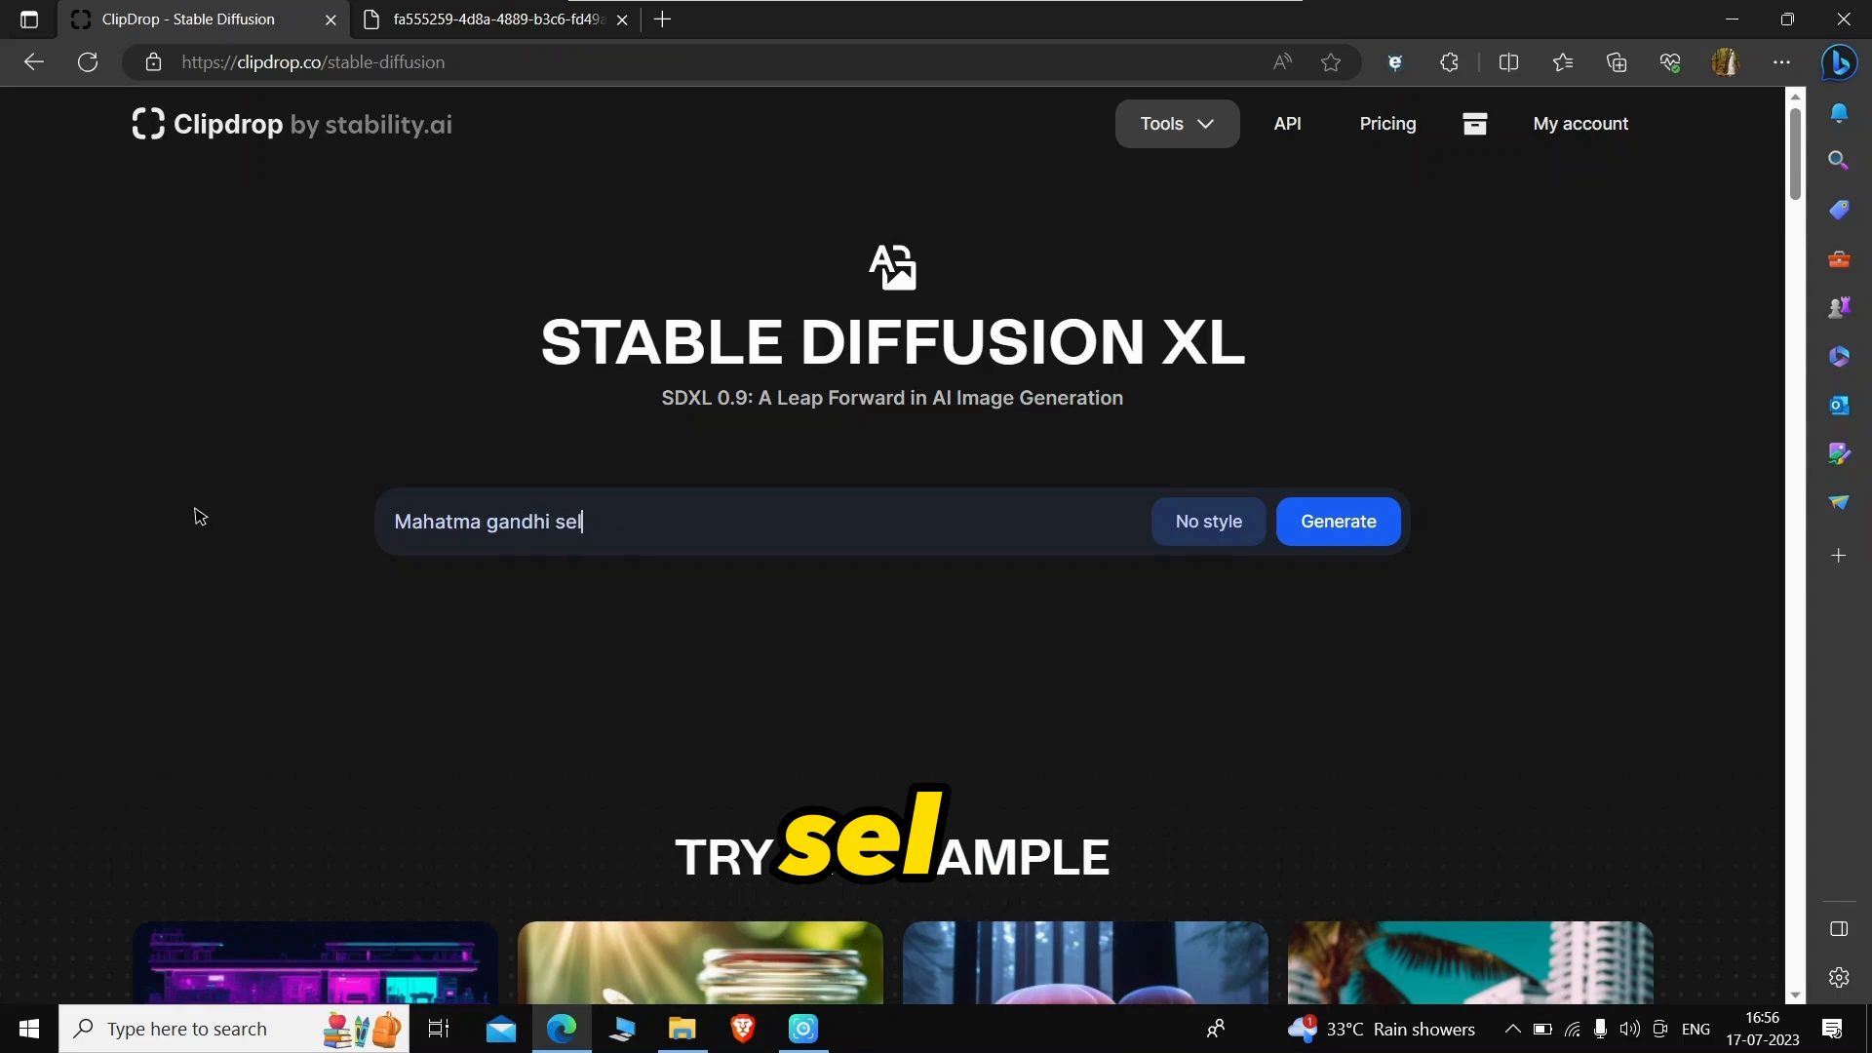
{"action": "left_click", "coordinate": [1336, 521]}
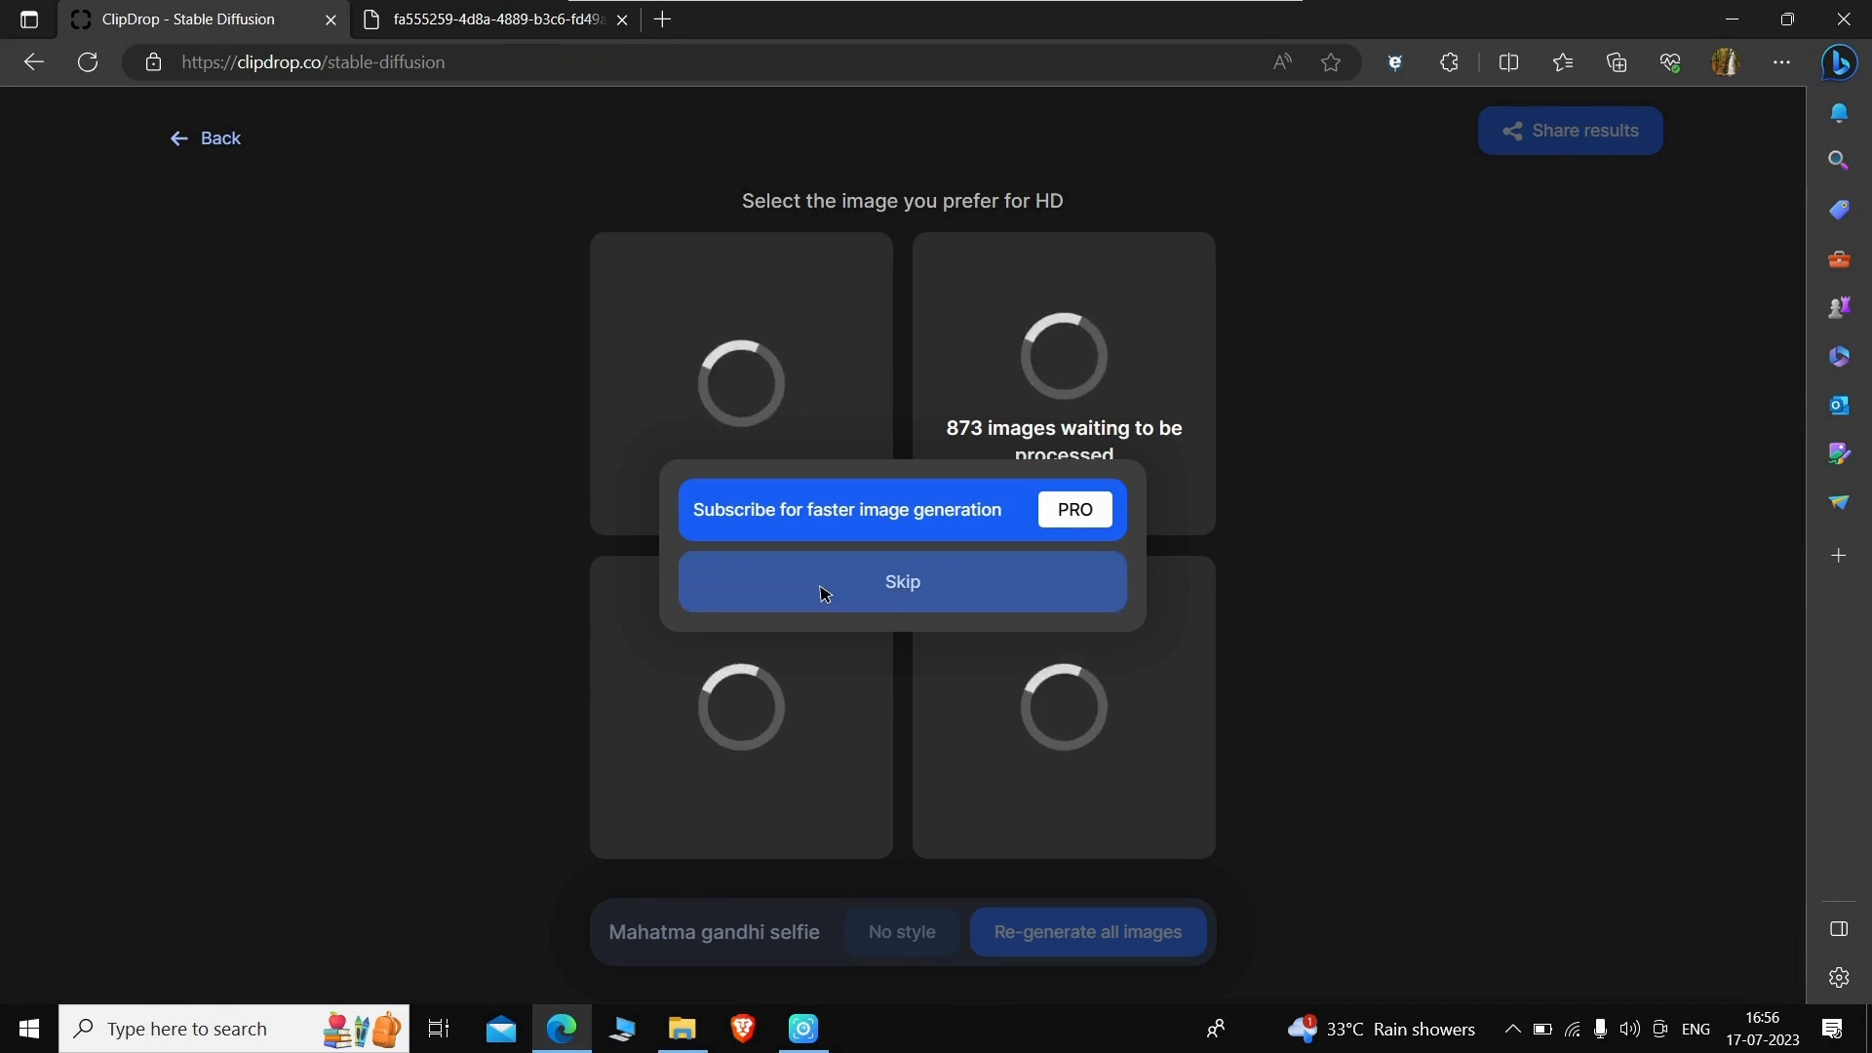
Step: Skip the subscription popup and wait for the four Gandhi selfie images
{"action": "left_click", "coordinate": [901, 581]}
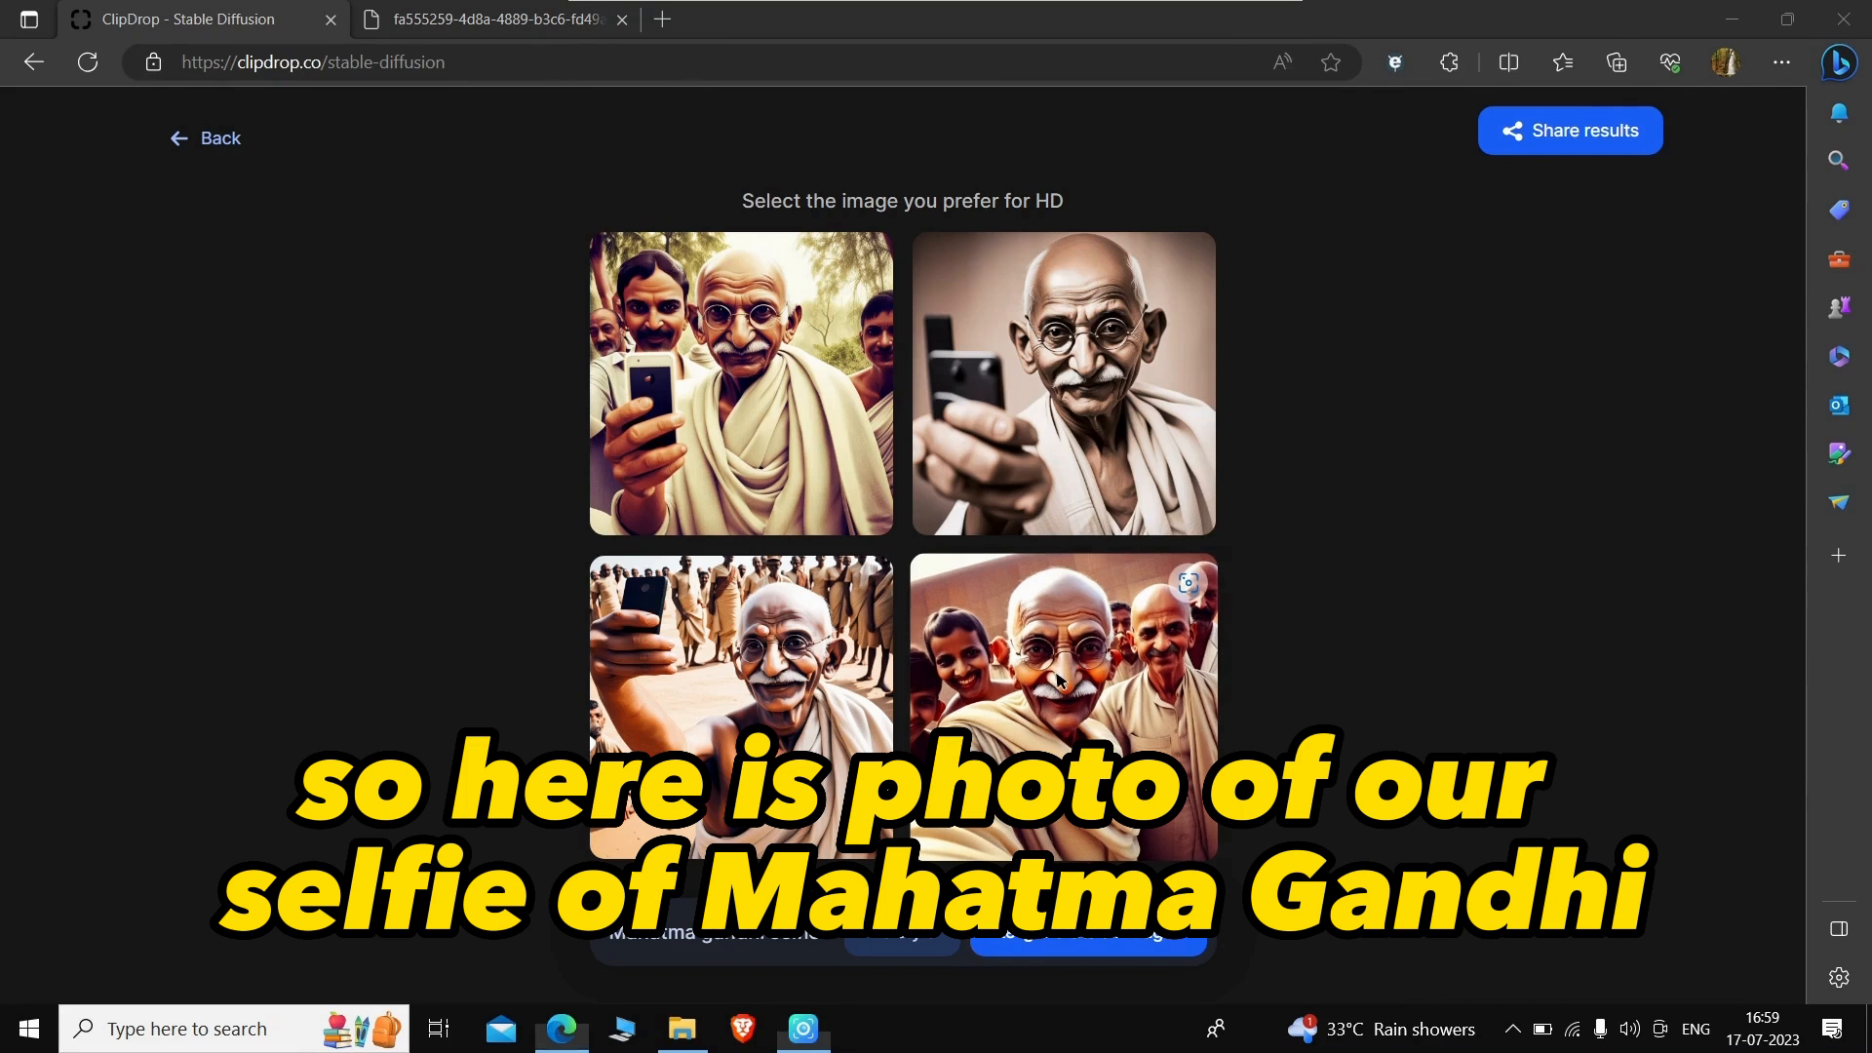
Step: Open the top-right close-up sepia Gandhi selfie in HD view
{"action": "left_click", "coordinate": [1063, 704]}
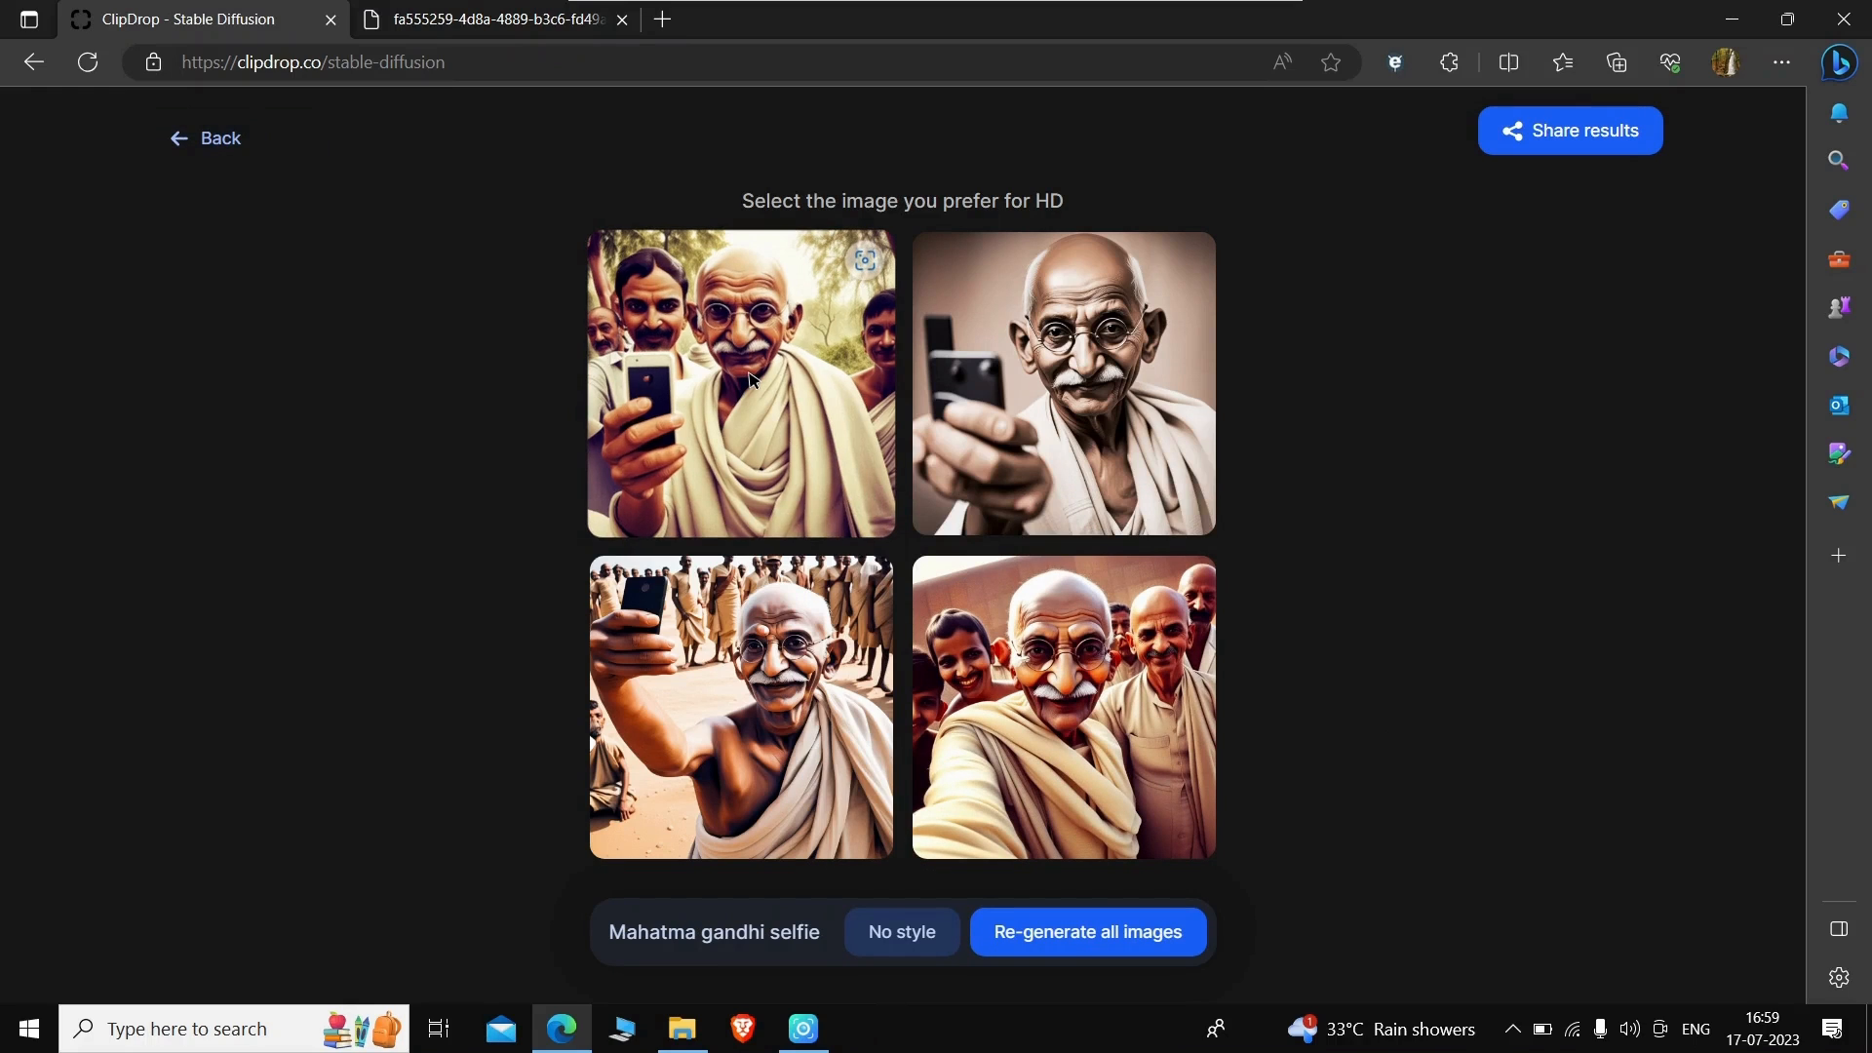
{"action": "mouse_move", "coordinate": [1015, 416]}
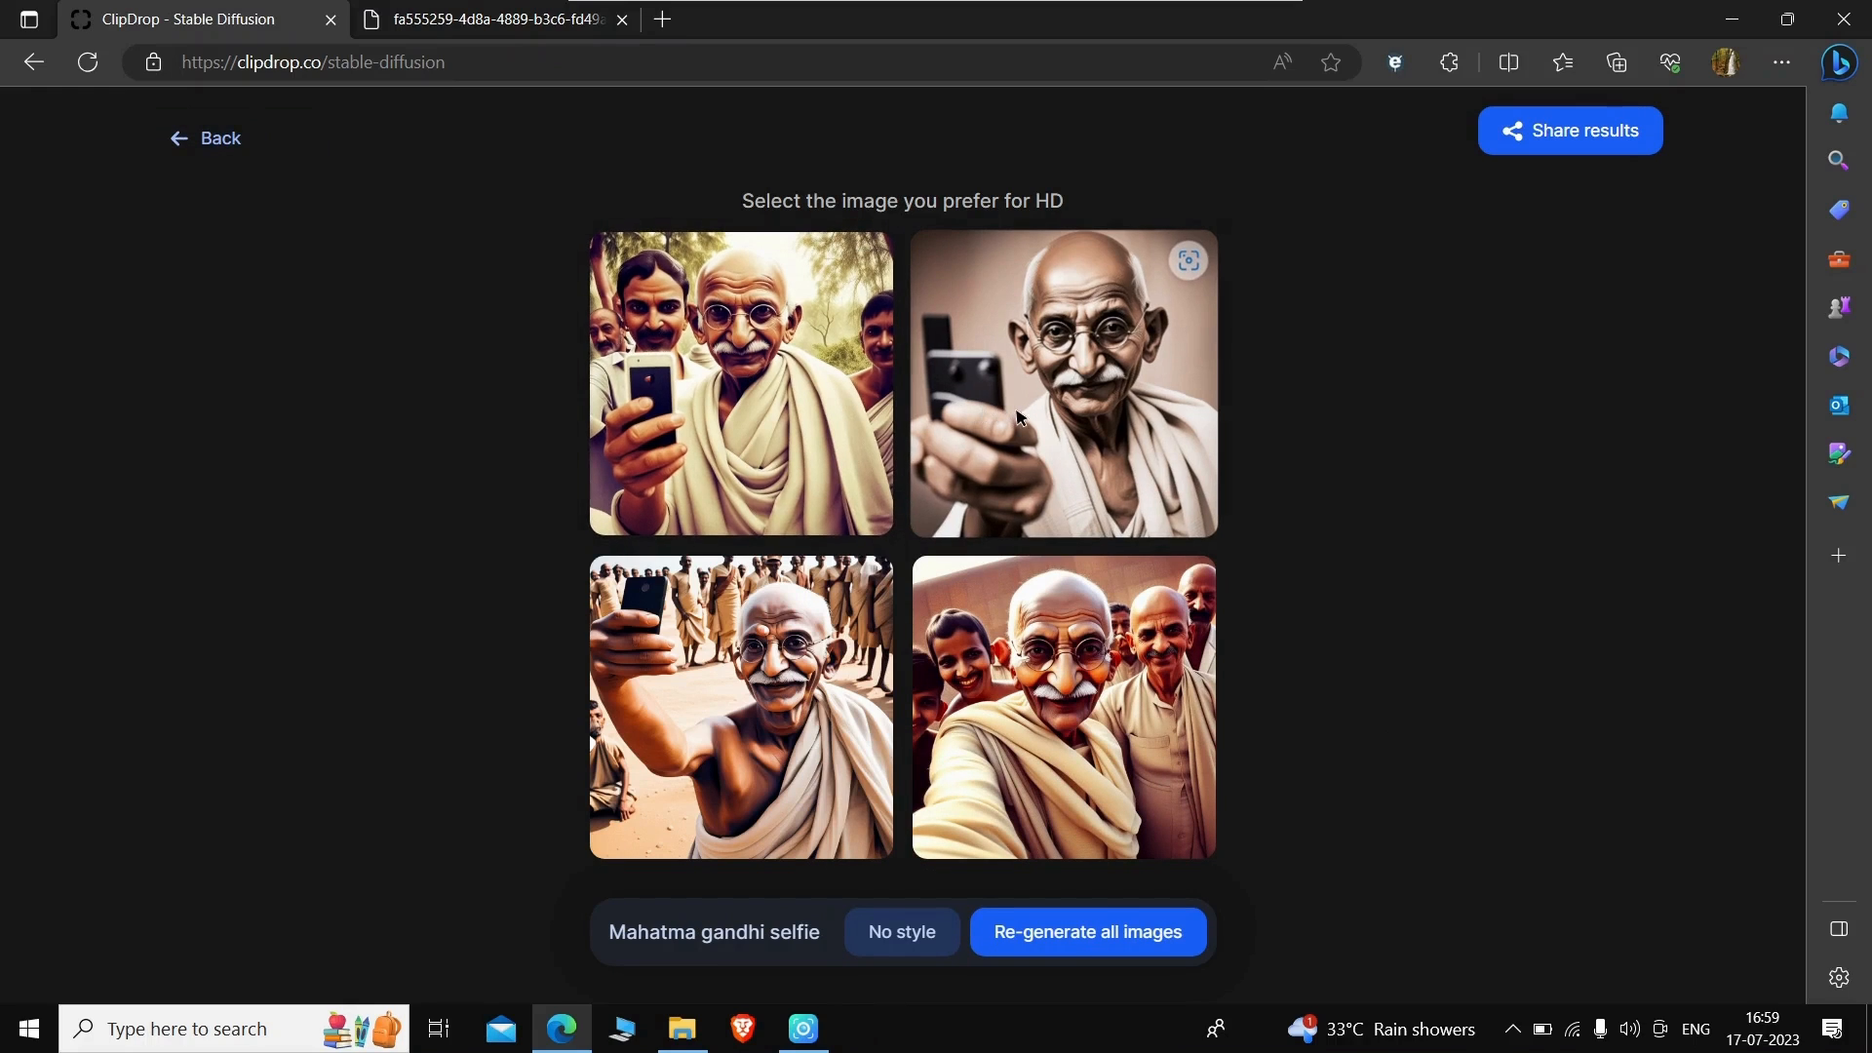
{"action": "left_click", "coordinate": [1062, 384]}
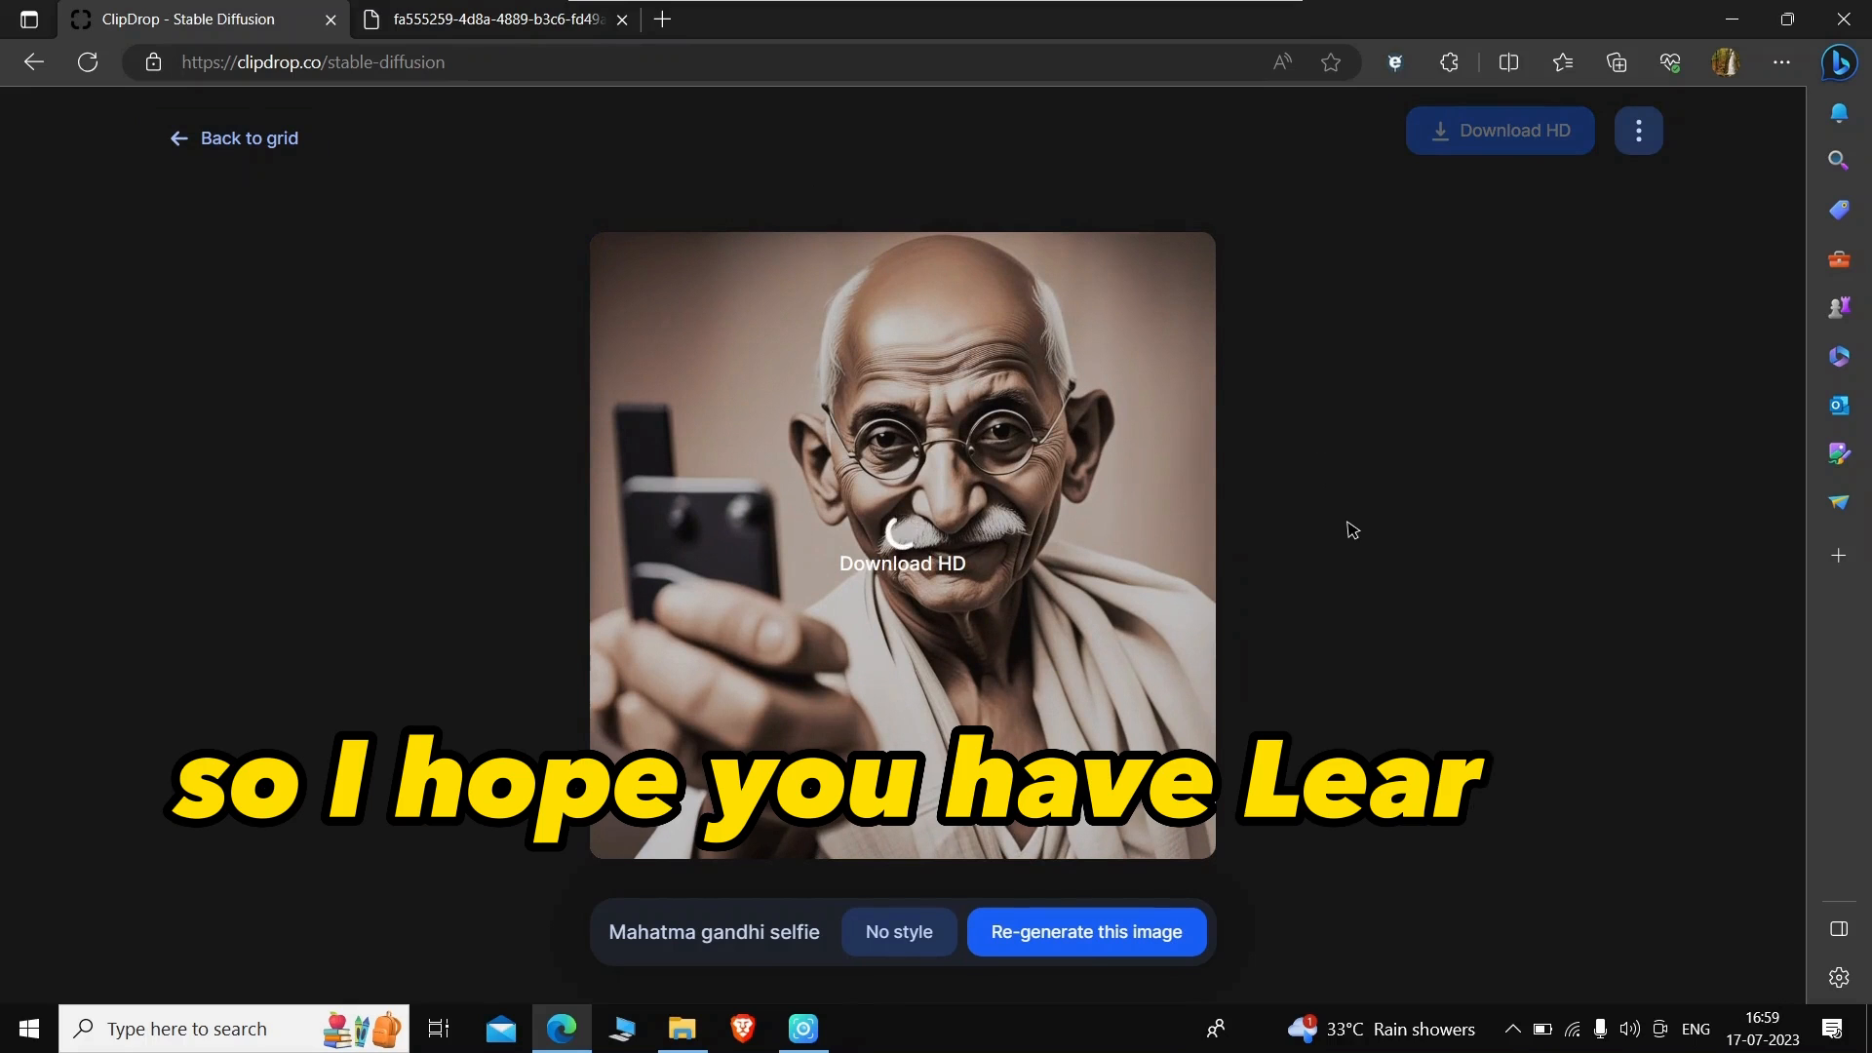